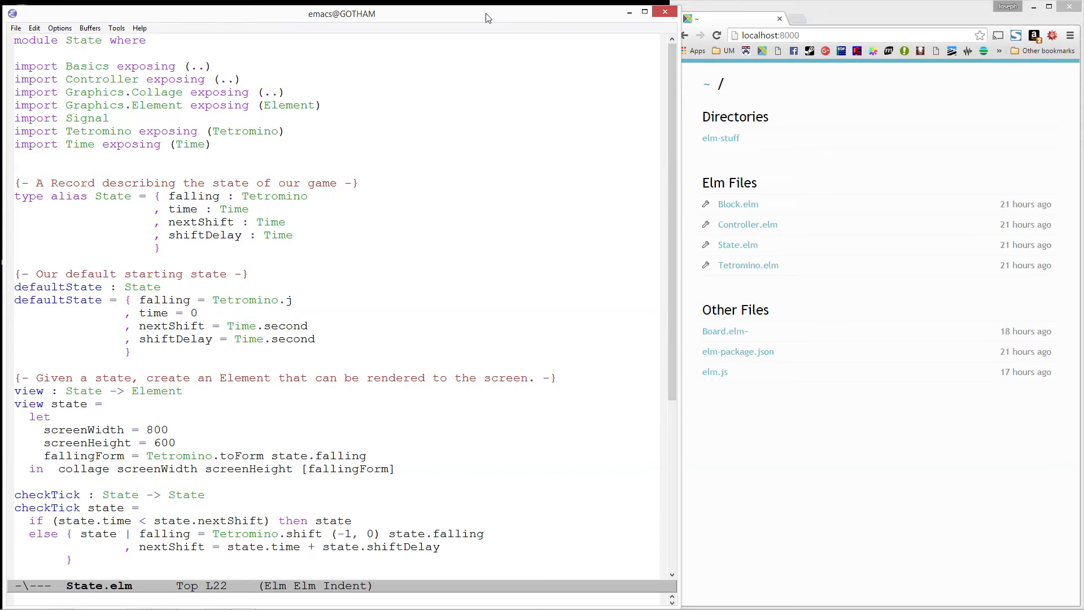
# Begin Board.elm with the module header and imports for Block exposing Block, Color and Dict
pyautogui.click(199, 313)
pyautogui.write('module Board where')
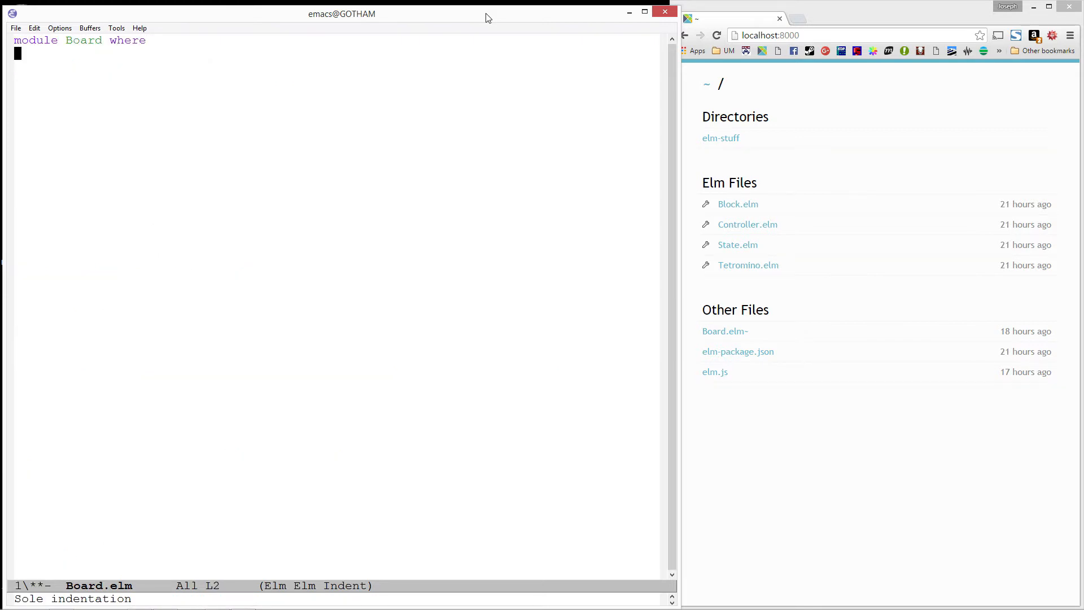
pyautogui.write('import Block exposing')
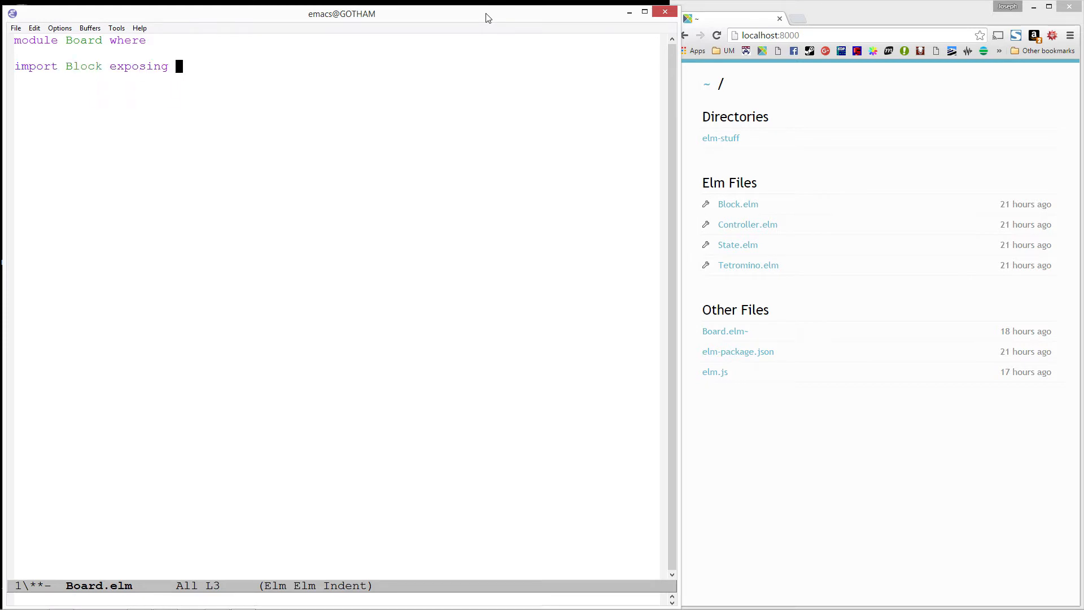
pyautogui.write('(Block)')
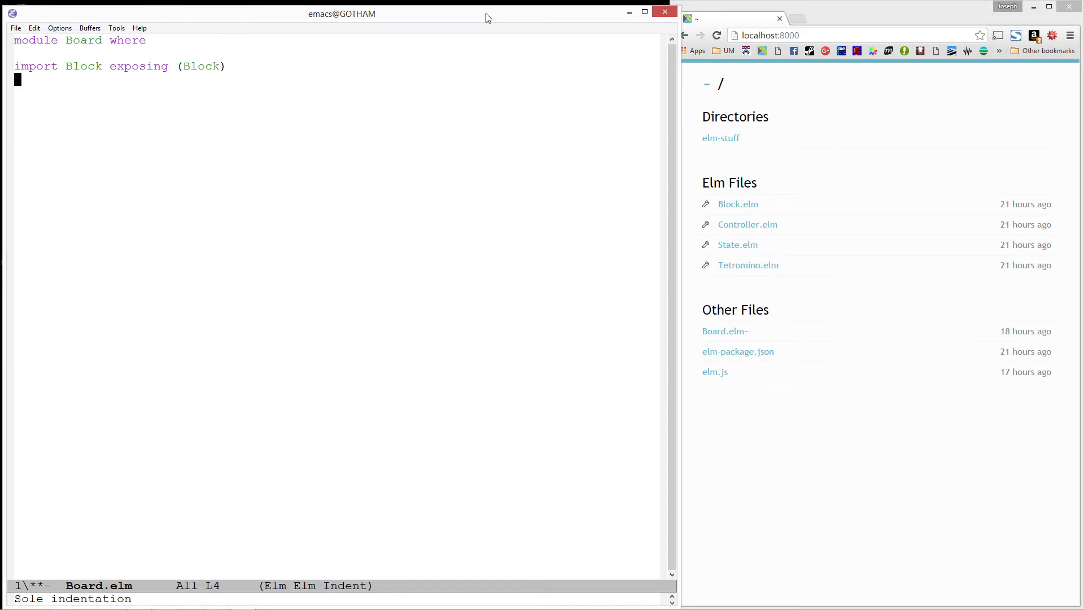
pyautogui.write('import Color')
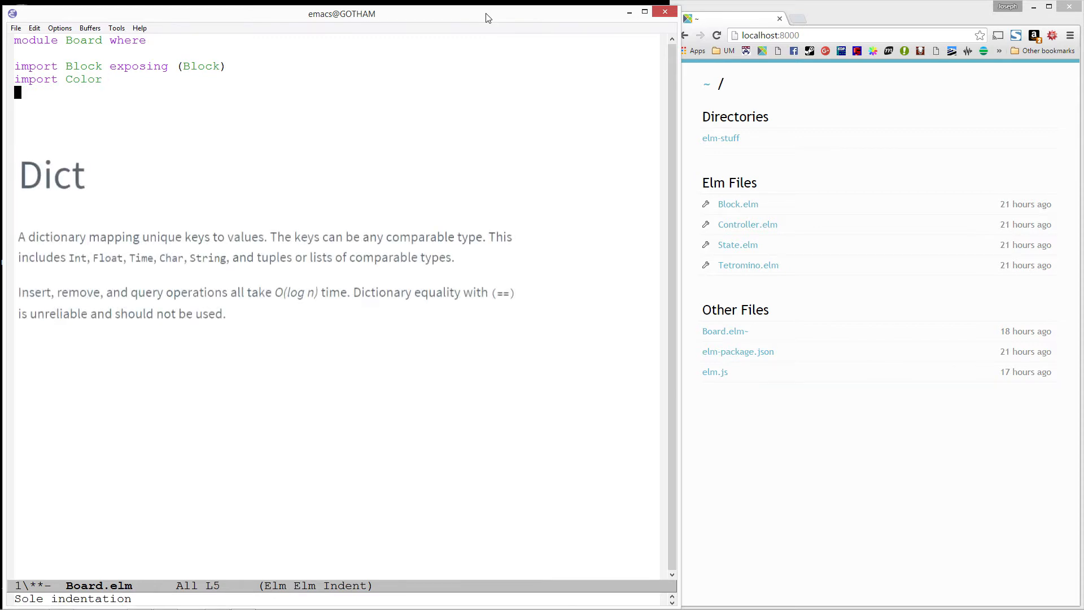
pyautogui.write('import Dict exposing (Dict')
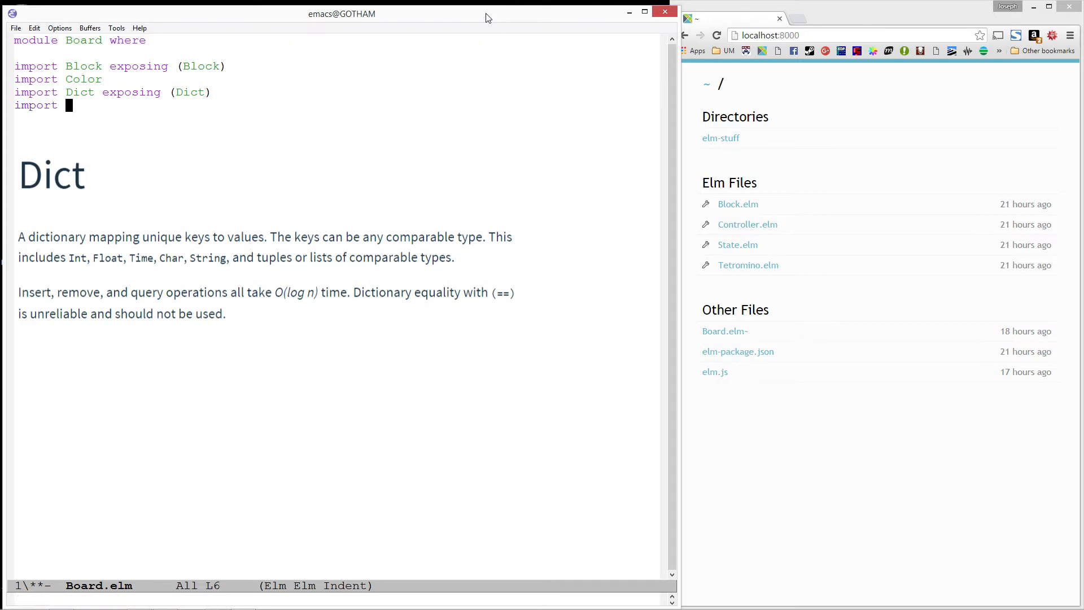
# Add imports for Graphics.Collage exposing everything and Tetromino exposing Location
pyautogui.write('Graphics.Collage exposing (')
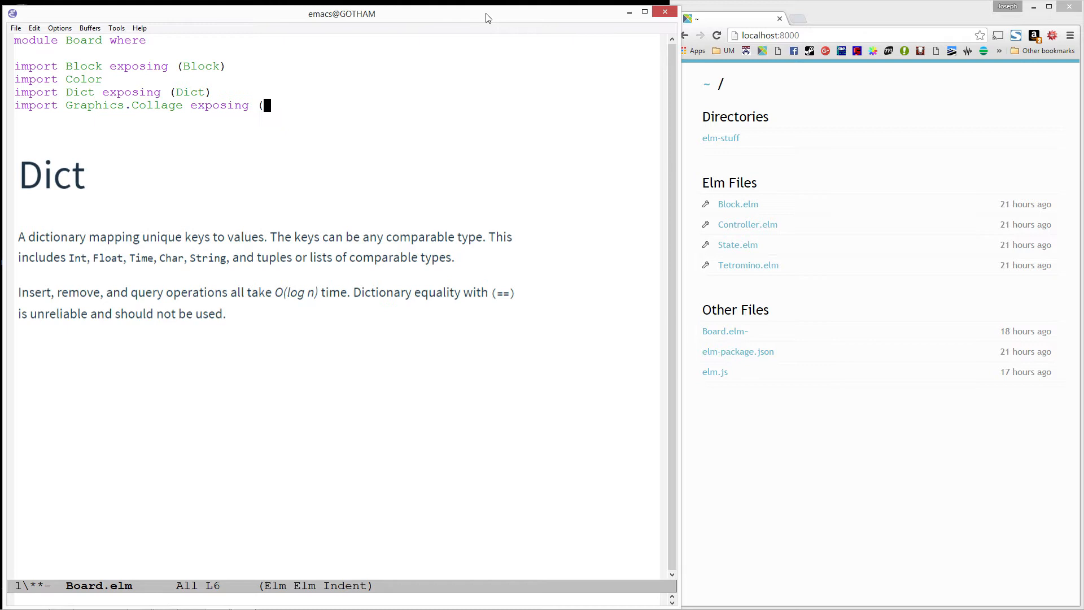
pyautogui.write('..)')
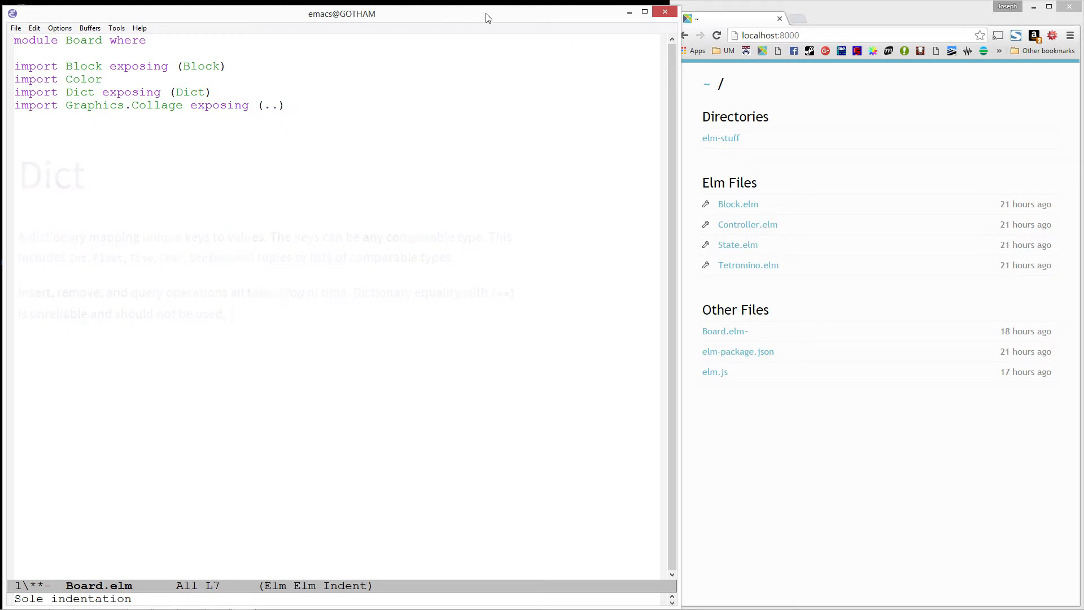
pyautogui.write('import Tetromino exposing (Tetromino, Location')
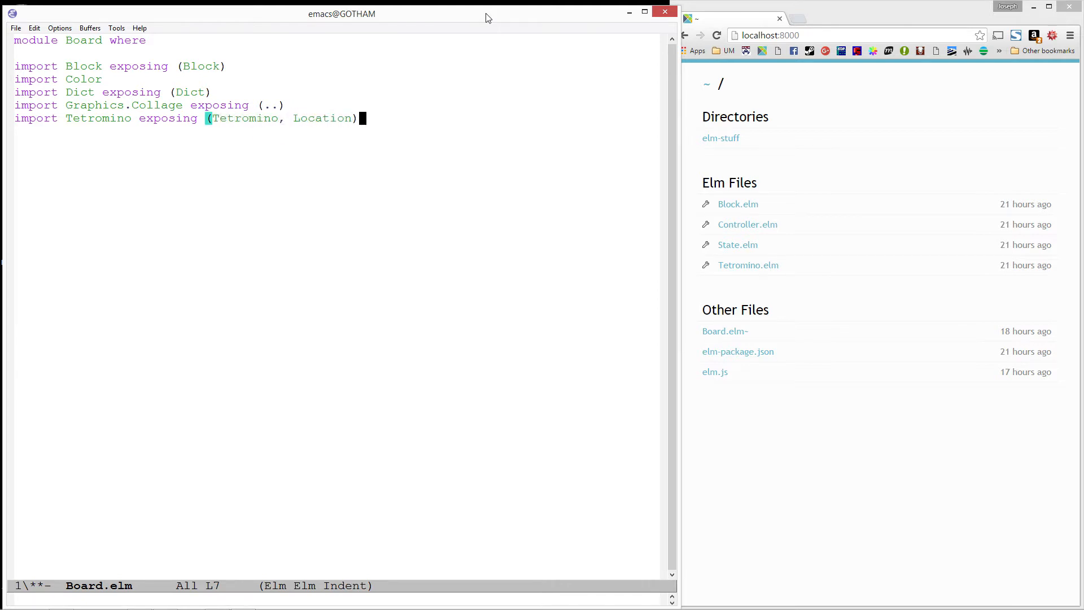
pyautogui.press('Return')
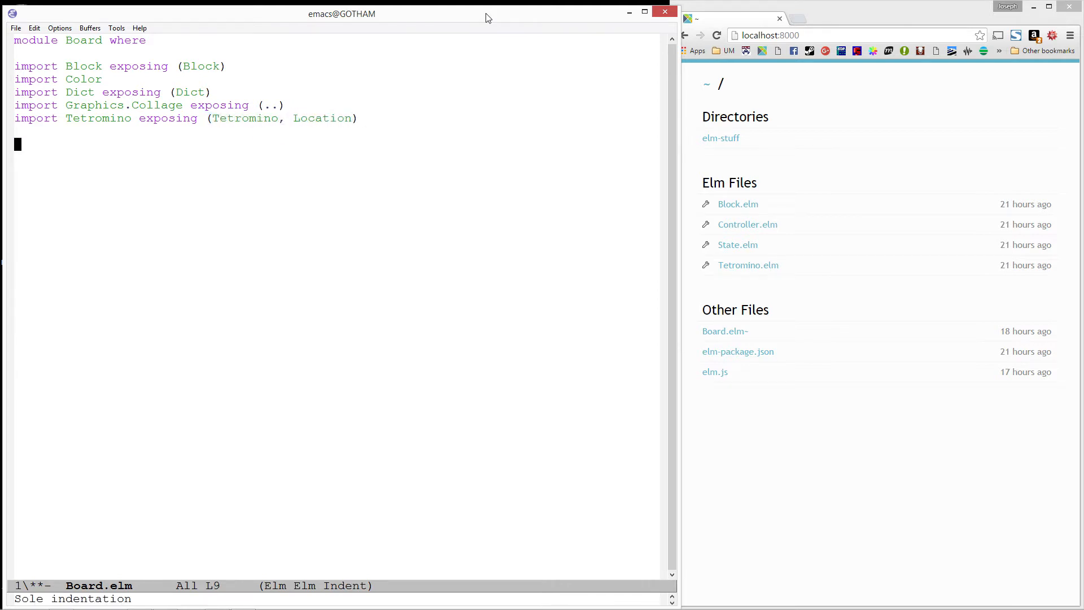
# Define type alias Board as Dict Location Block and the signature new : List (Location, Block) -> Board
pyautogui.write('ty')
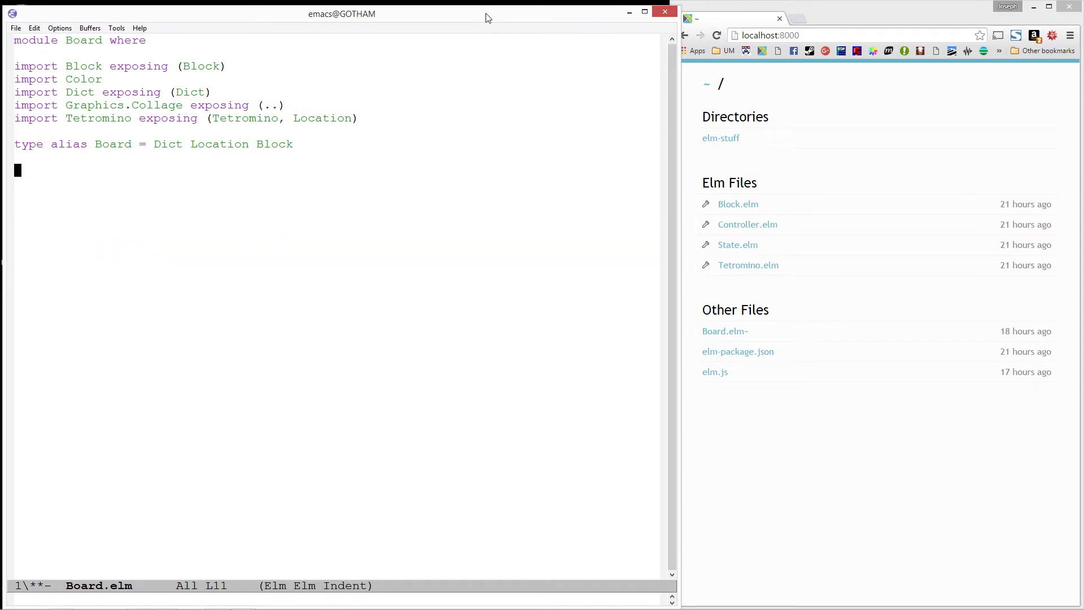
pyautogui.write('new :')
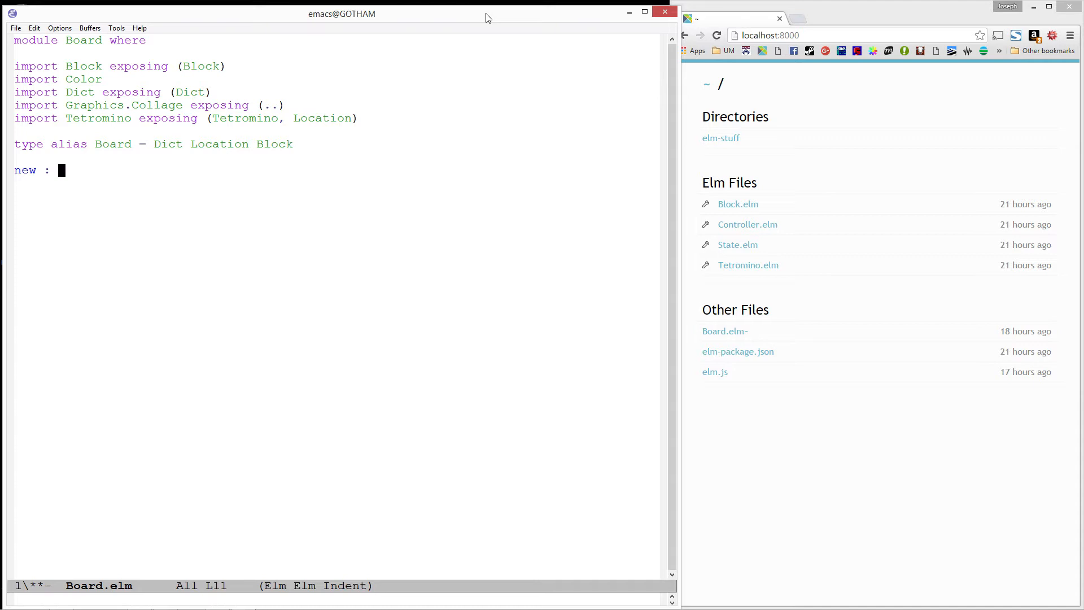
pyautogui.write('List')
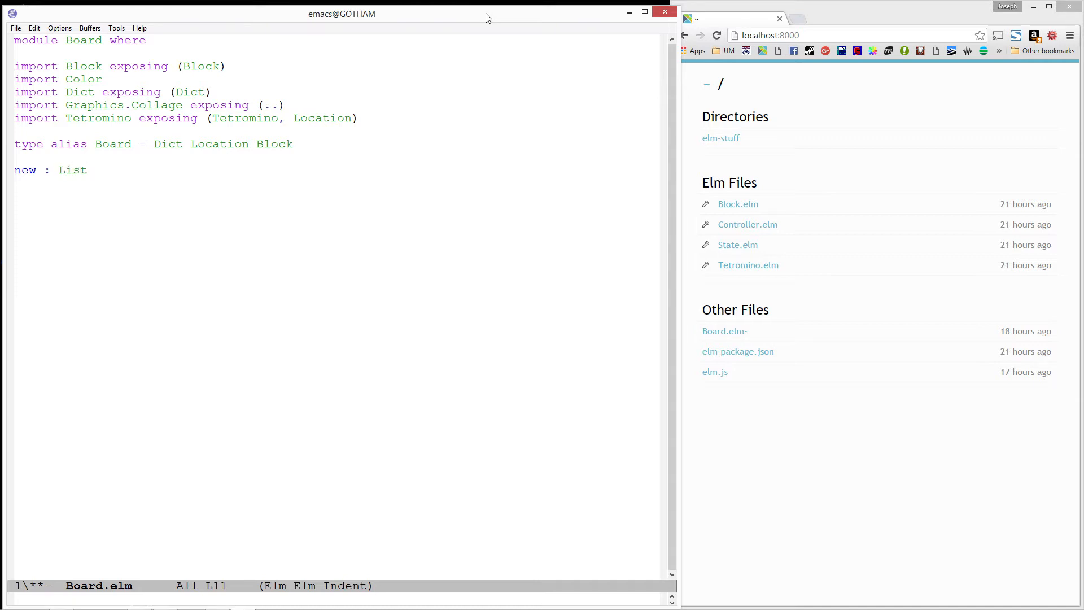
pyautogui.write('(Location,')
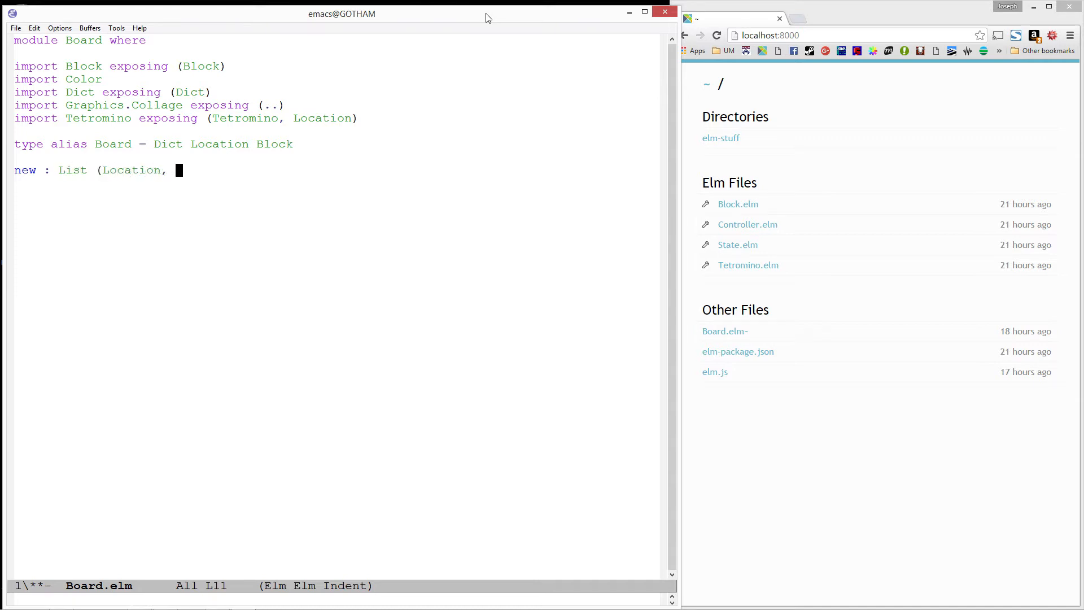
pyautogui.write('Block) -> Board')
pyautogui.click(336, 183)
pyautogui.write('new')
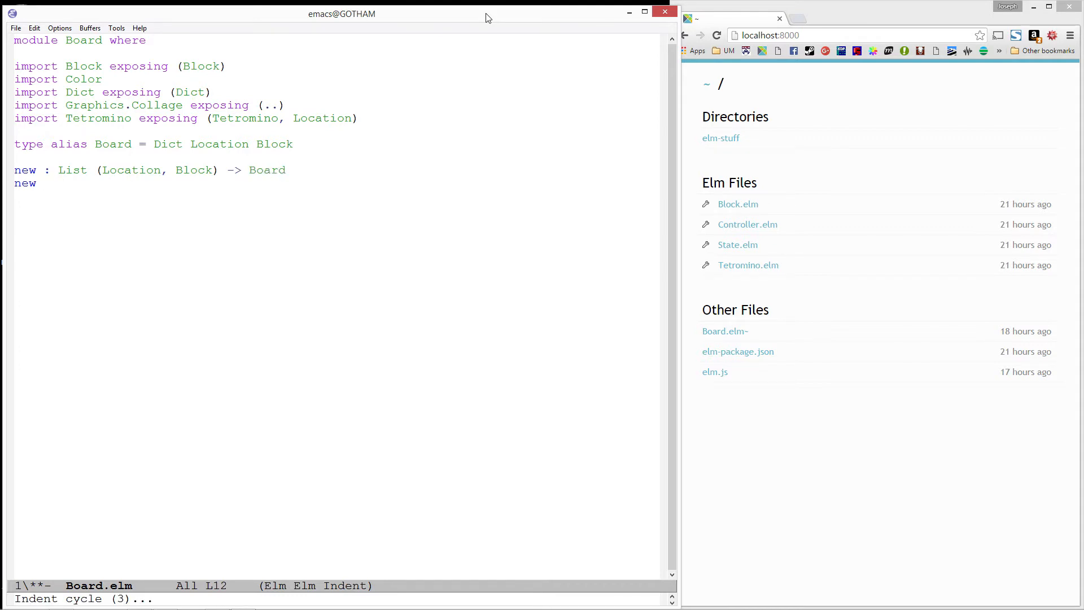
# Implement new blocks = Dict.fromList blocks and save Board.elm
pyautogui.write('blocks')
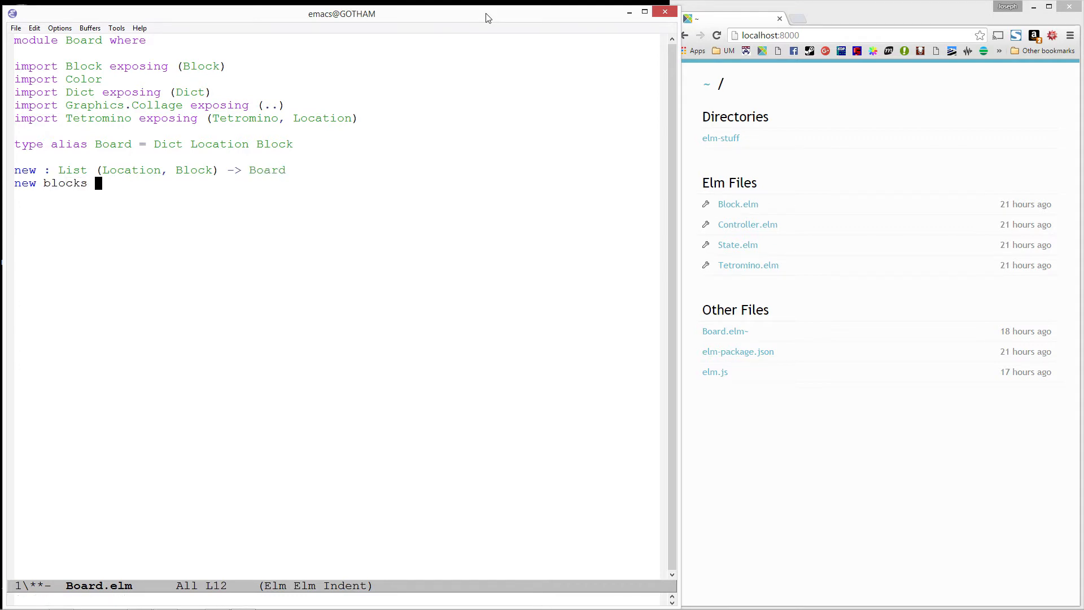
pyautogui.write('=')
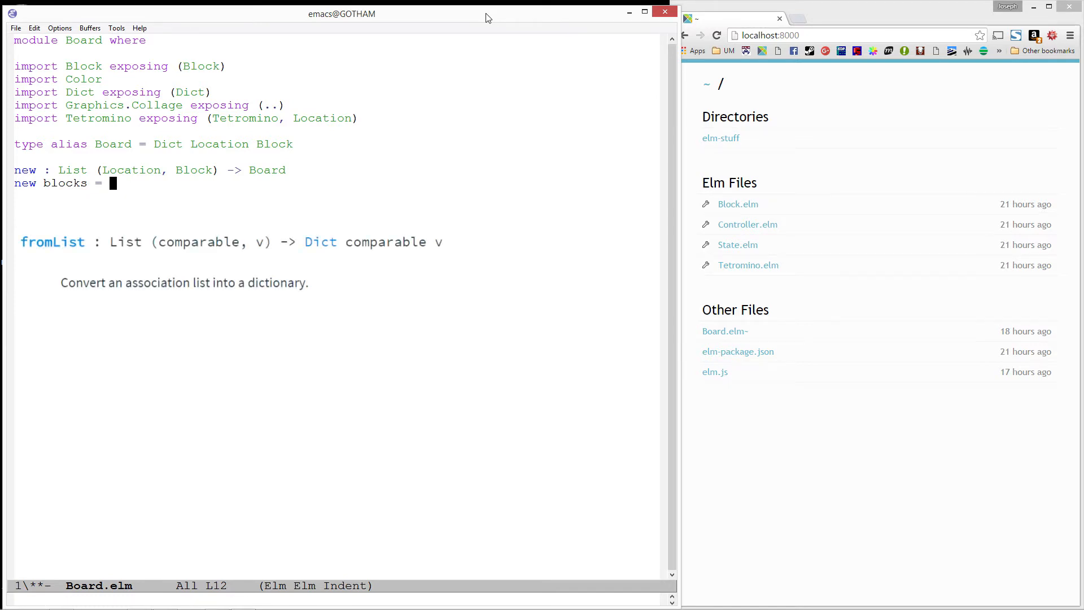
pyautogui.write('Dict.f')
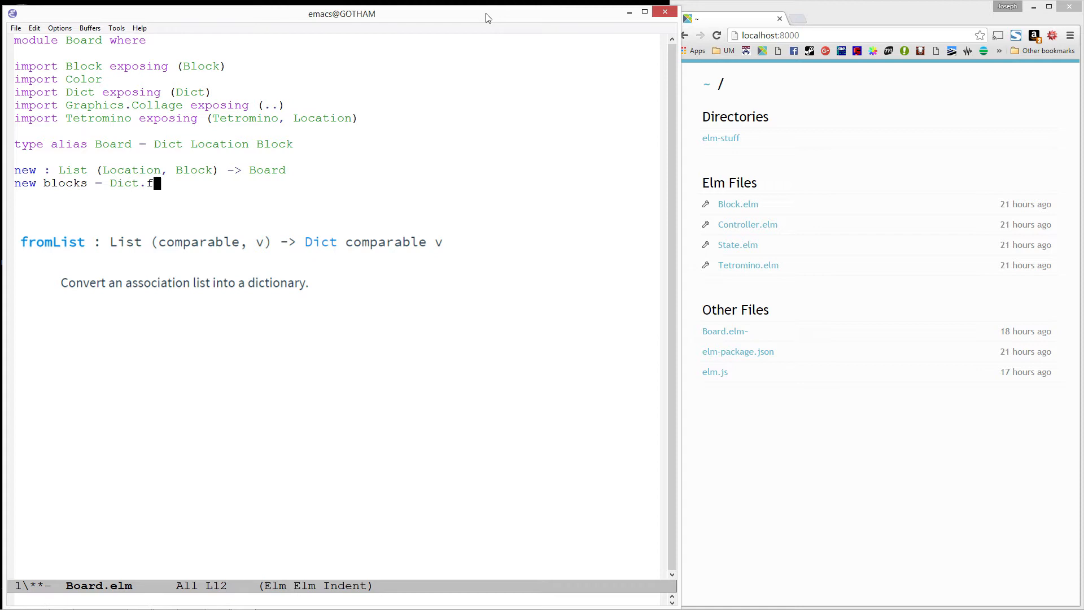
pyautogui.write('romList b')
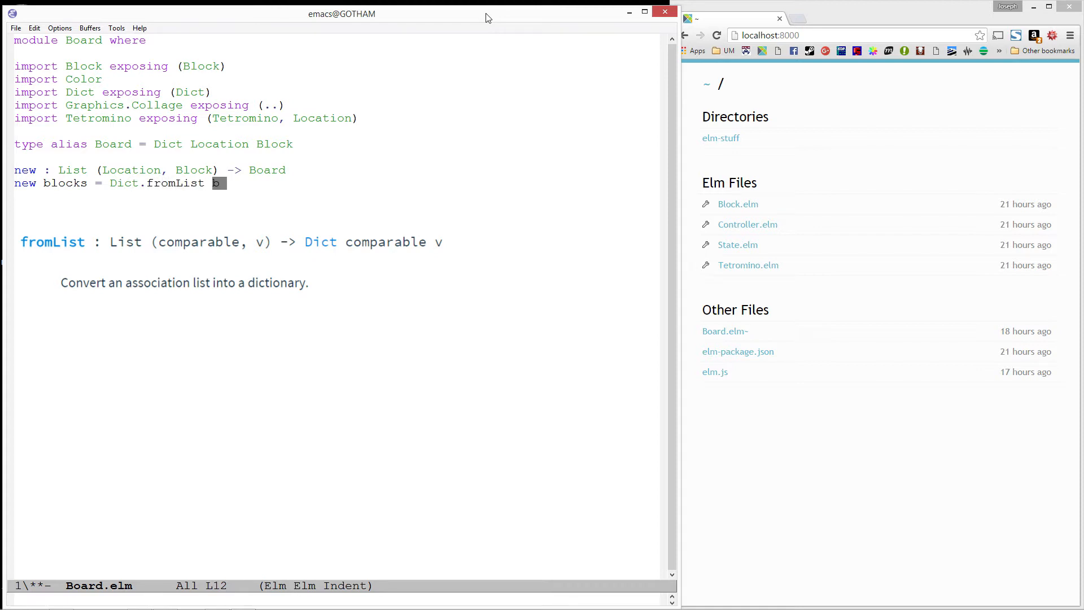
pyautogui.write('locks')
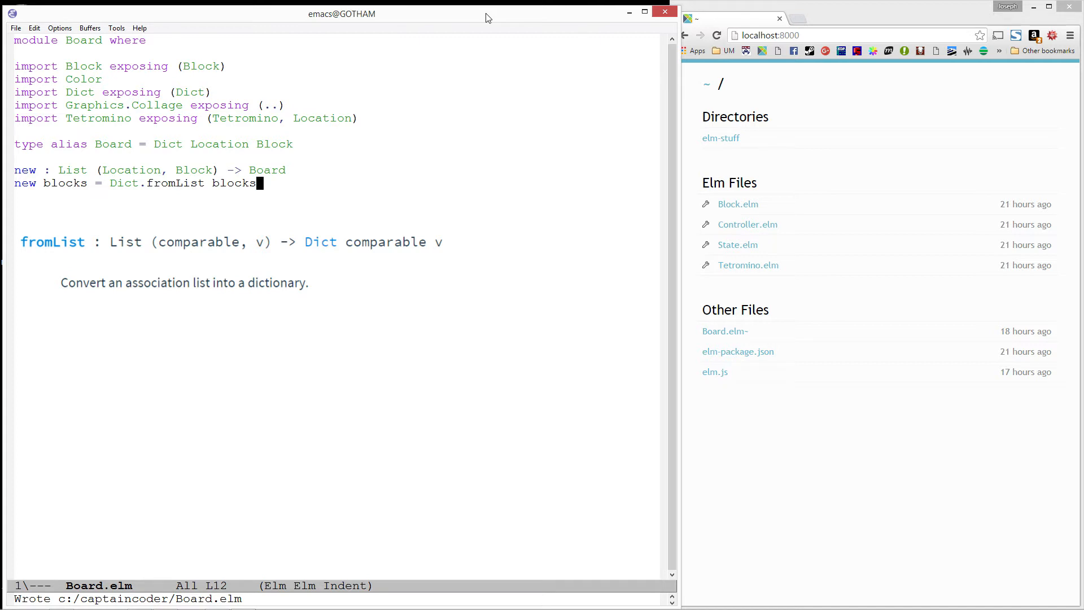
pyautogui.press('BackSpace')
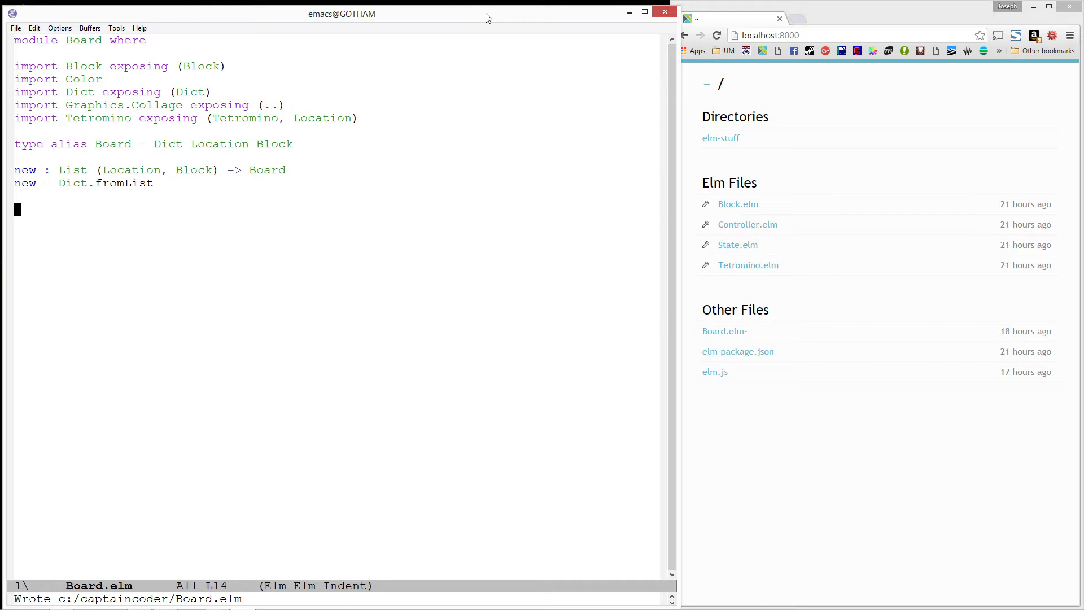
# Define cols and rows (rows = 20) and declare background : Form
pyautogui.write('cols : Int')
pyautogui.write('cols = 10')
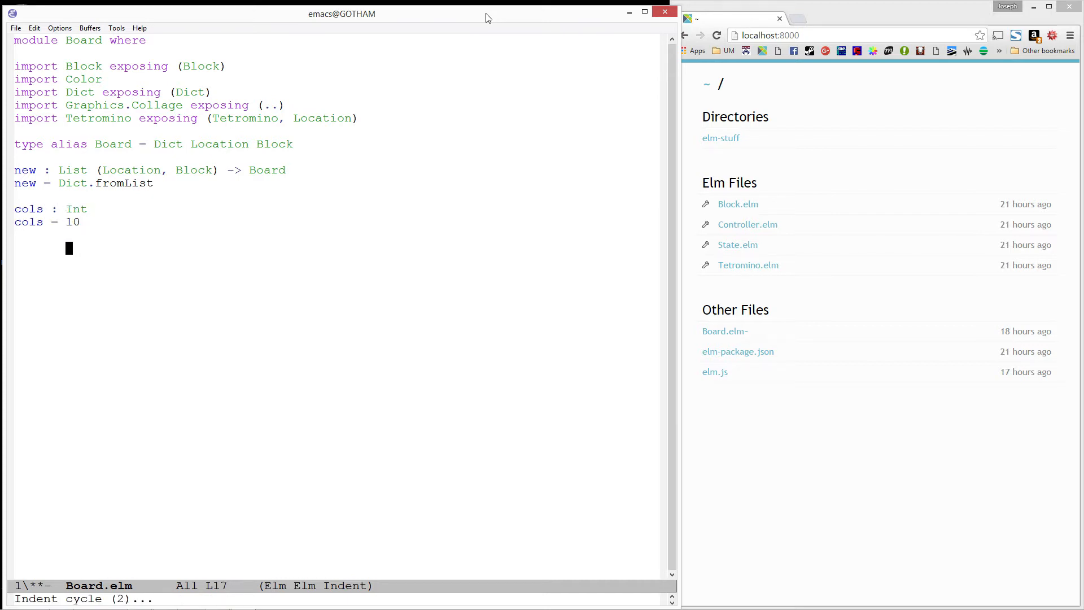
pyautogui.write('rows : Int')
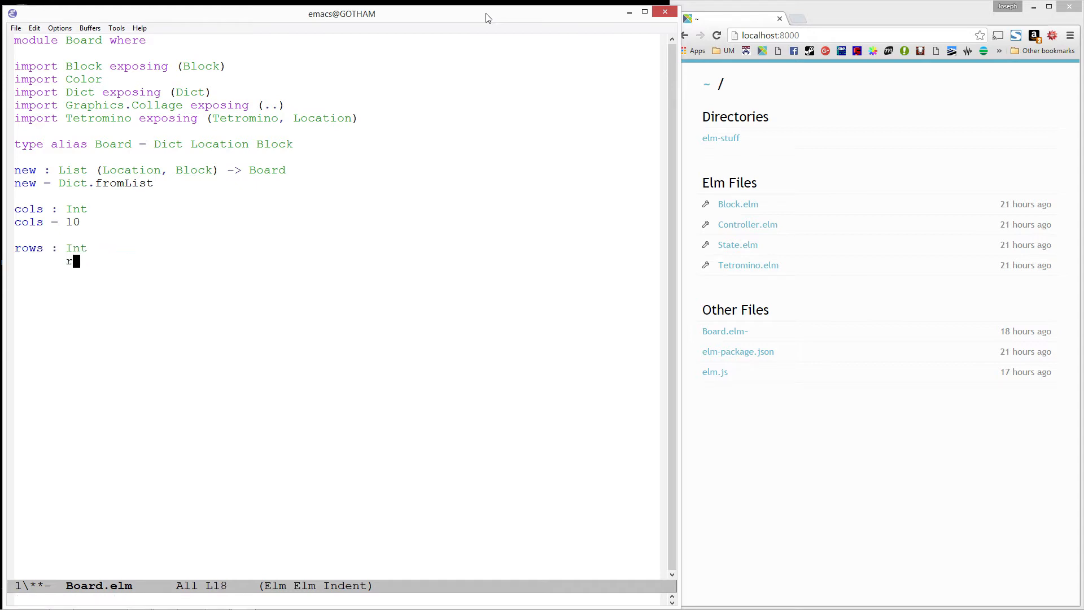
pyautogui.write('rows = 20')
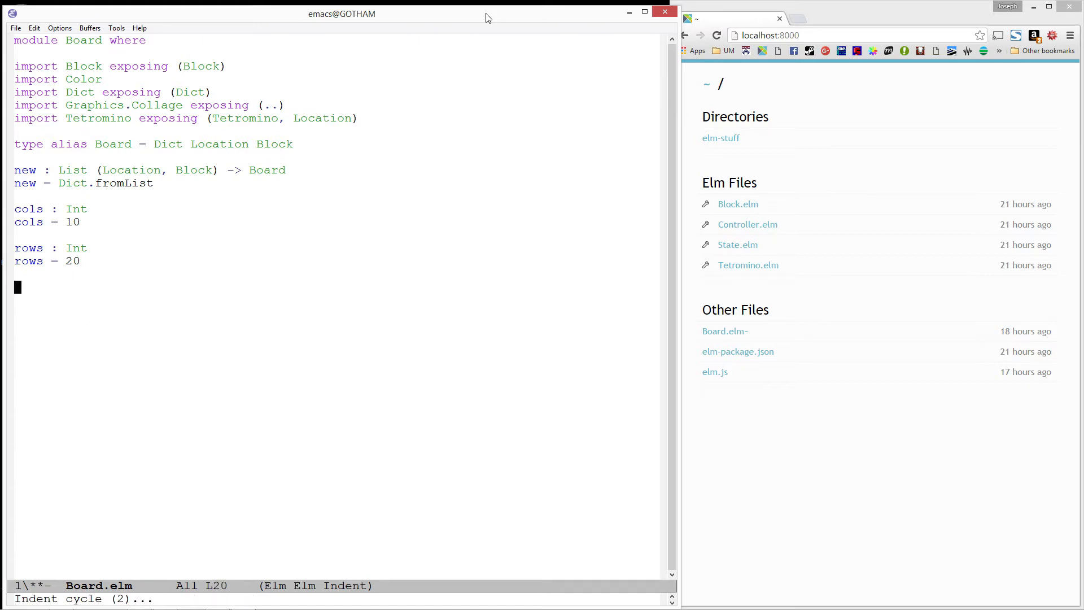
pyautogui.write('background')
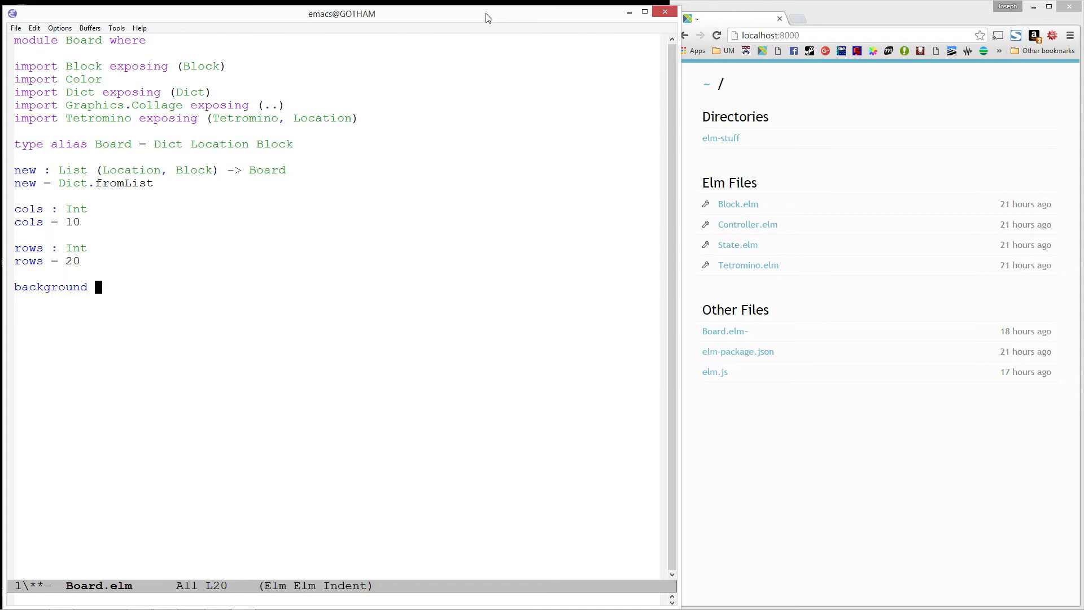
pyautogui.write(': Form')
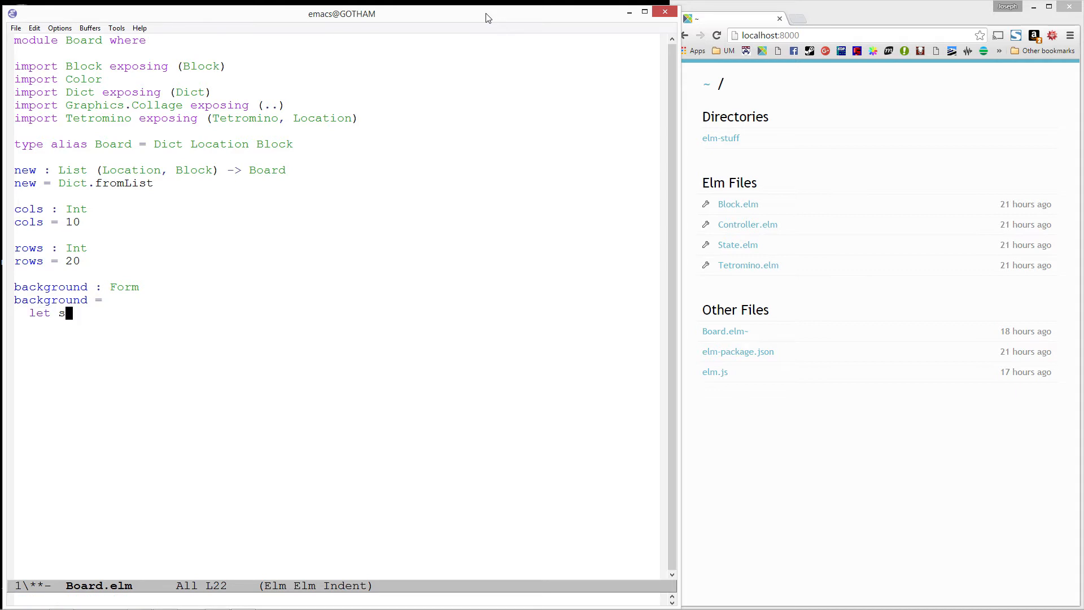
# Build background as rect (toFloat cols * Block.size) (toFloat rows * Block.size) filled black, and save
pyautogui.write('hape = rect (')
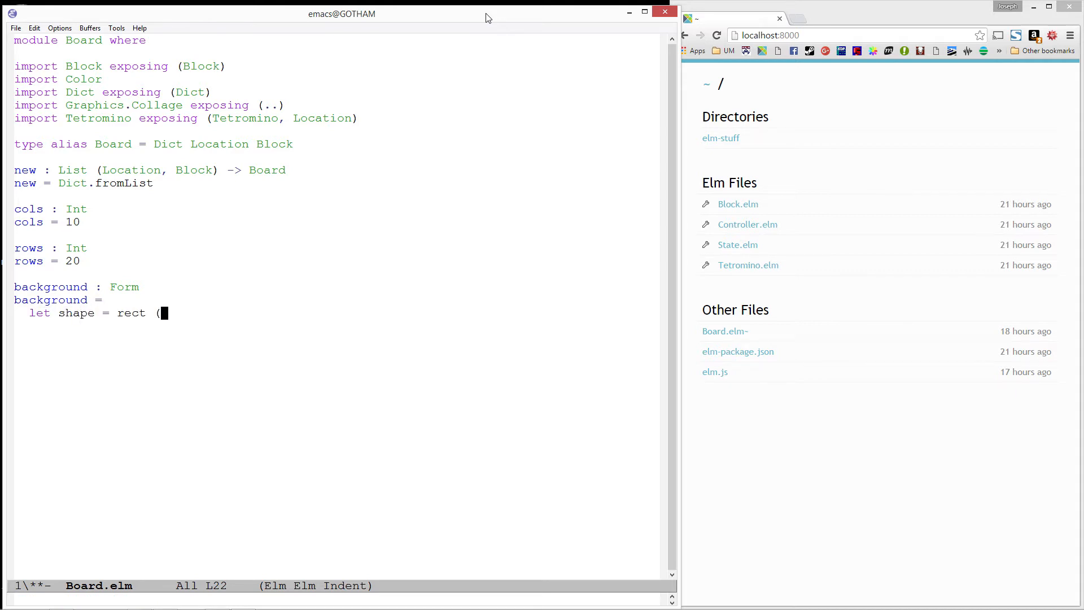
pyautogui.write('(toFloat co')
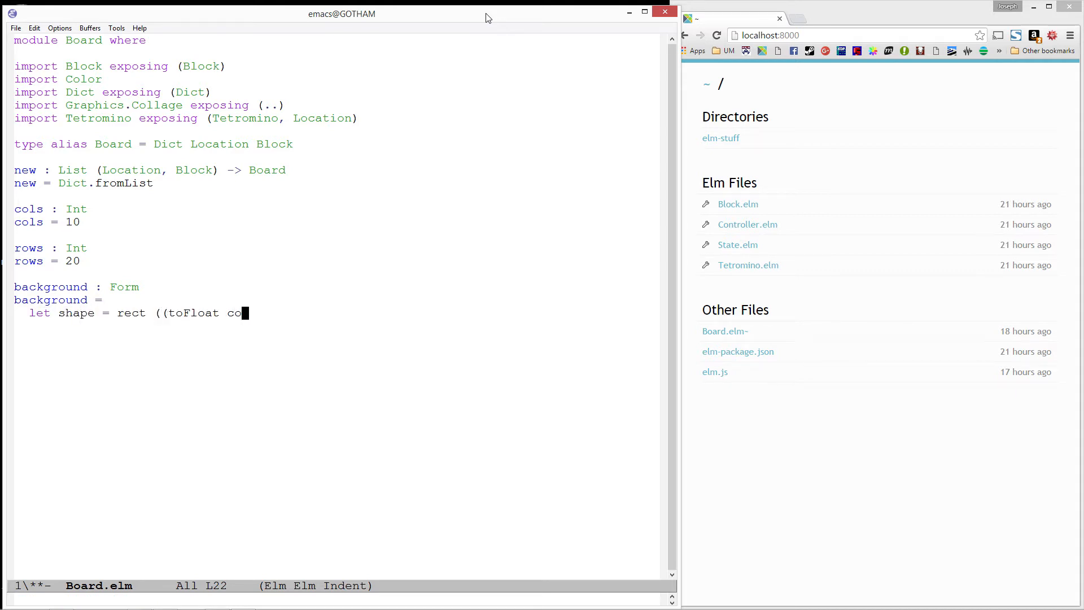
pyautogui.write('ls) * Block')
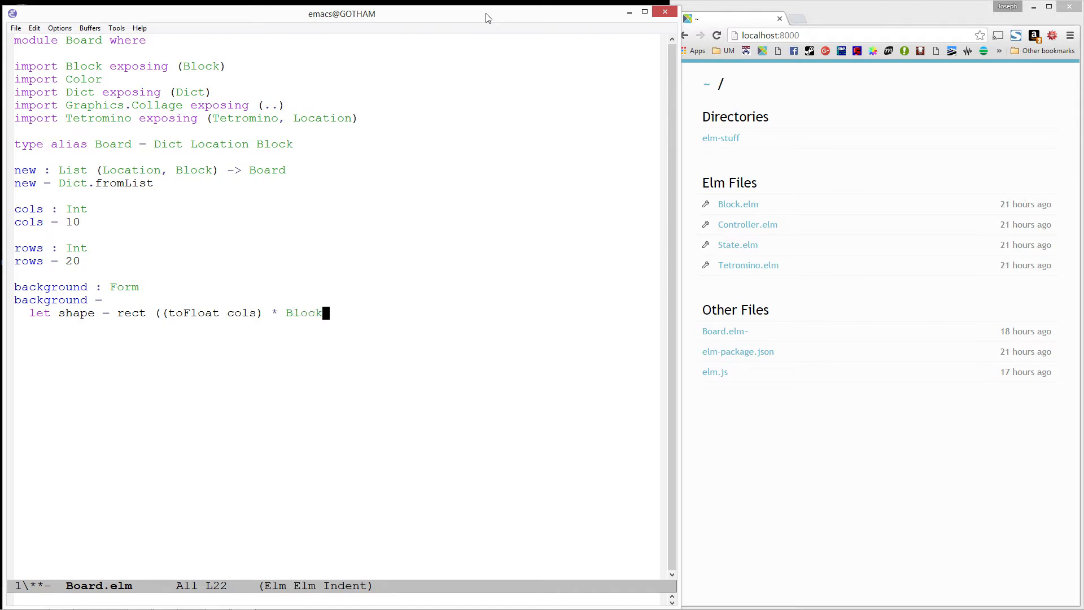
pyautogui.write('.size) ((')
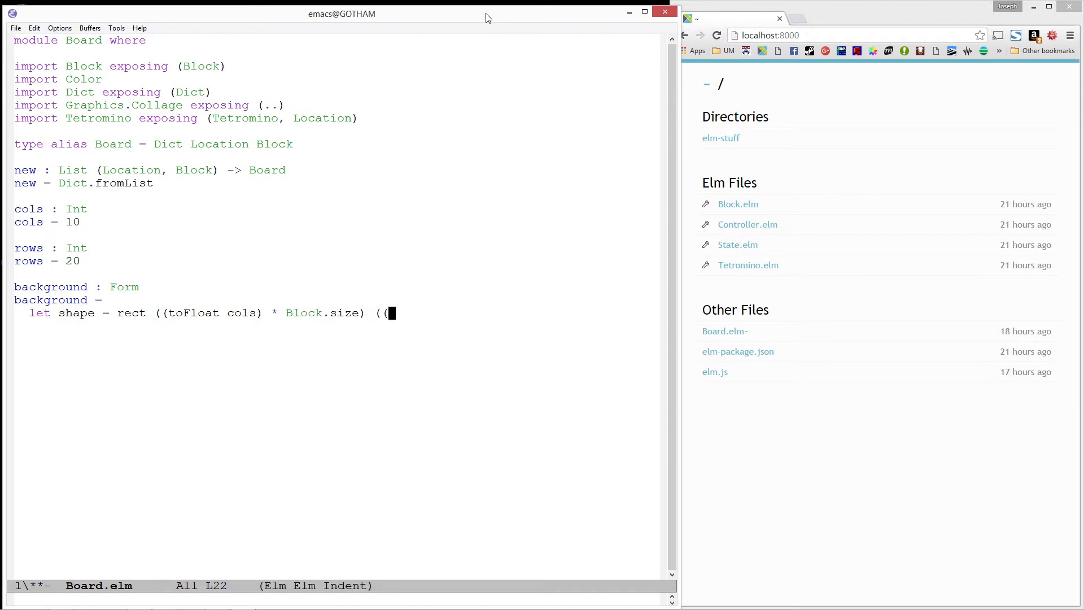
pyautogui.write('toFloat')
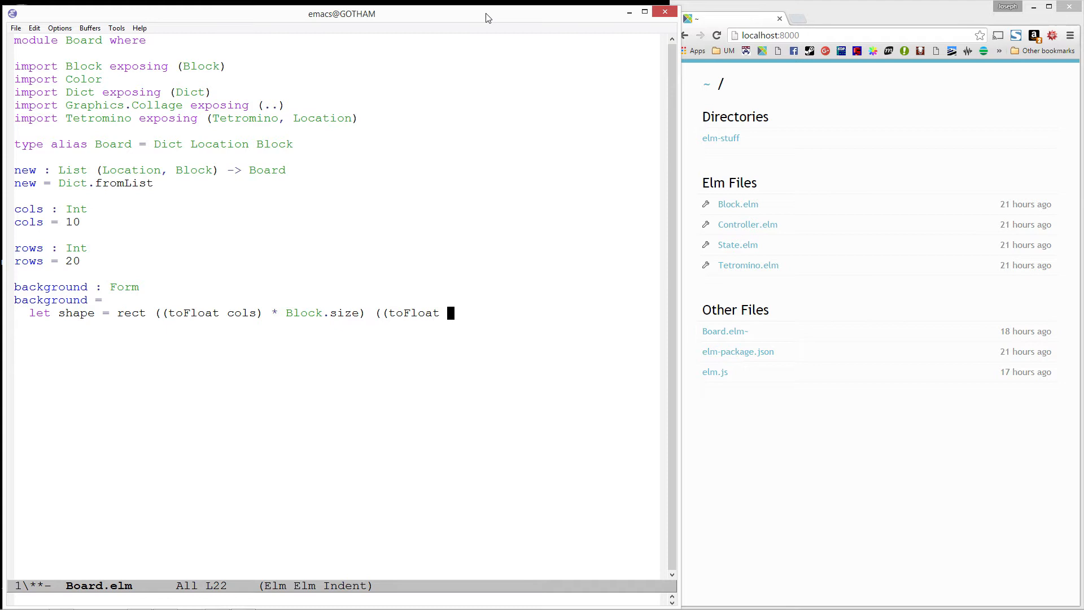
pyautogui.write('rows) * Block.size')
pyautogui.write('in filled Color.black shape')
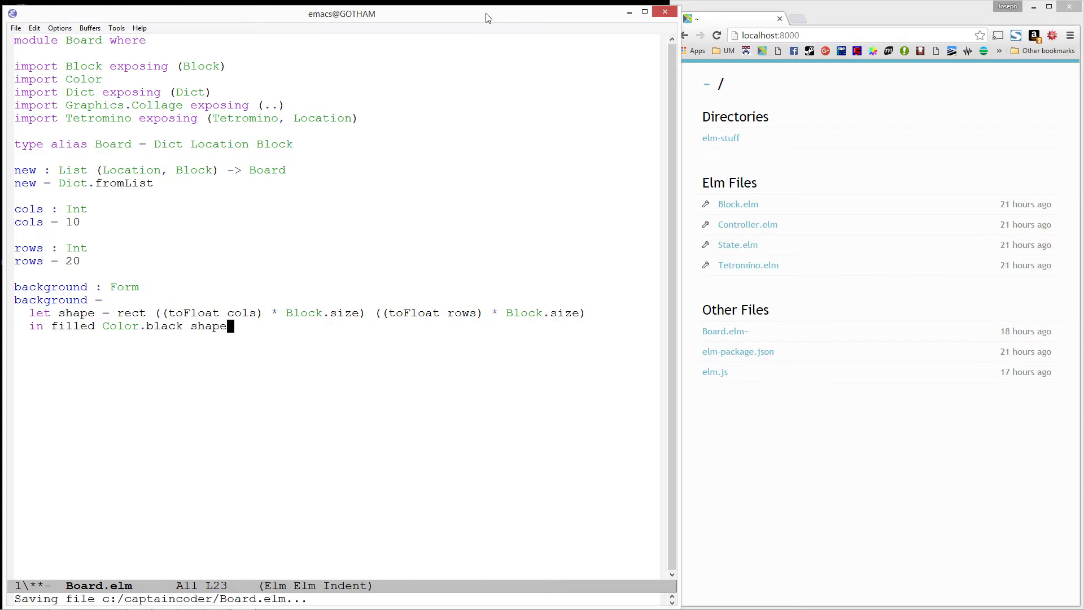
pyautogui.press('C-x C-s')
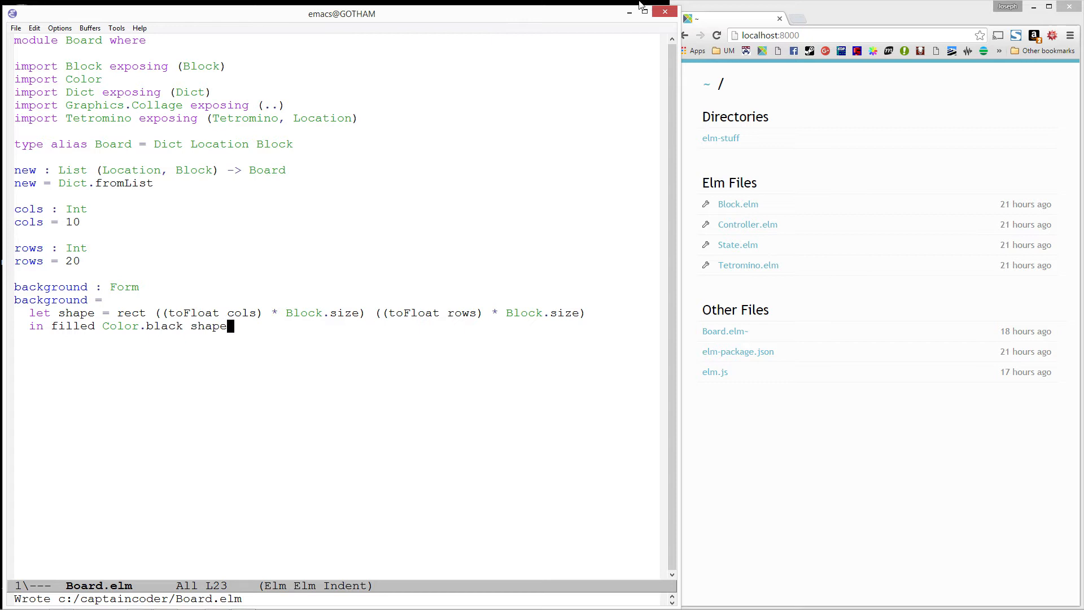
pyautogui.moveTo(717, 35)
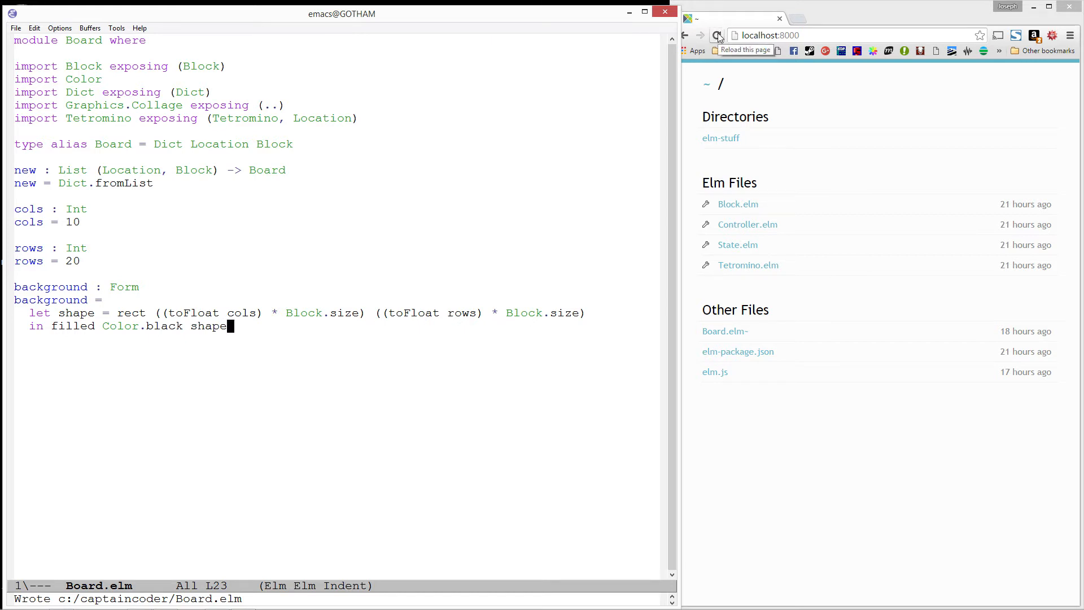
# Reload the localhost:8000 reactor listing and open Board.elm in the browser
pyautogui.click(718, 35)
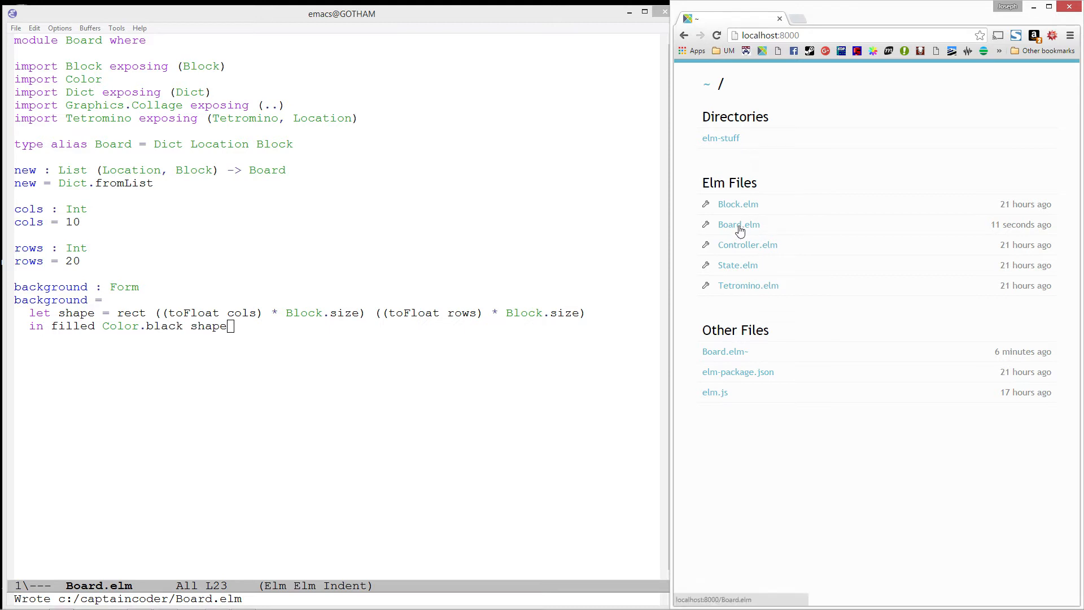
pyautogui.click(738, 224)
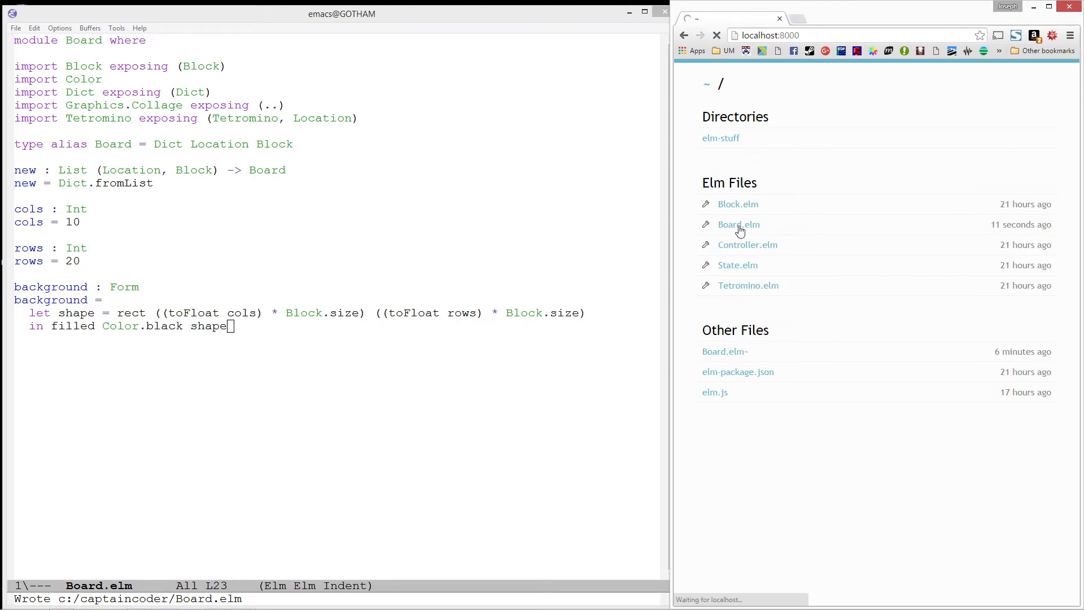
pyautogui.click(738, 224)
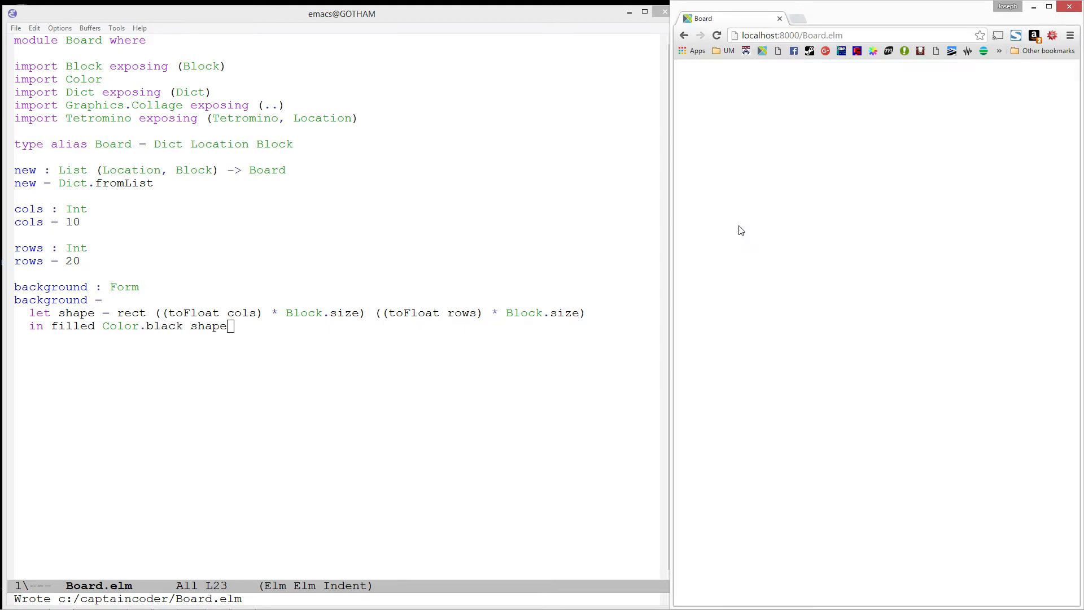
pyautogui.moveTo(310, 331)
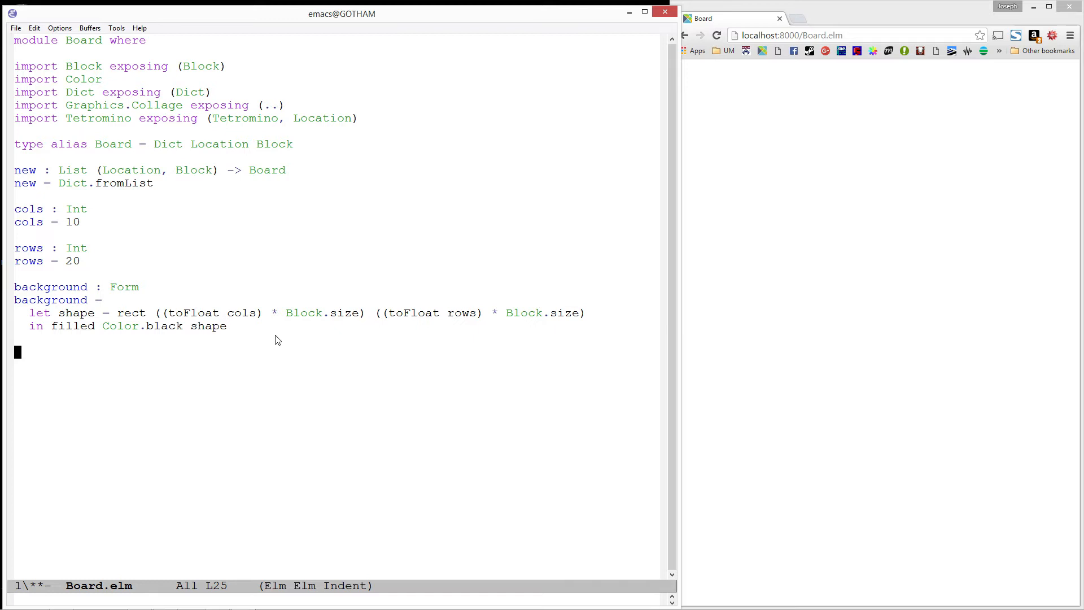
# Write the addBlock signature taking Location, Block and Form, and start its definition with (row, col) block form
pyautogui.write('addBlock :')
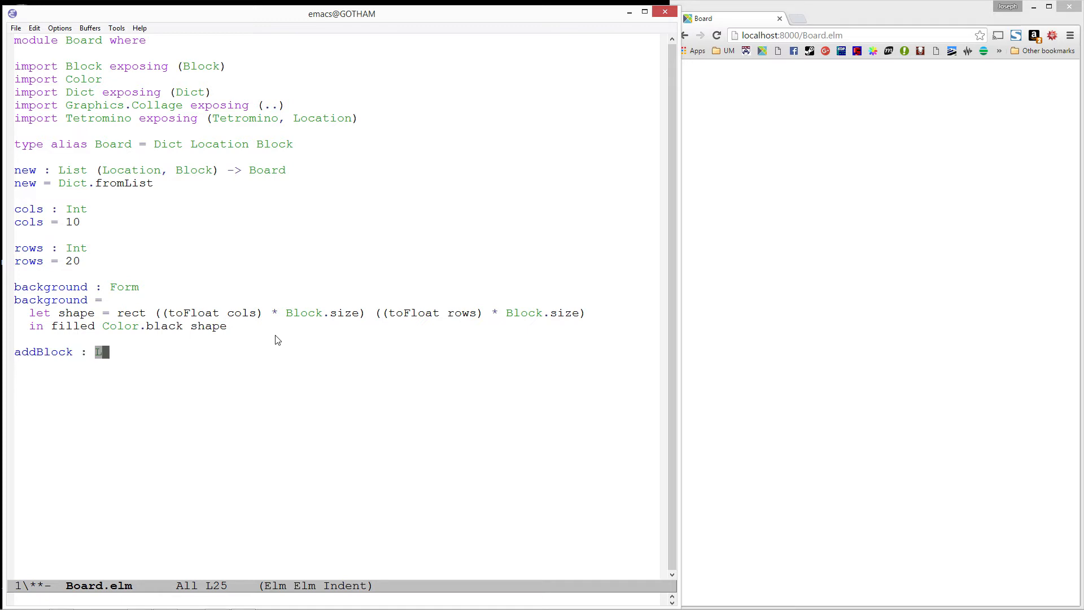
pyautogui.write('Location -> Block -> Form -> F')
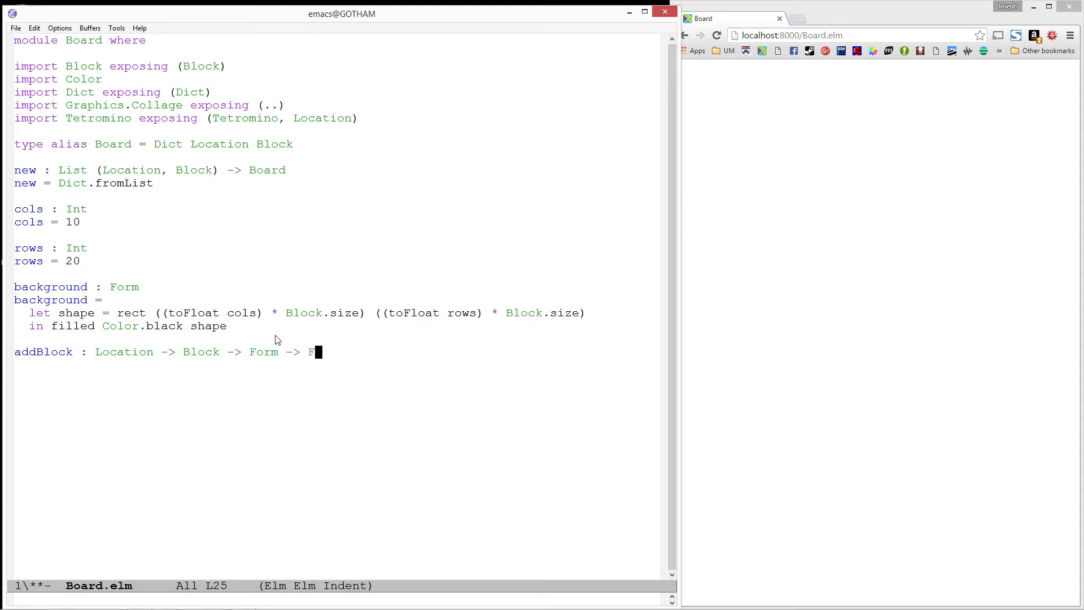
pyautogui.press('Return')
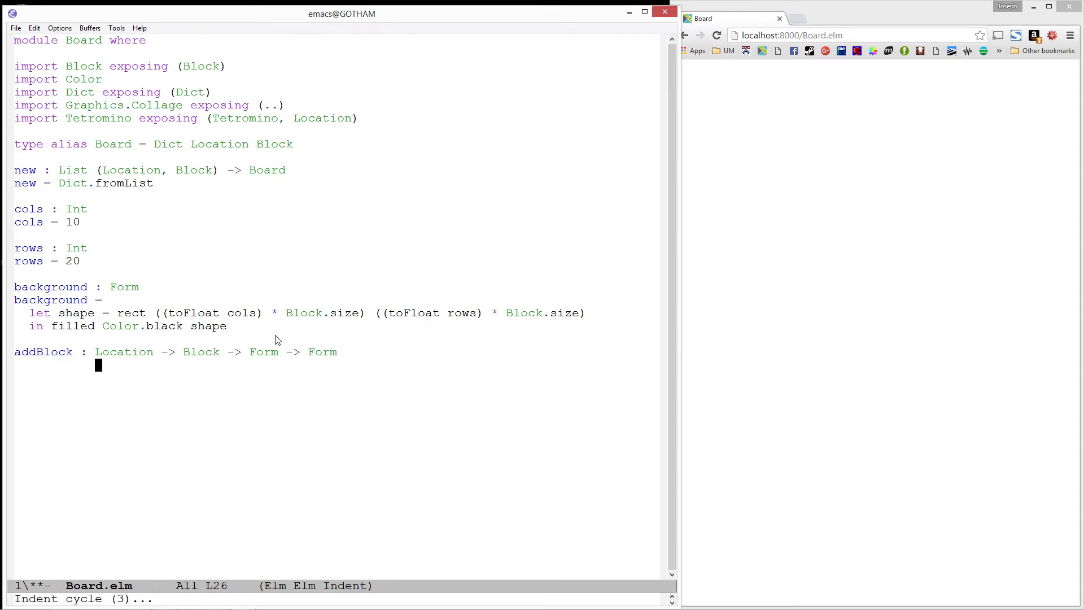
pyautogui.write('addBlock')
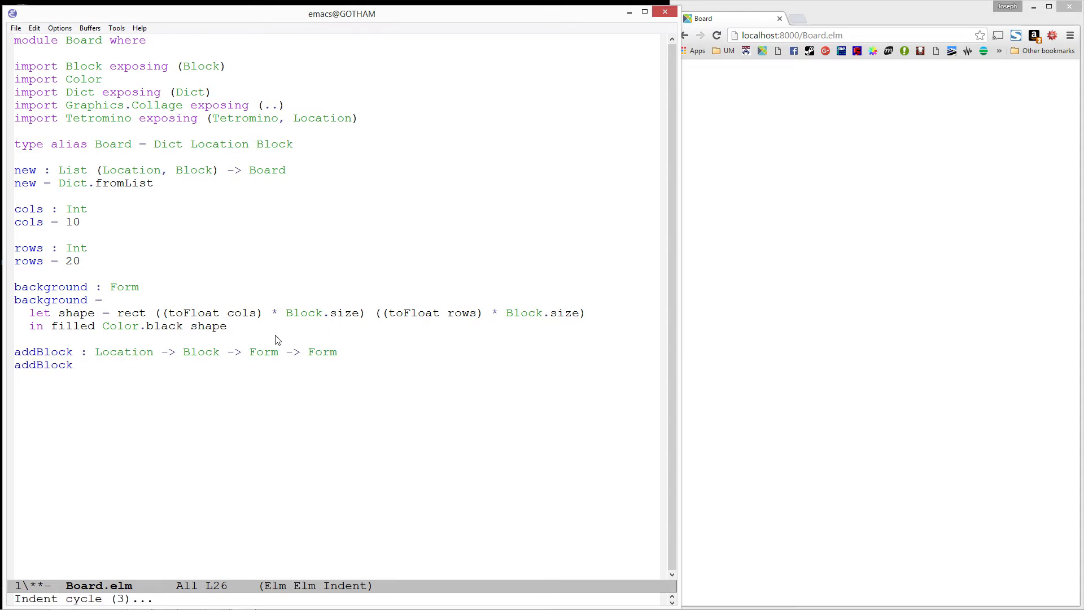
pyautogui.write('addBlock (ro')
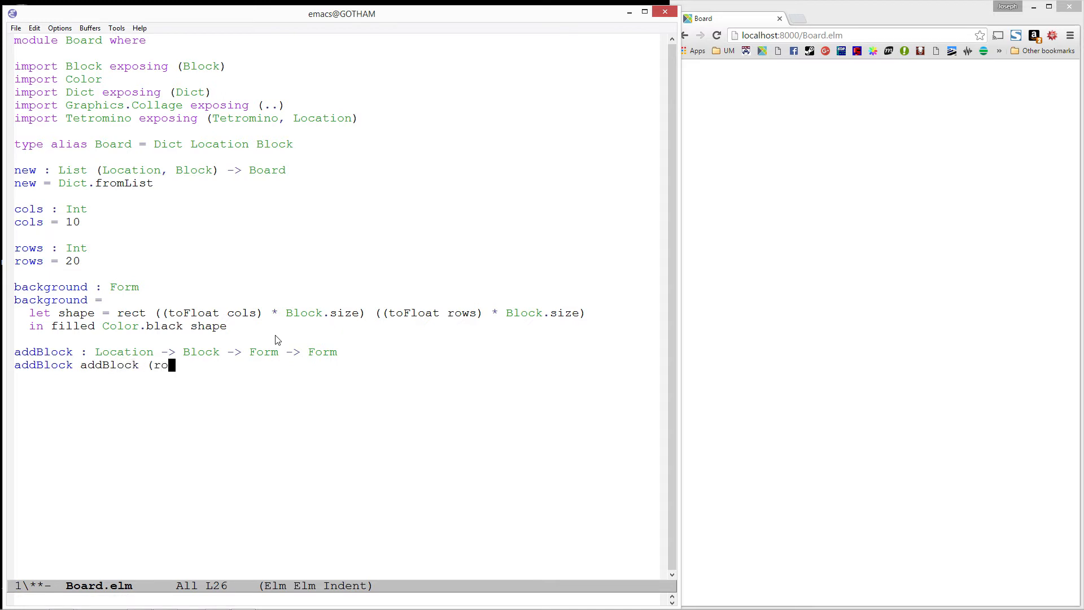
pyautogui.write('w, col) block form =')
pyautogui.write('let b')
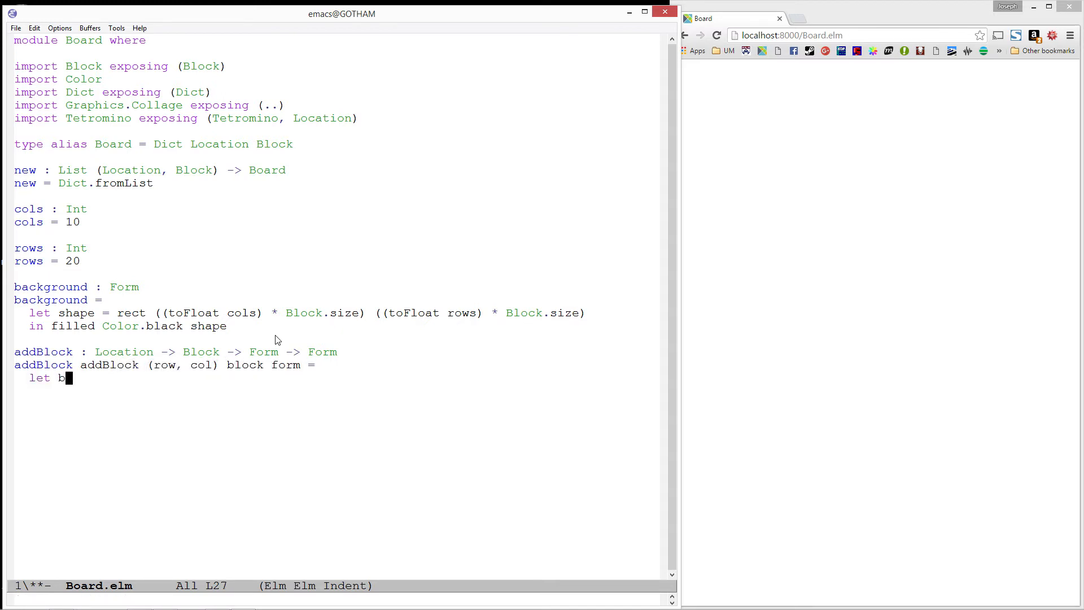
# Add let-bindings x = toFloat col * Block.size, y = toFloat row * Block.size and blockForm moving Block.toForm block to (x, y)
pyautogui.write('lockForm = b')
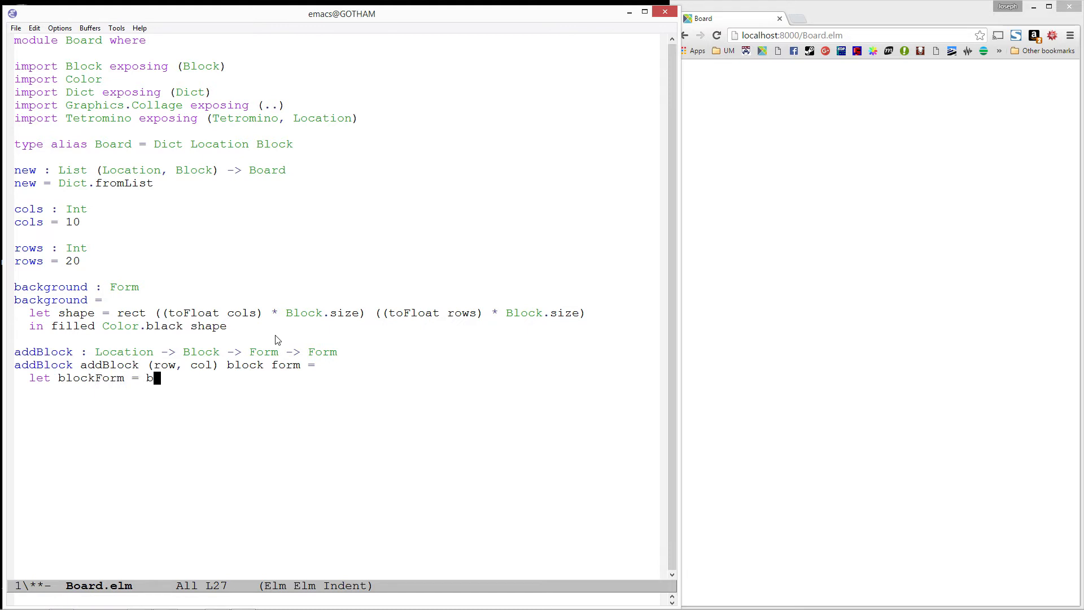
pyautogui.write('lock.toFo')
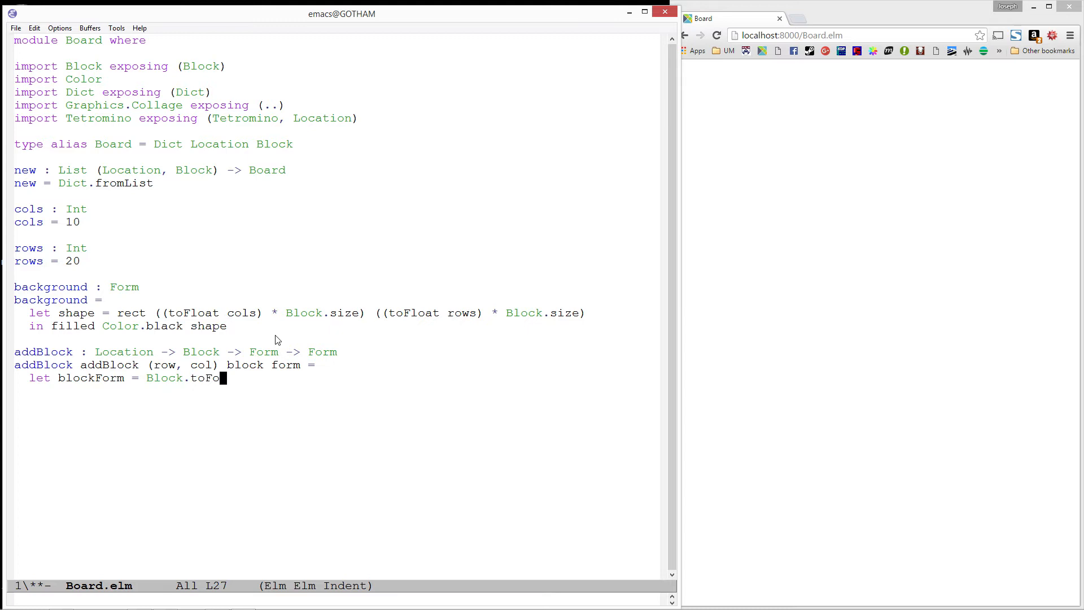
pyautogui.write('rm block |> move')
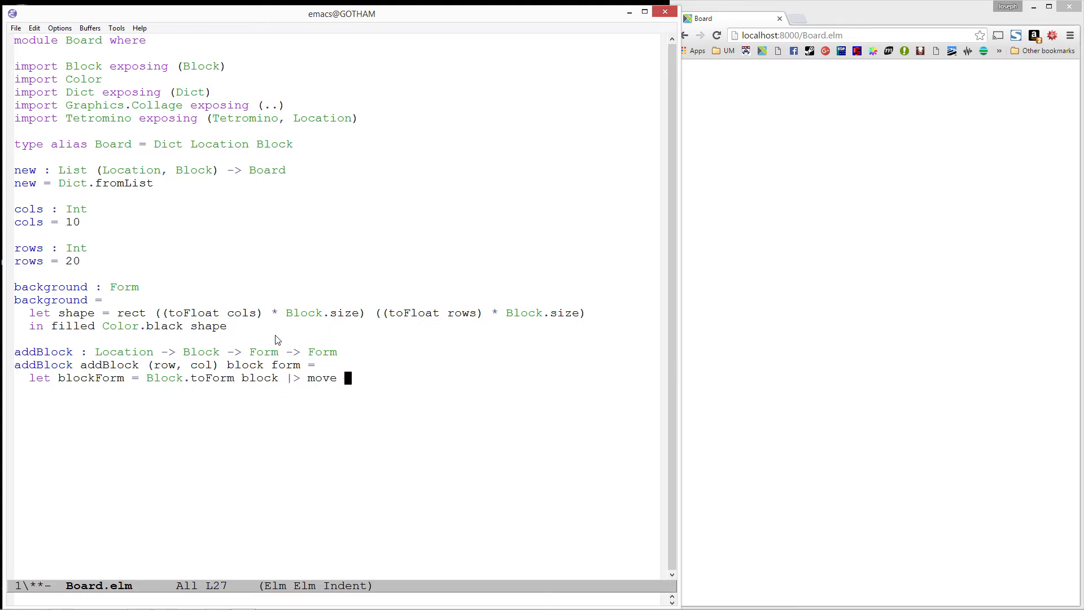
pyautogui.write('(x, y)')
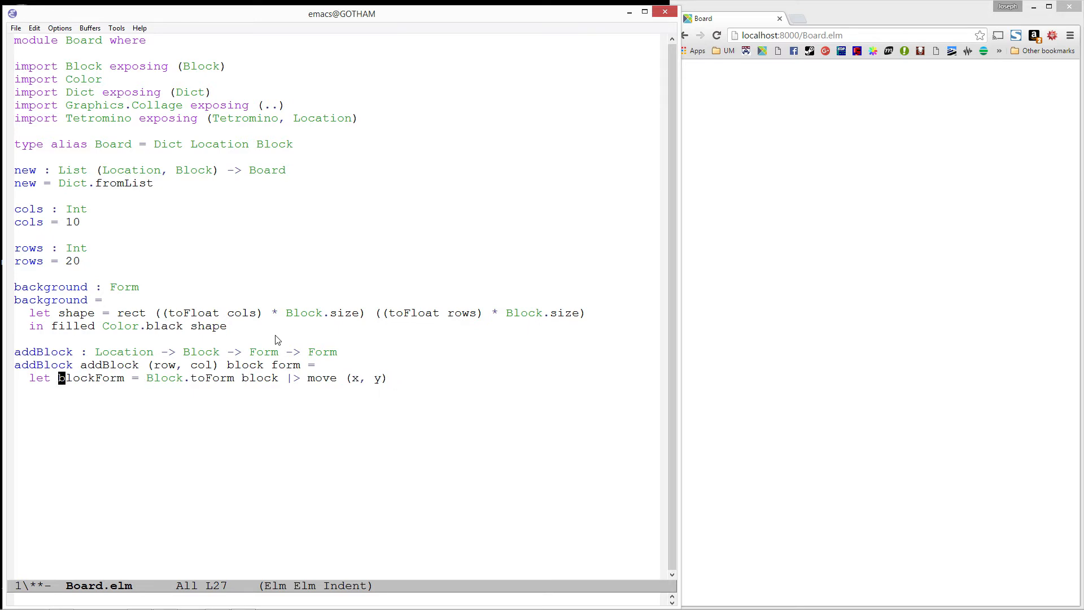
pyautogui.press('Return')
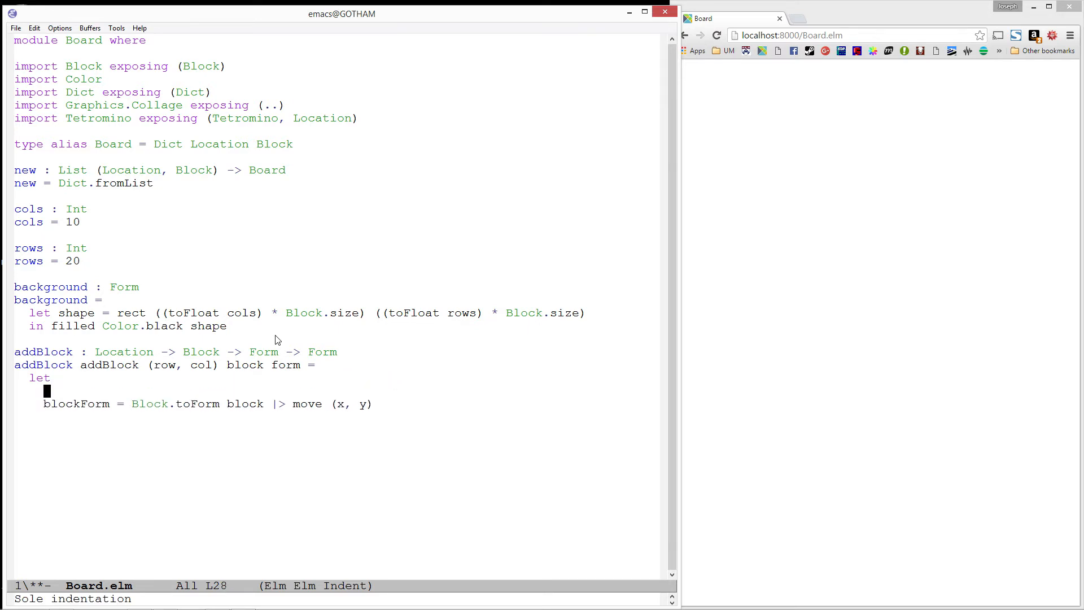
pyautogui.write('x =')
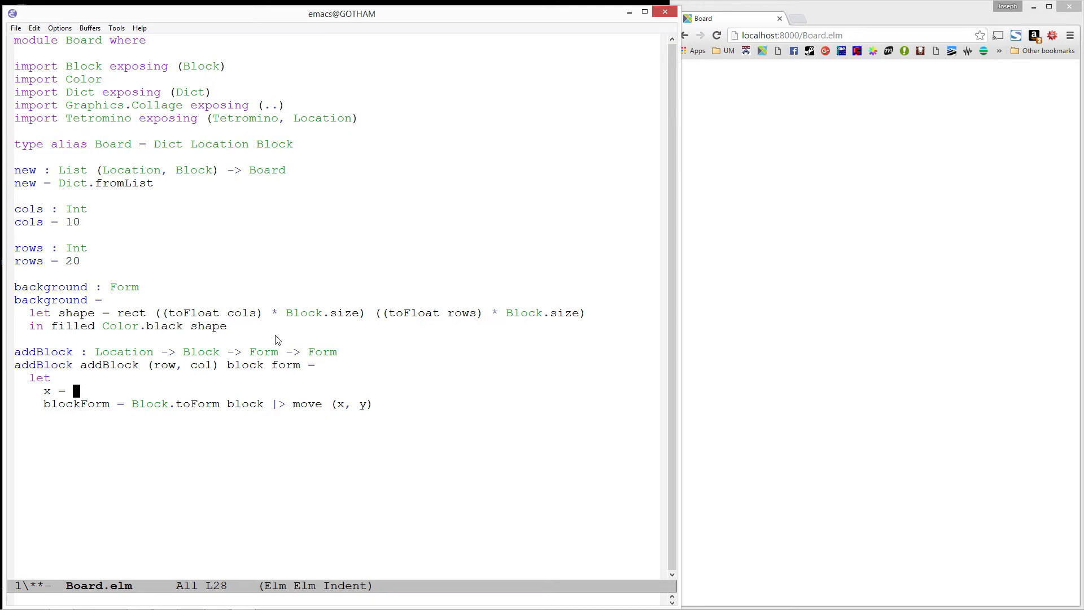
pyautogui.write('(toFloat col')
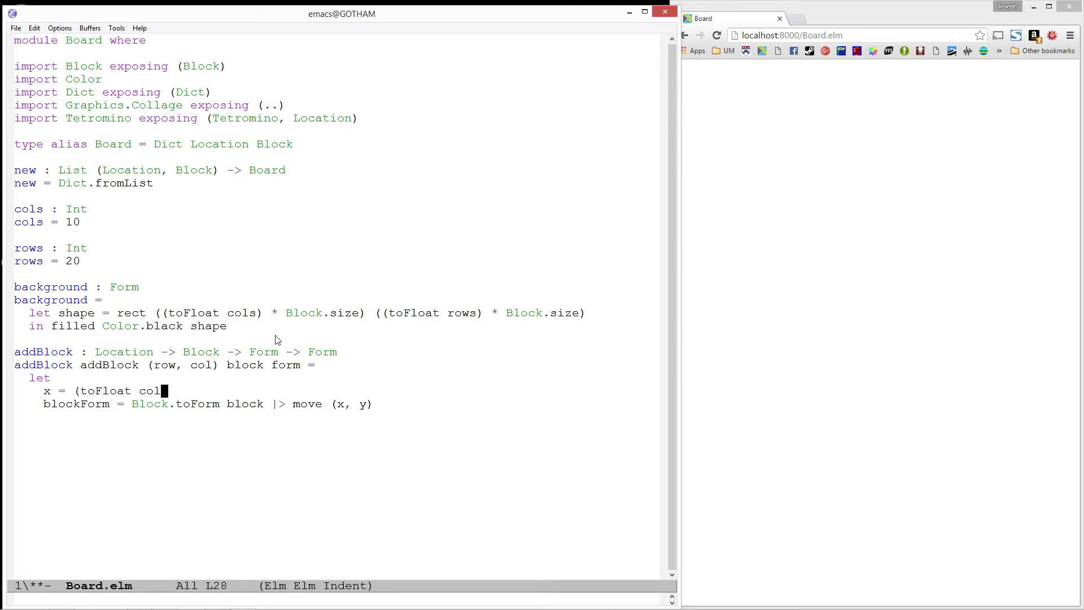
pyautogui.write('* Block.size')
pyautogui.write('y = (')
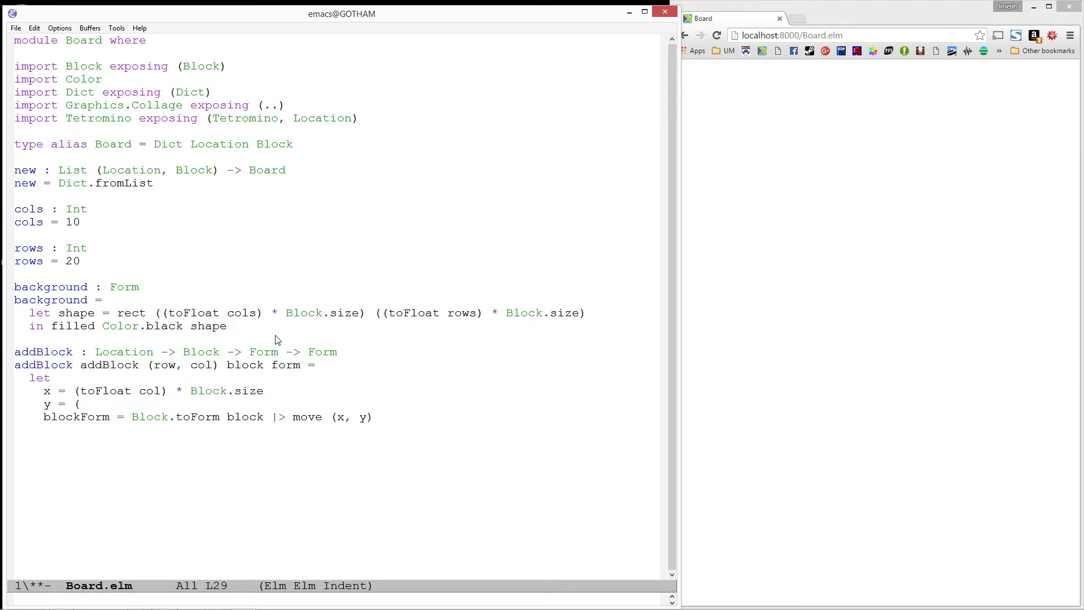
pyautogui.write('to')
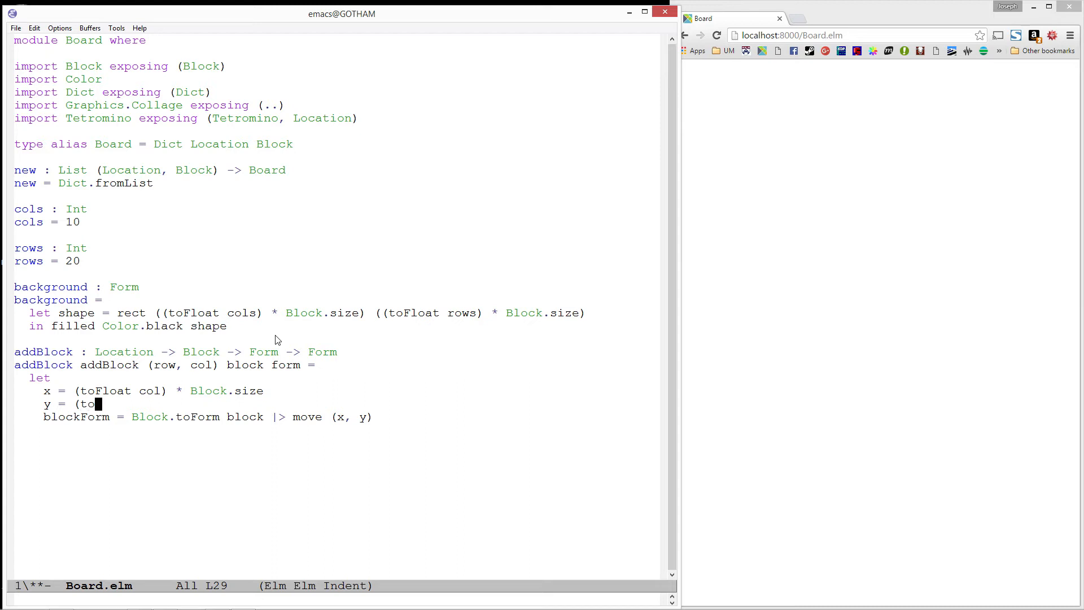
pyautogui.write('Float row) * Bl')
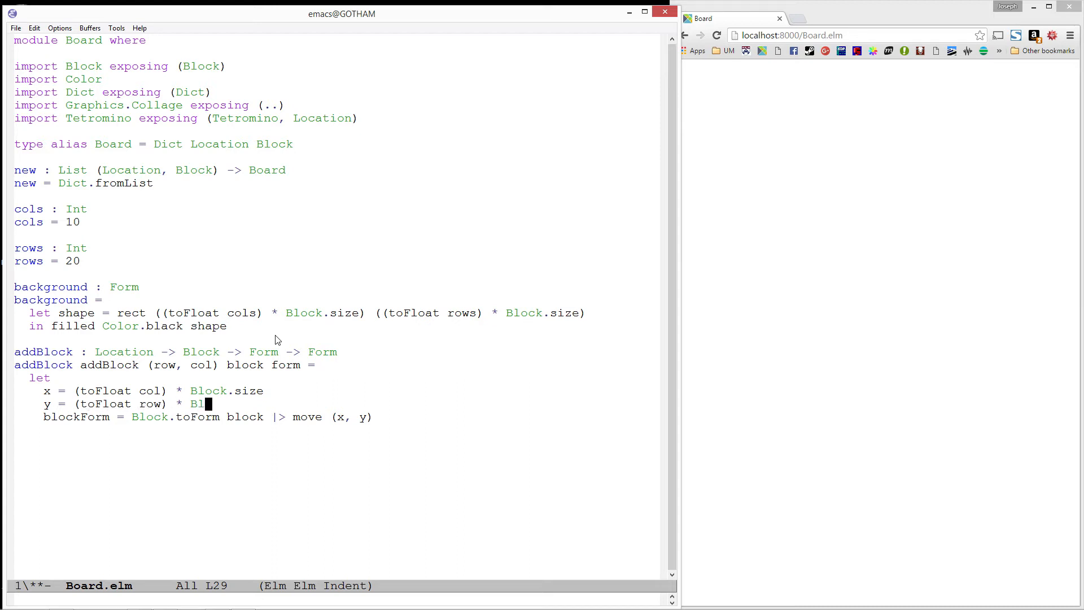
pyautogui.write('ock.size')
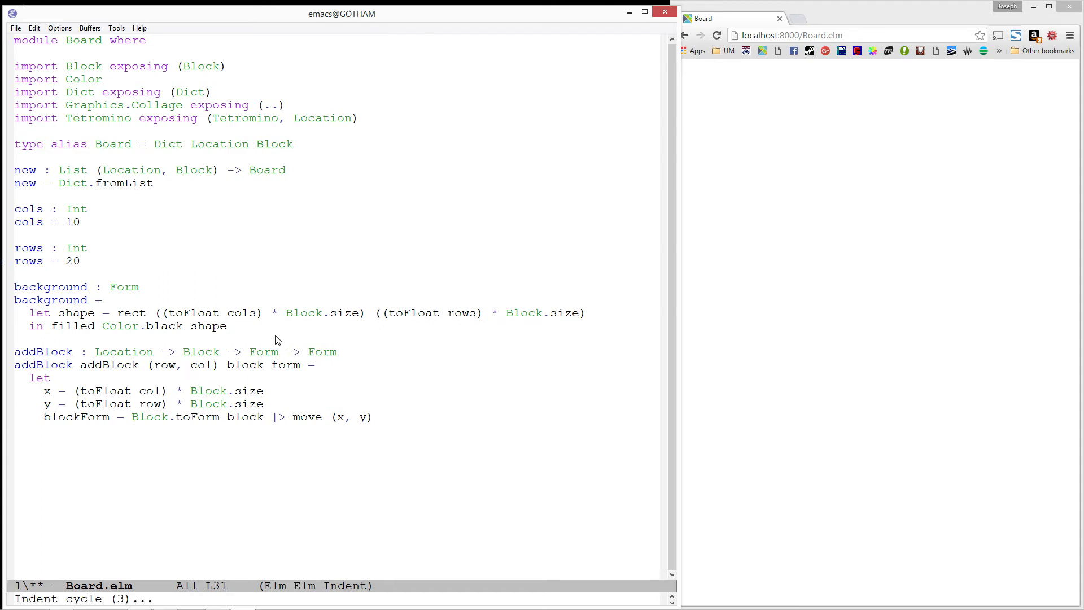
# Finish addBlock with in group [form, blockForm]
pyautogui.write('in g')
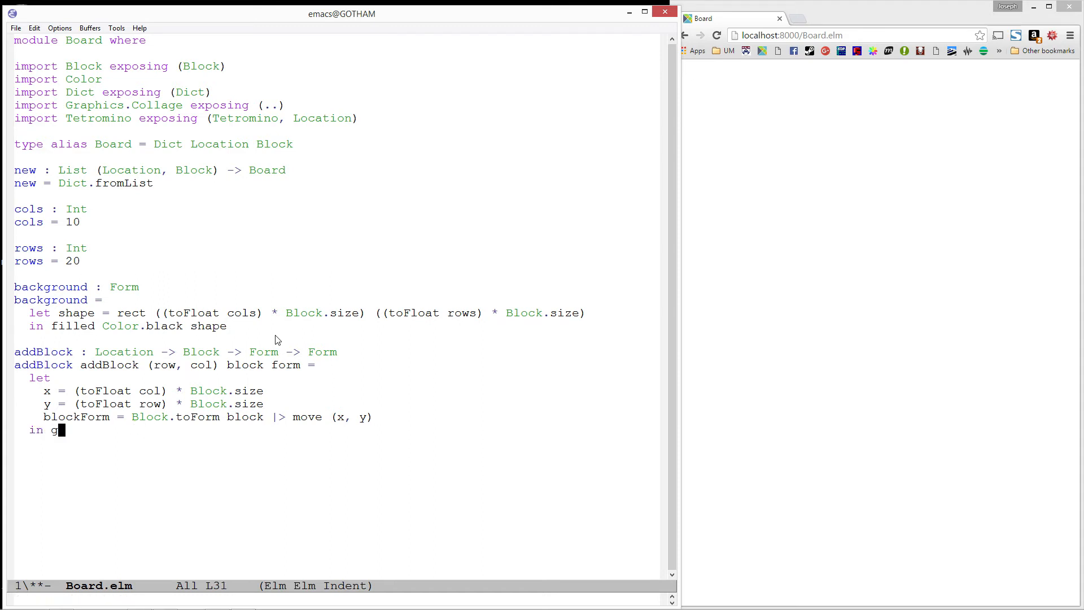
pyautogui.write('roup [')
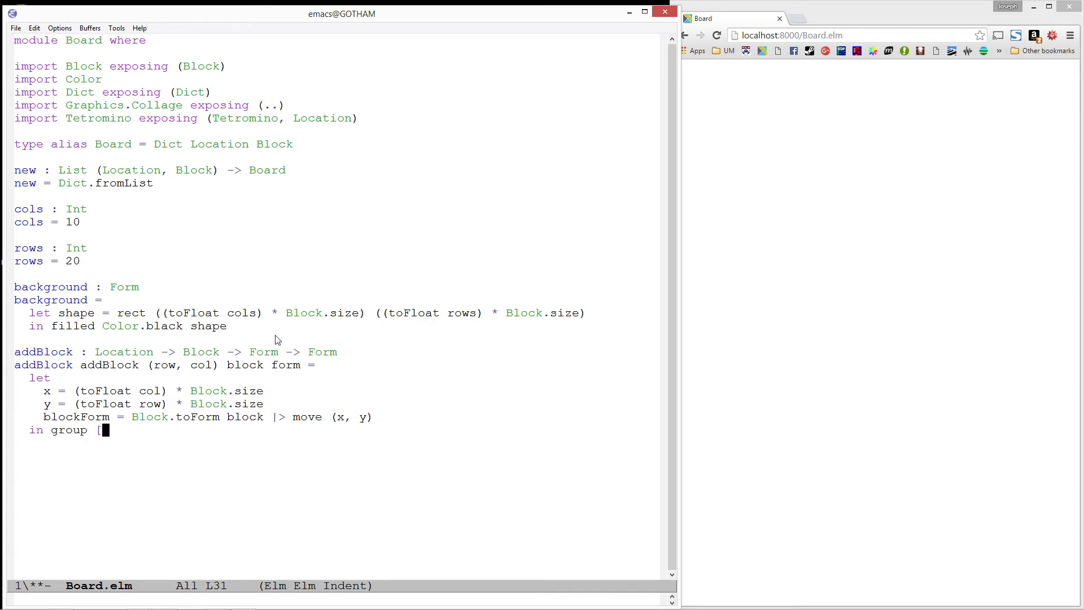
pyautogui.write('form, blo')
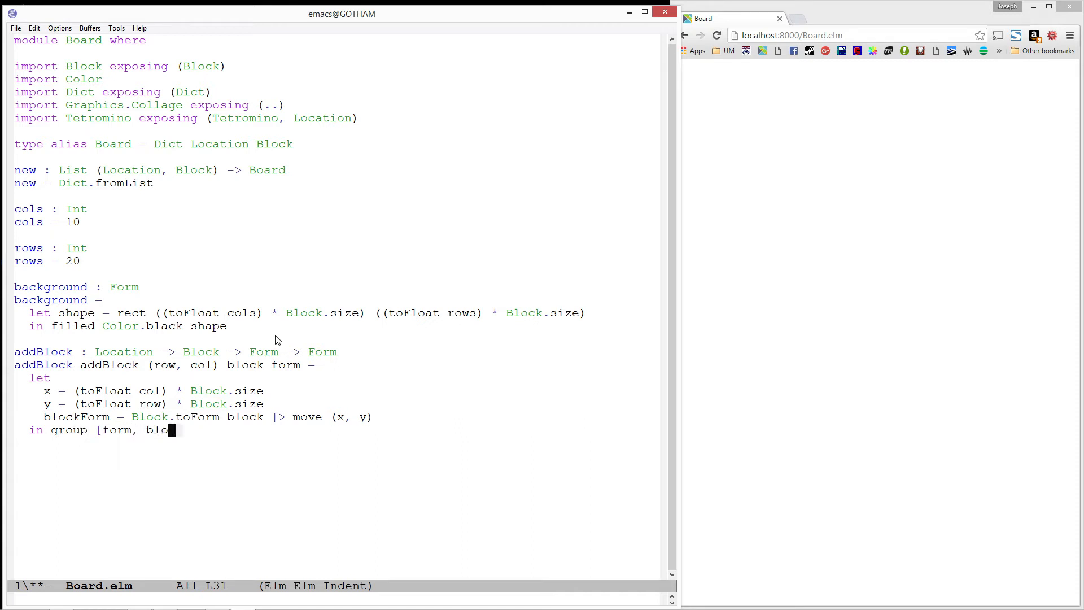
pyautogui.write('ckForm')
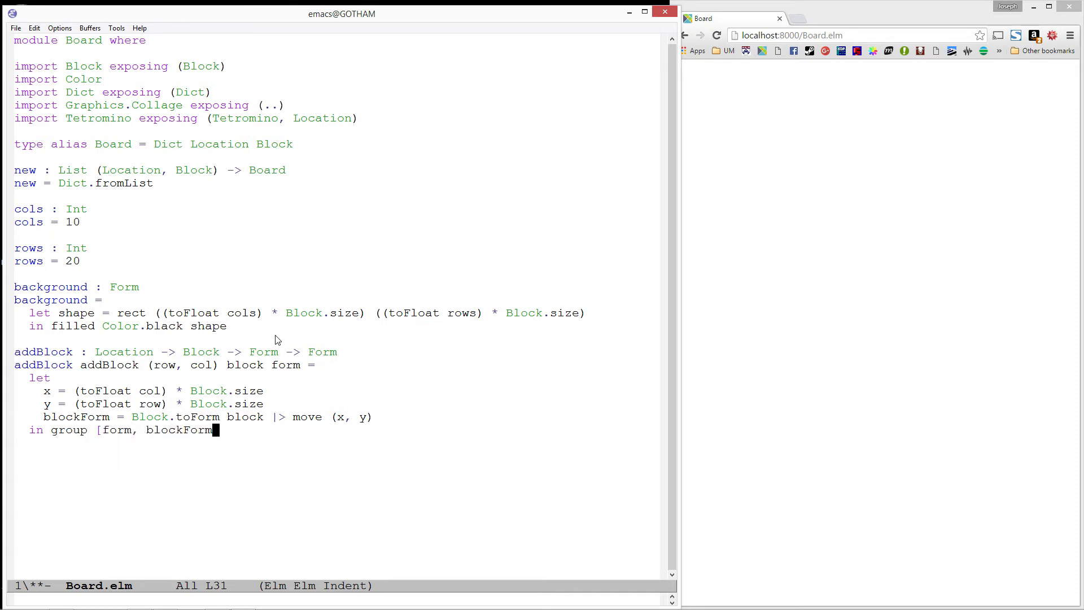
pyautogui.write(']')
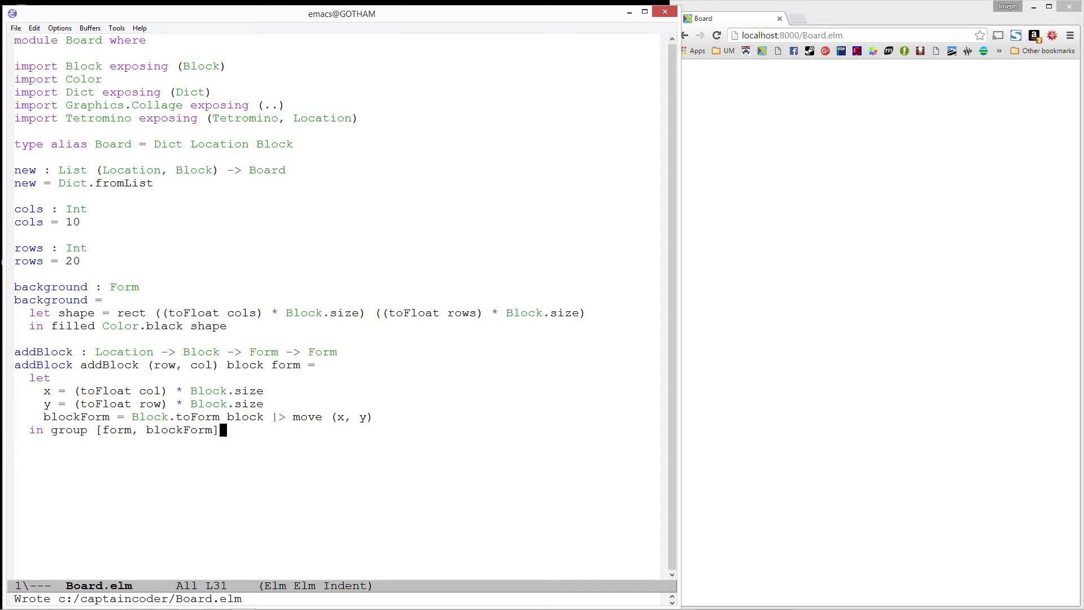
# Recompile Board.elm in Chrome before and after removing the duplicated addBlock name
pyautogui.click(719, 35)
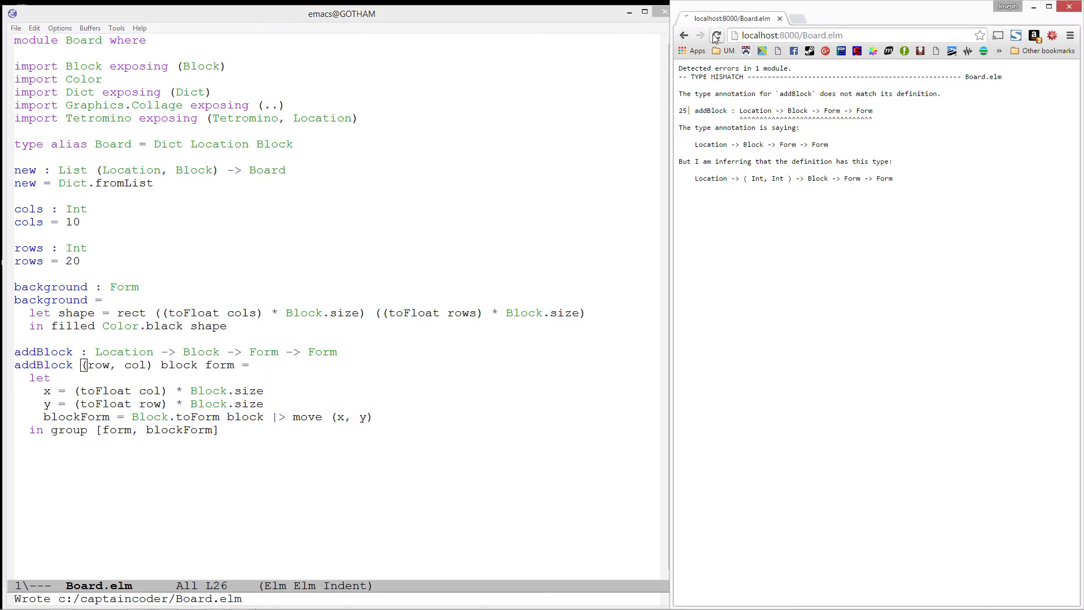
pyautogui.click(716, 35)
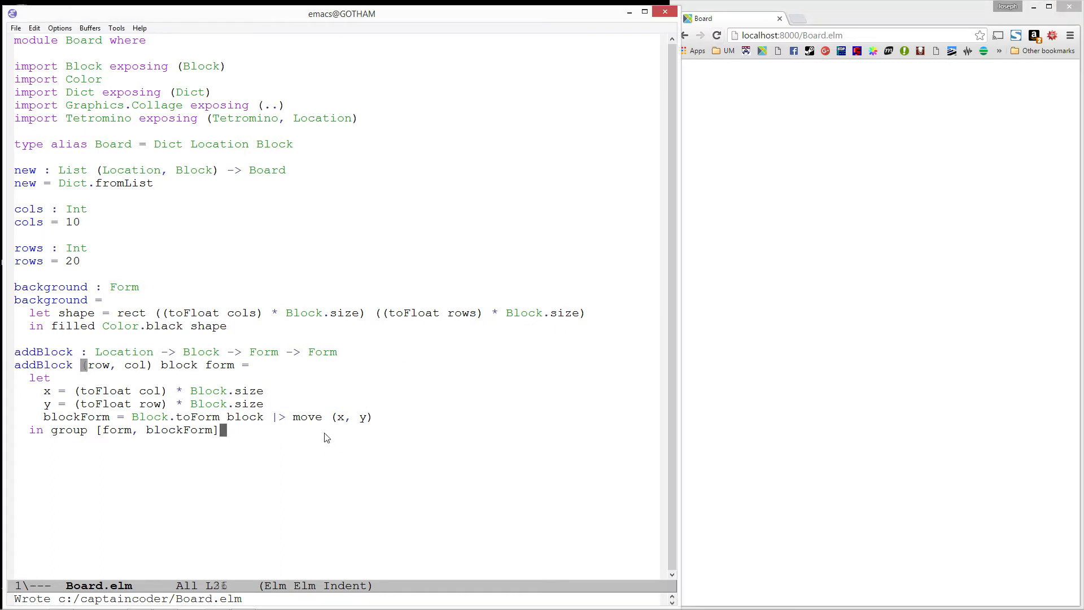
# Add testForm : Form = addBlock (0,0) (Block Color.blue) background
pyautogui.write('testFo')
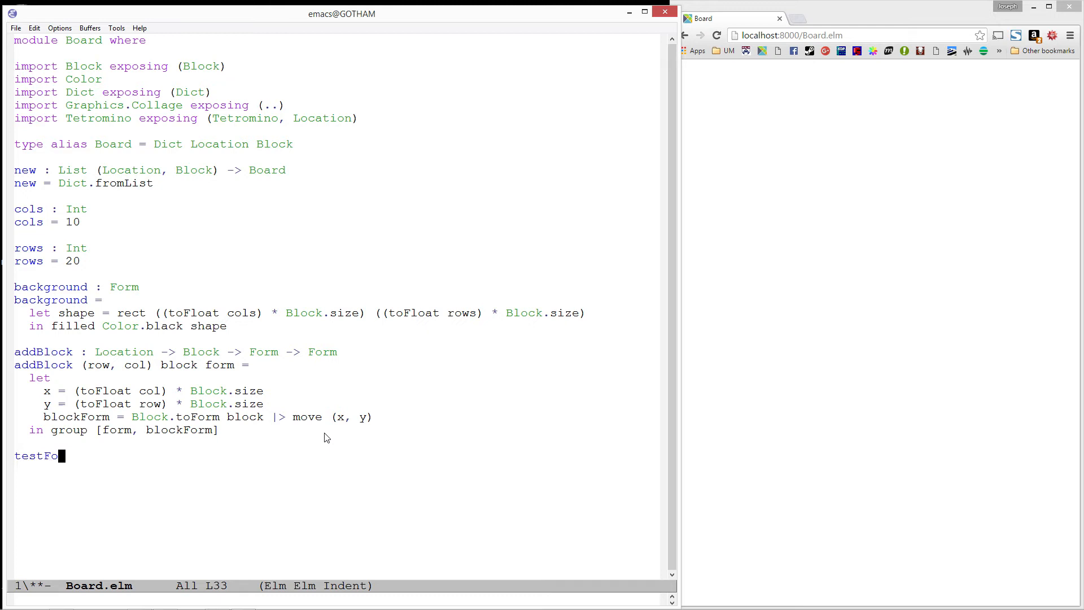
pyautogui.write('rm : Form')
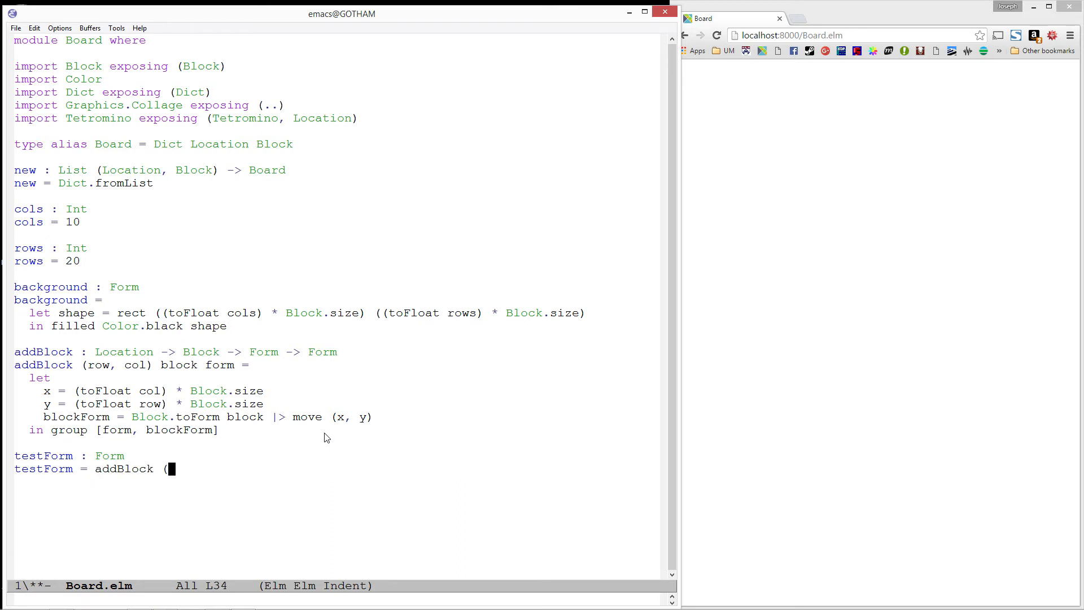
pyautogui.write('0,0')
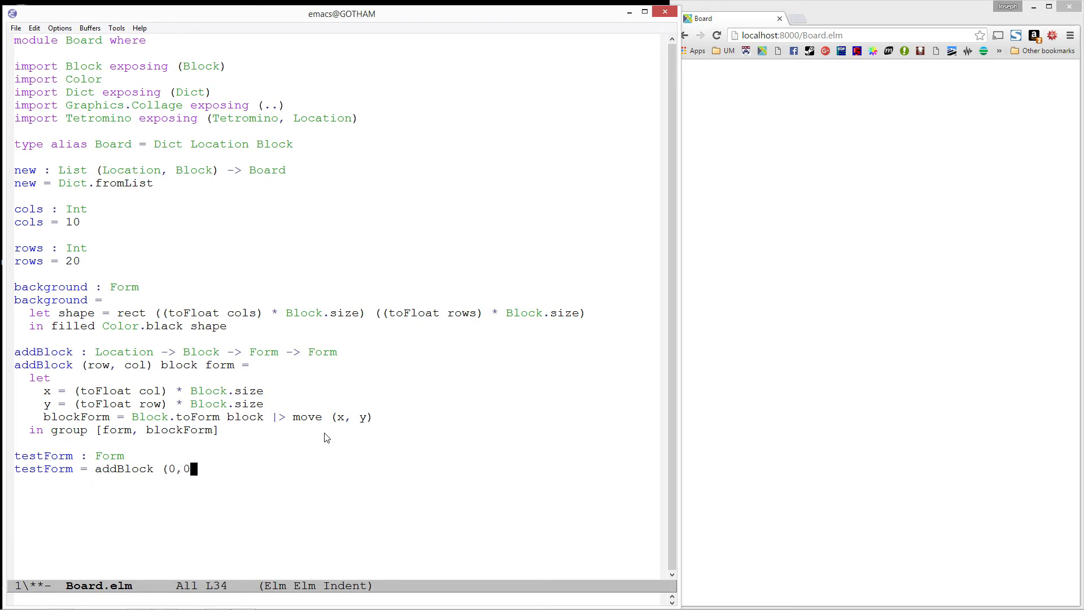
pyautogui.write(') (Block Co')
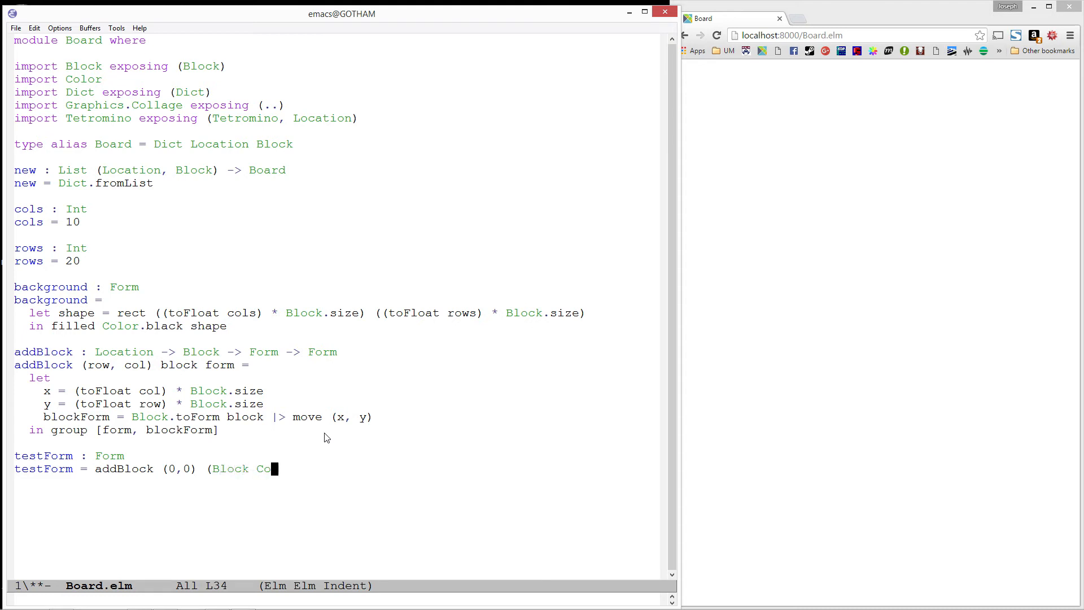
pyautogui.write('lor.blue)')
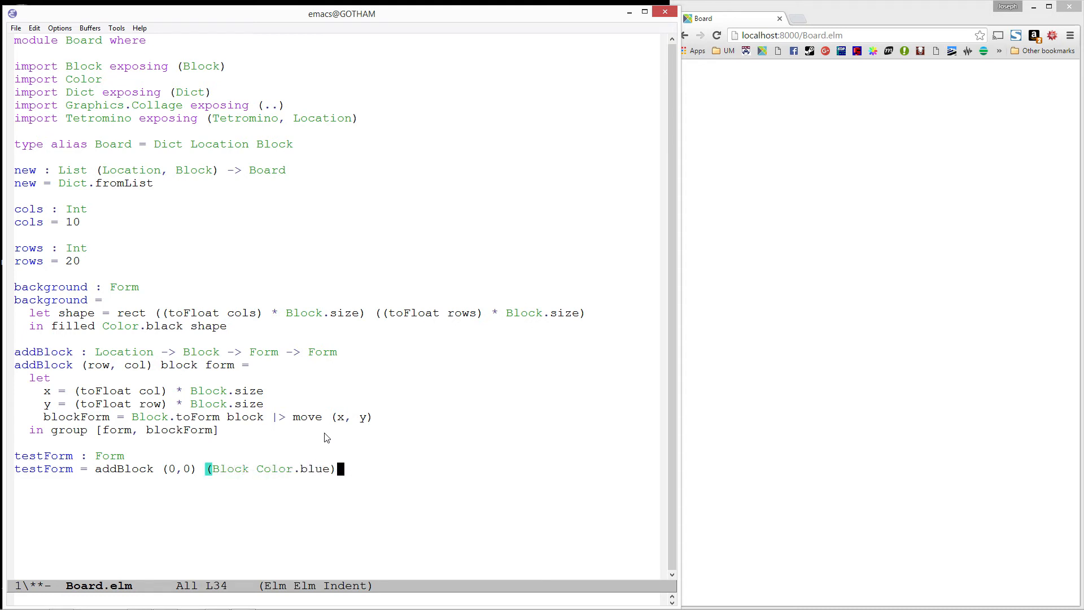
pyautogui.write('background')
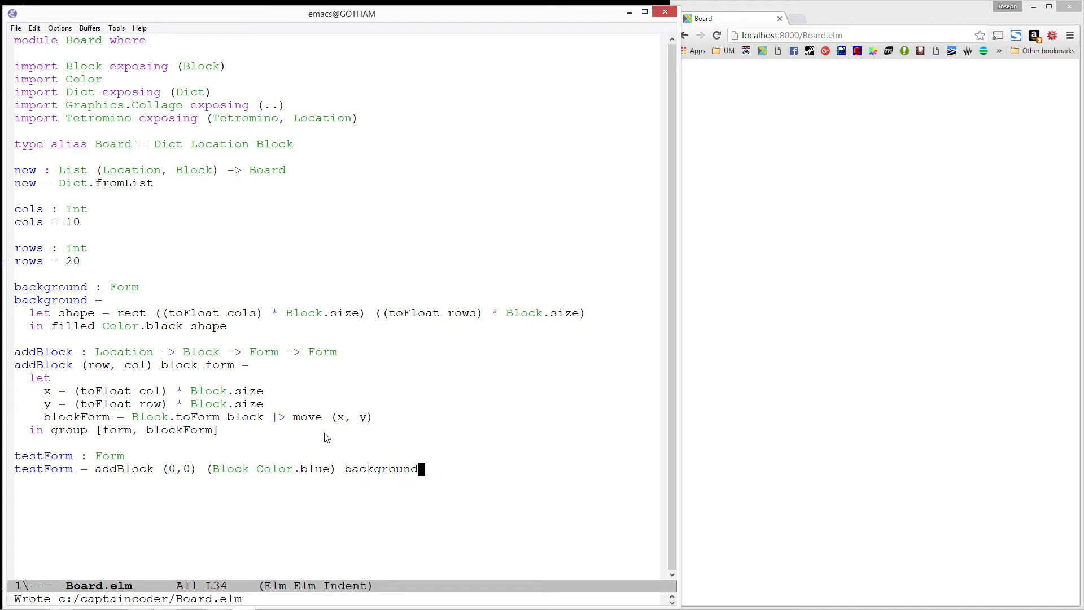
# Add main = collage 600 600 [testForm] and rerun the page to see the blue block
pyautogui.write('main =')
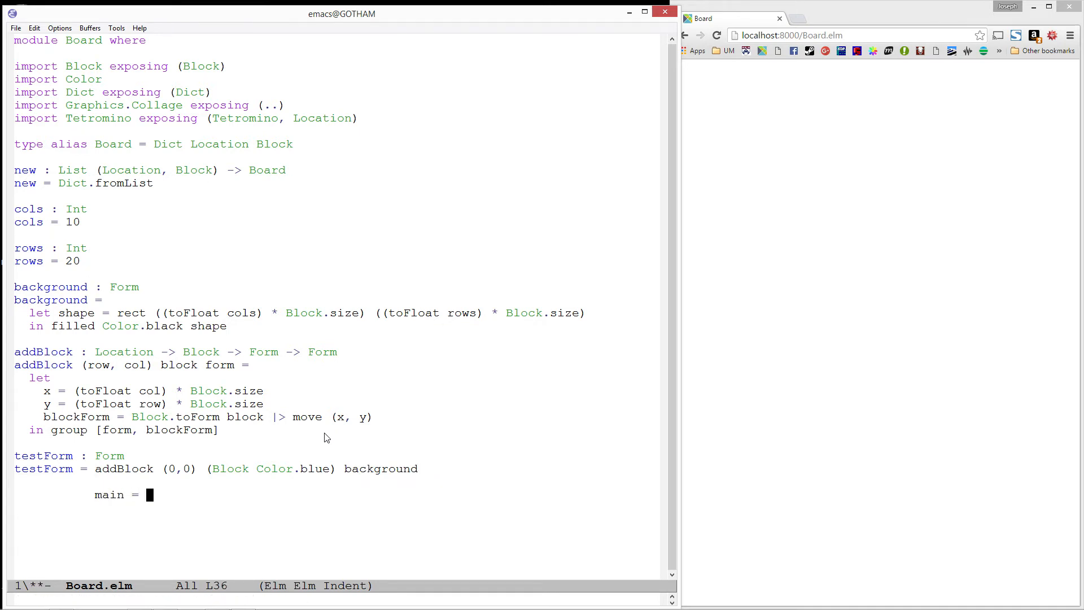
pyautogui.write('collage 600 600 [')
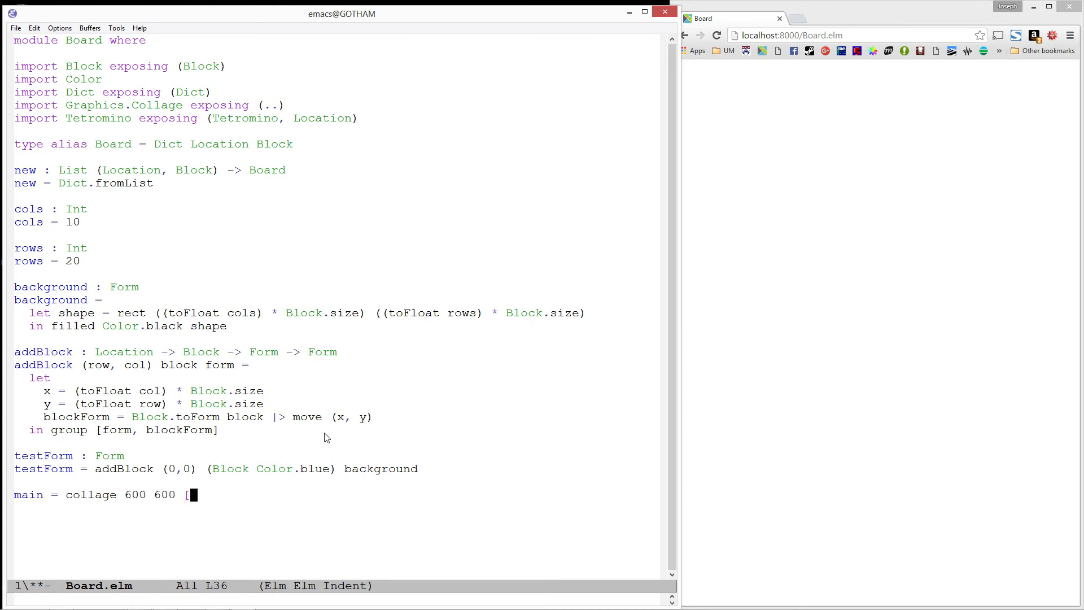
pyautogui.write('testForm]')
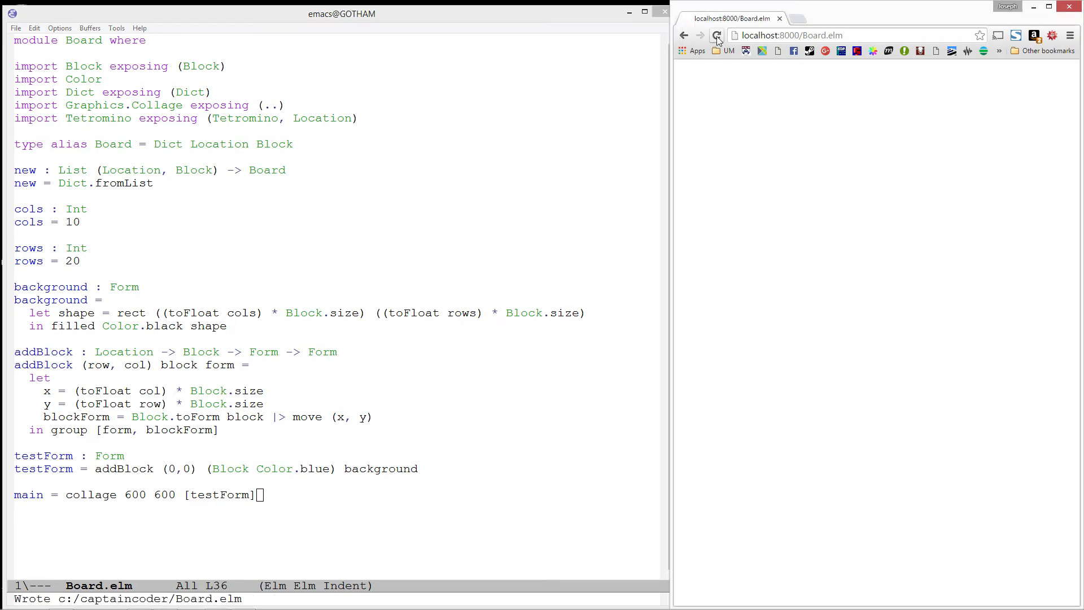
pyautogui.click(717, 35)
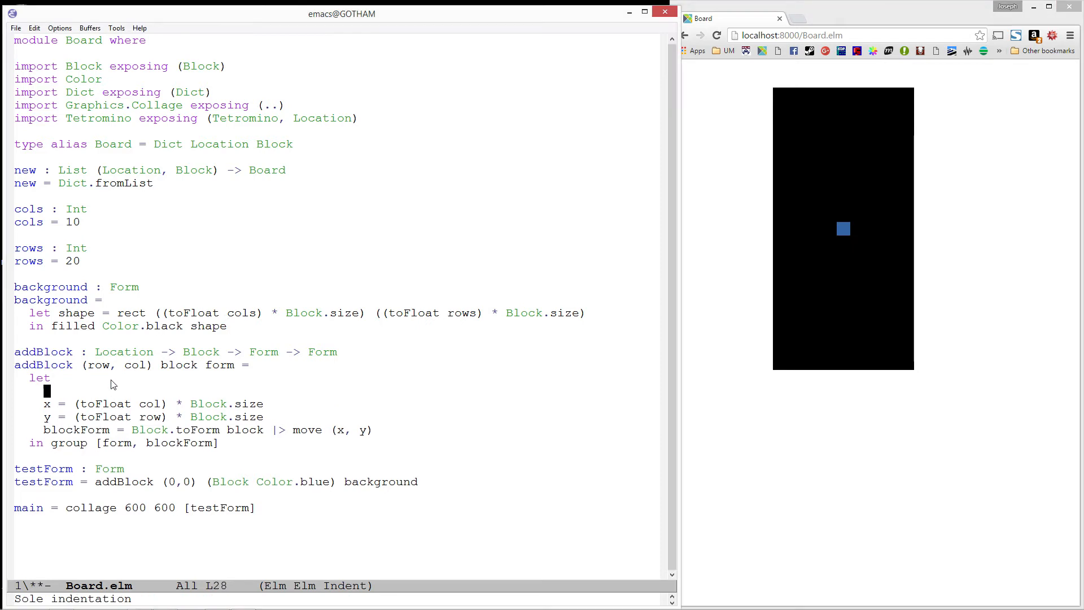
# Add offSetX binding as -(toFloat cols / 2 * Block.size) style half-board offset in addBlock
pyautogui.write('offSetX =')
pyautogui.write('offSetY =')
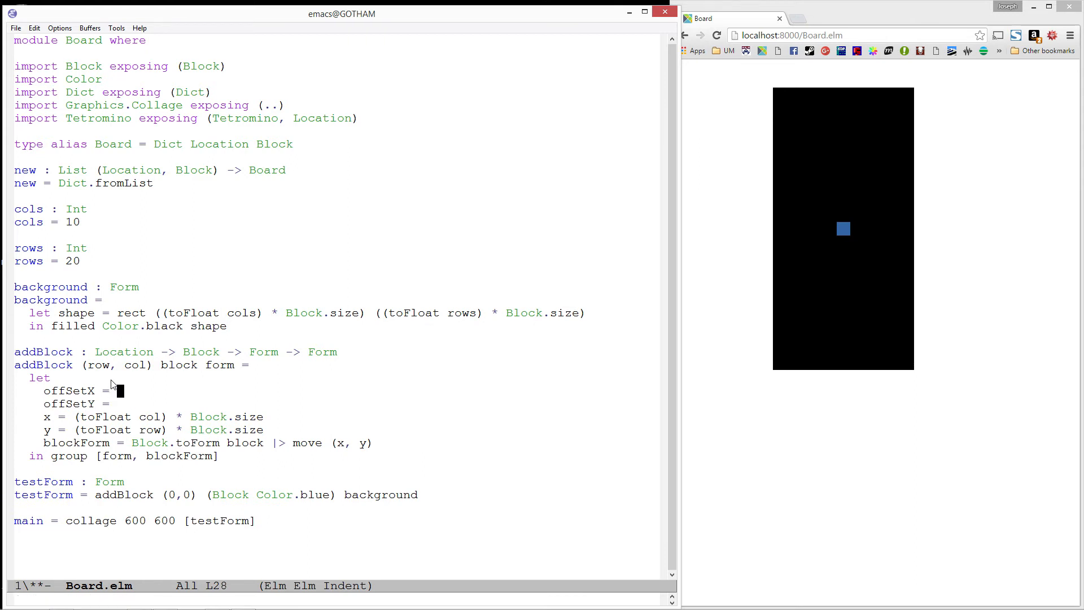
pyautogui.write('-(t')
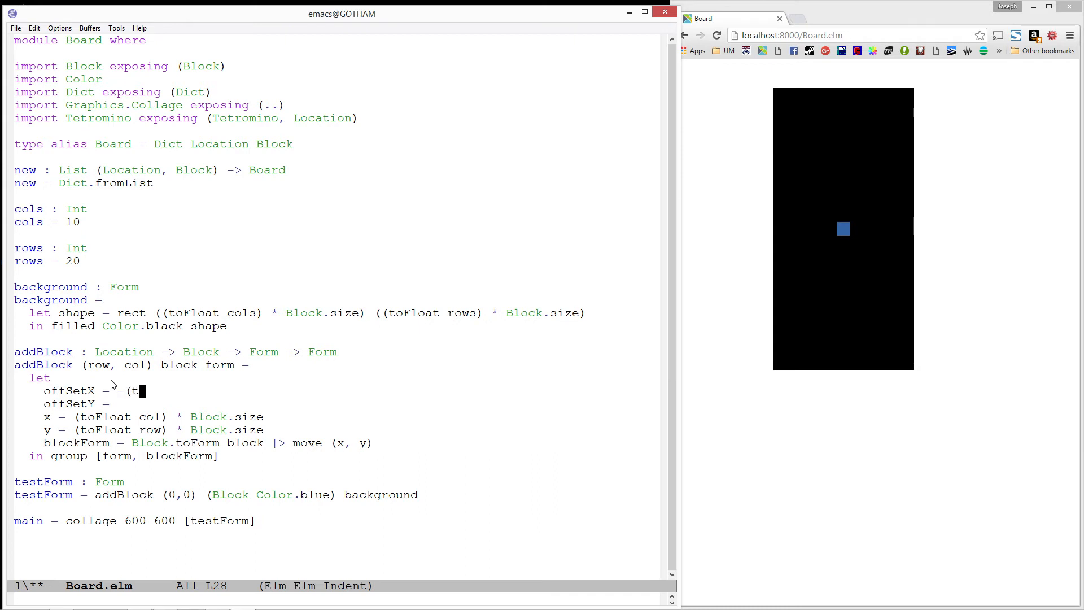
pyautogui.write('oFLoa')
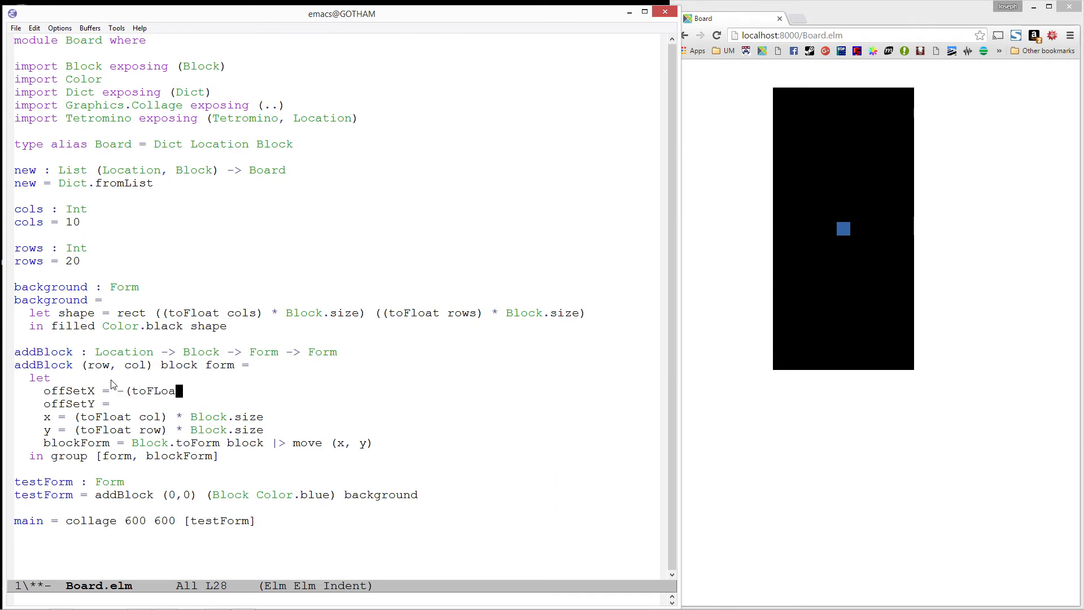
pyautogui.press('BackSpace')
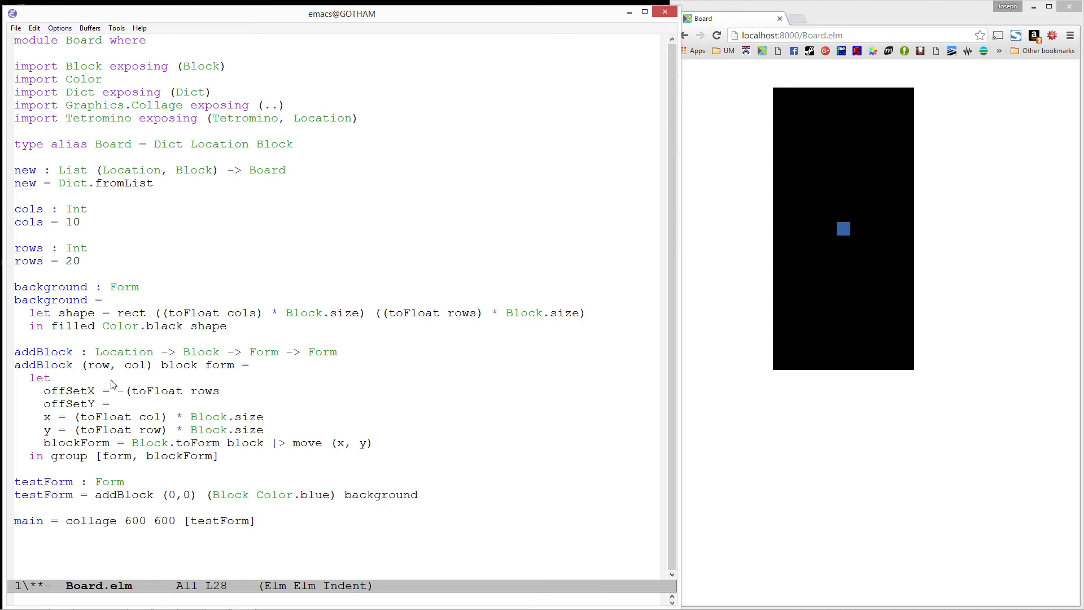
pyautogui.write('/2')
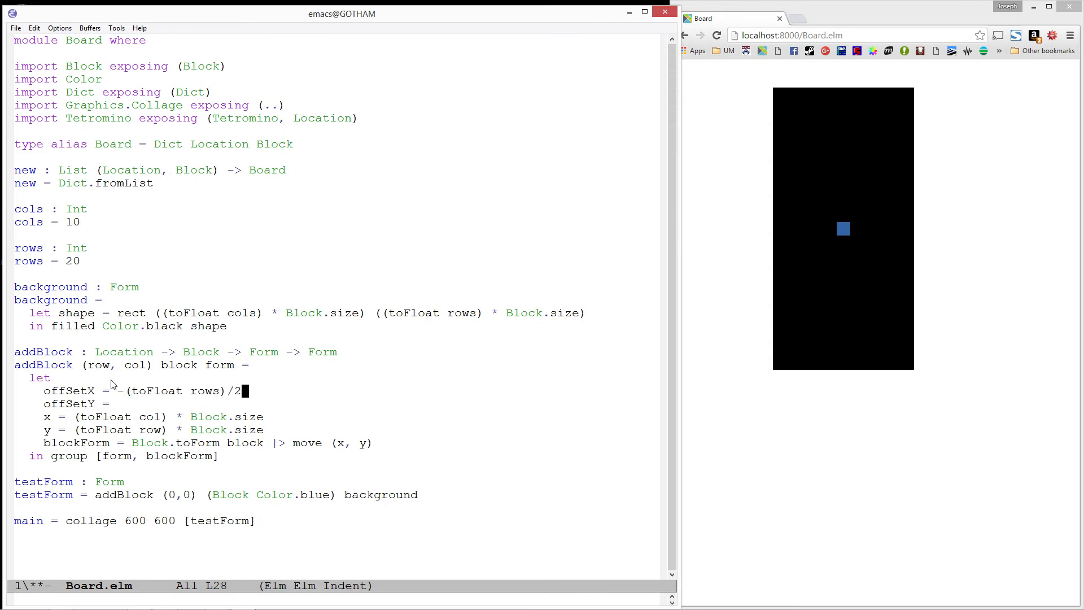
pyautogui.write('-(toFloat cols)/2')
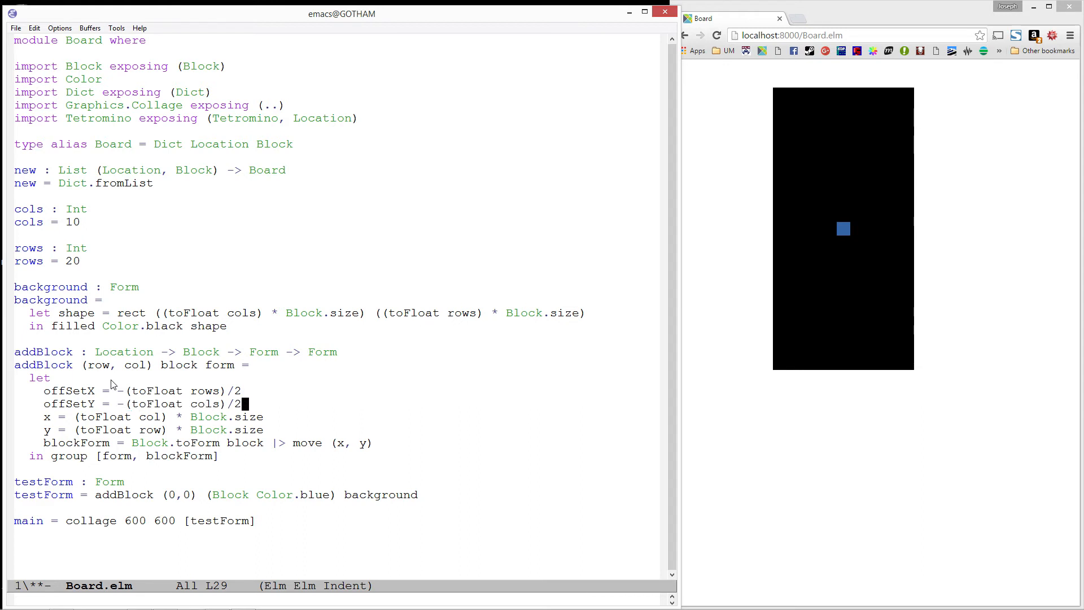
pyautogui.write('* Block')
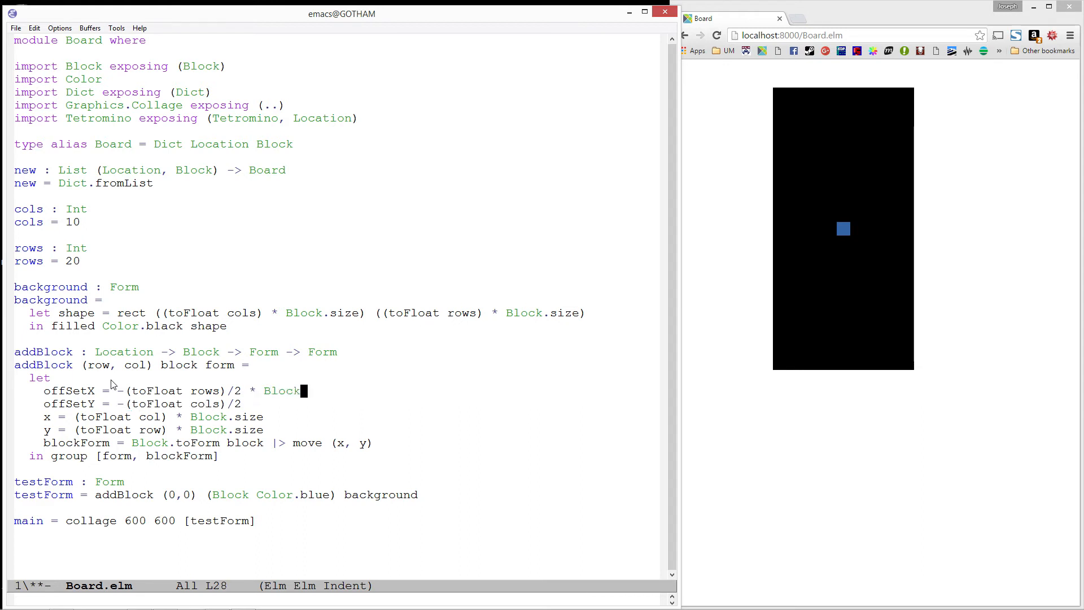
pyautogui.write('.size * B')
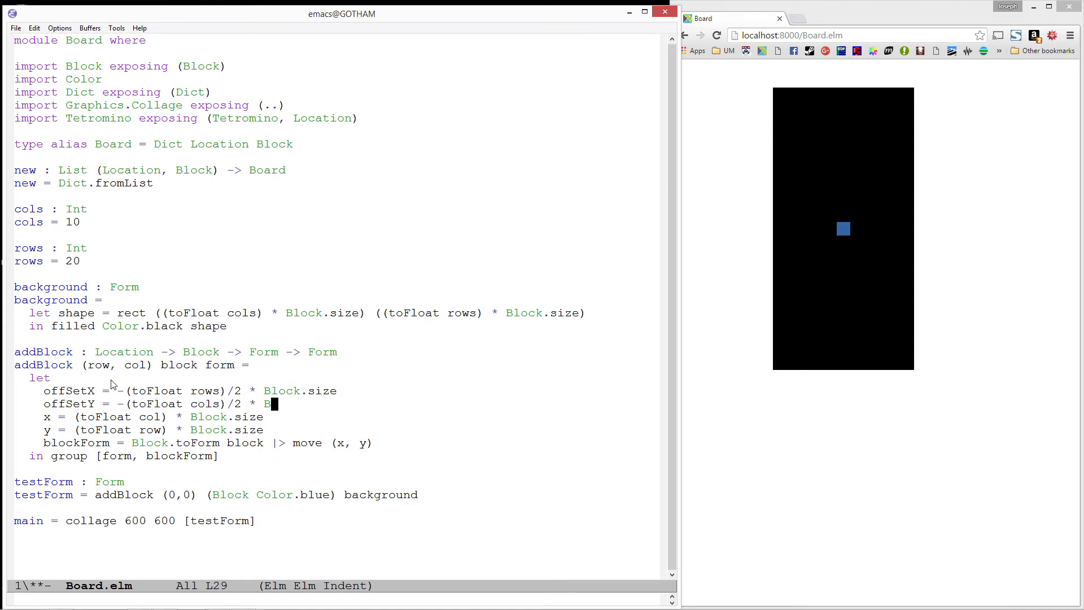
pyautogui.write('lock.size')
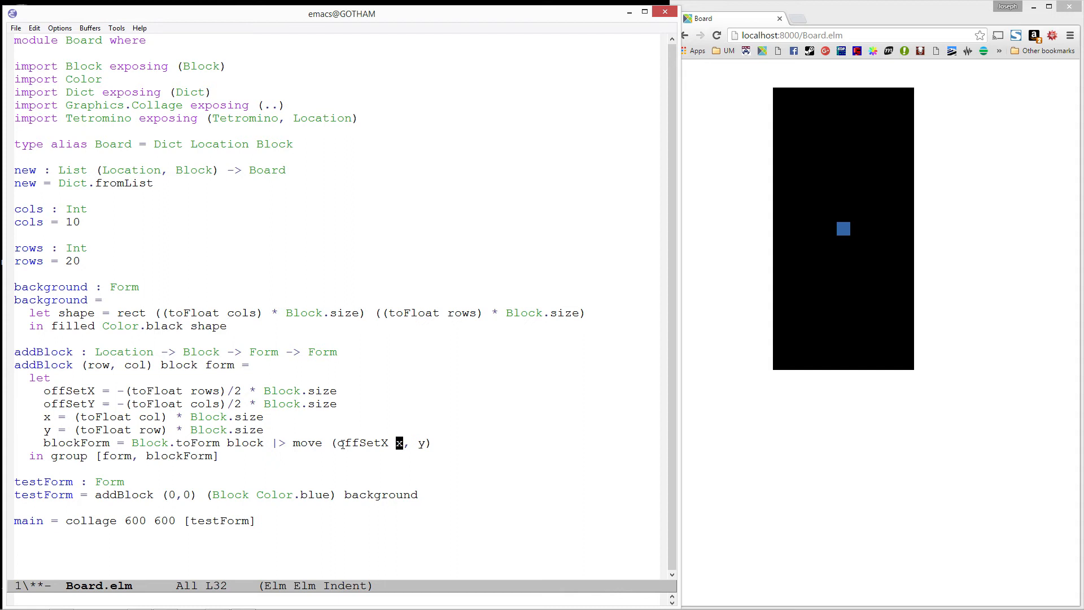
# Move the block to (offSetX + x, offSetY + y) with offSetY from rows, then rerun the page
pyautogui.write('+ x')
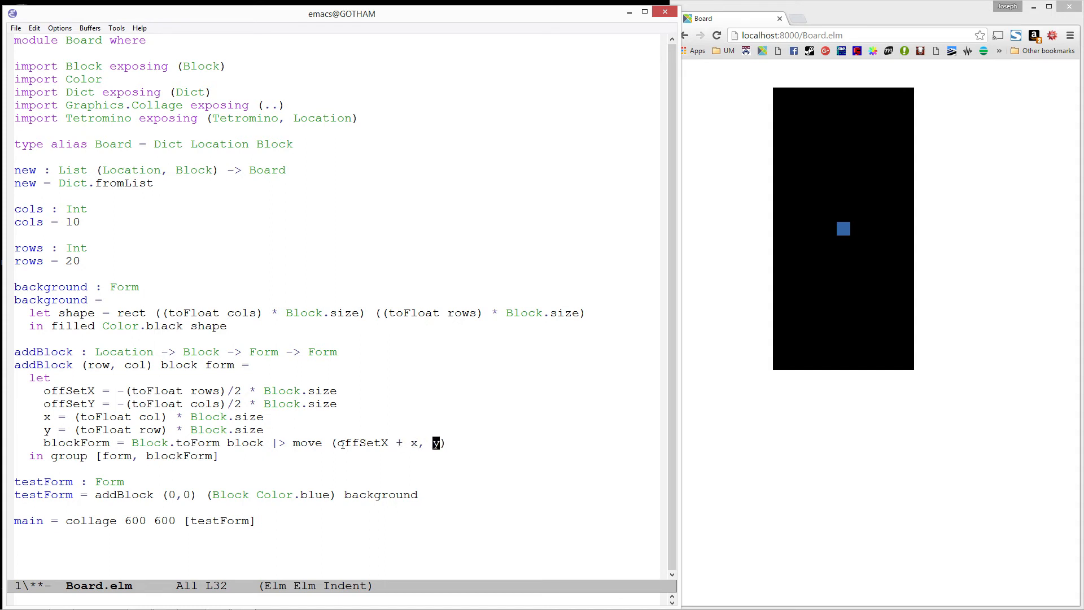
pyautogui.write('offSetY +')
pyautogui.click(191, 403)
pyautogui.write('r')
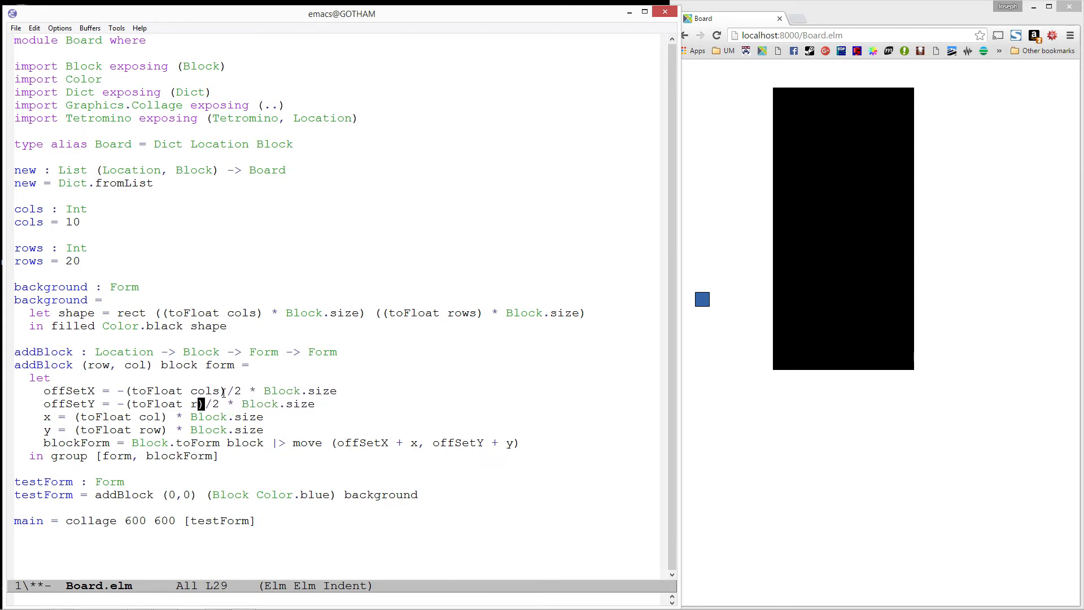
pyautogui.write('ows')
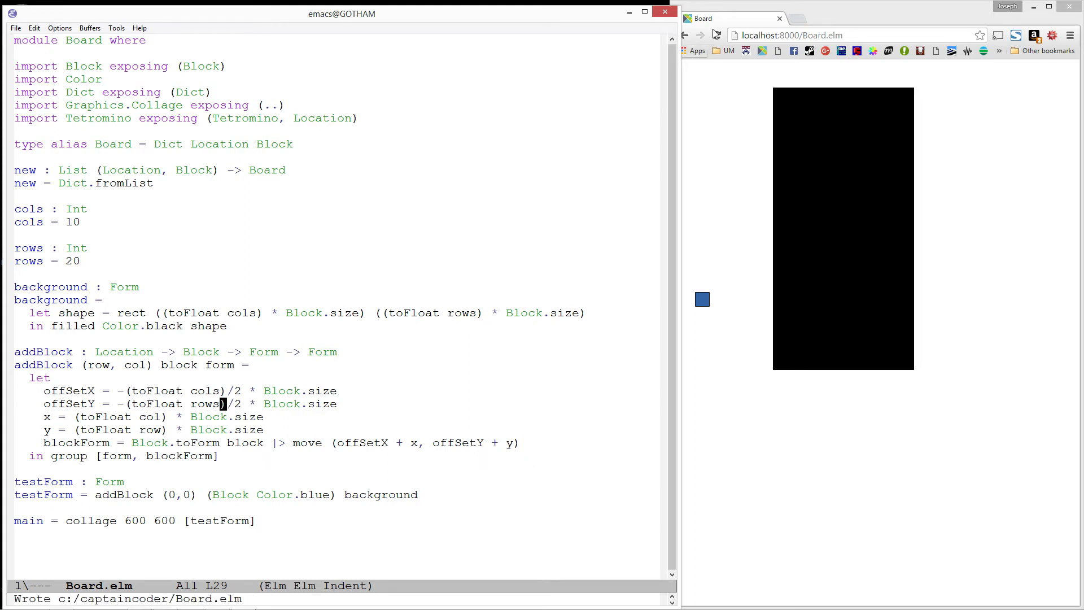
pyautogui.click(716, 35)
pyautogui.write('(')
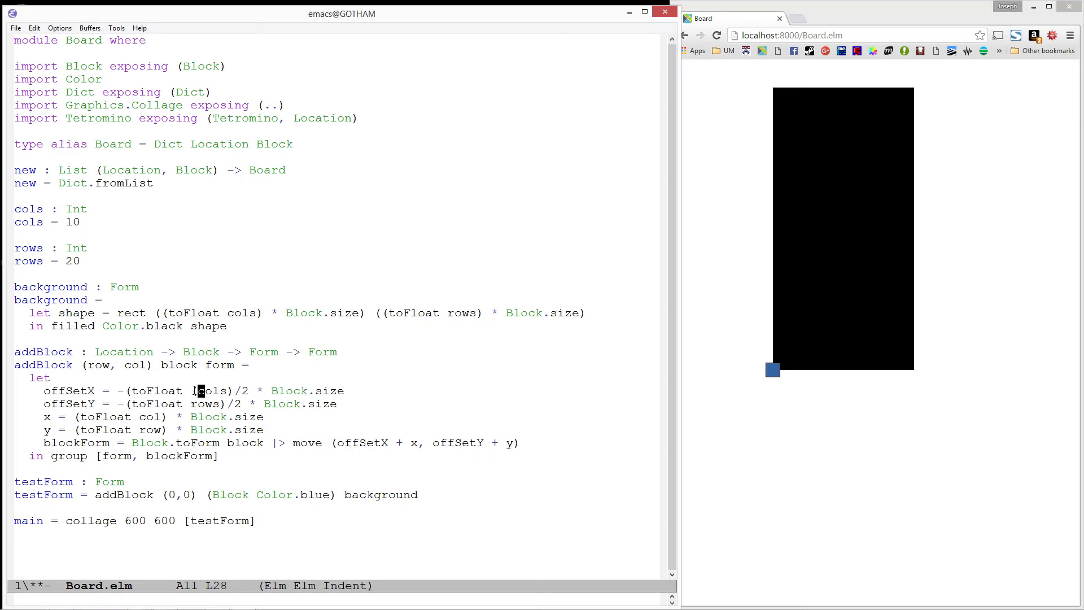
pyautogui.write('- 1)')
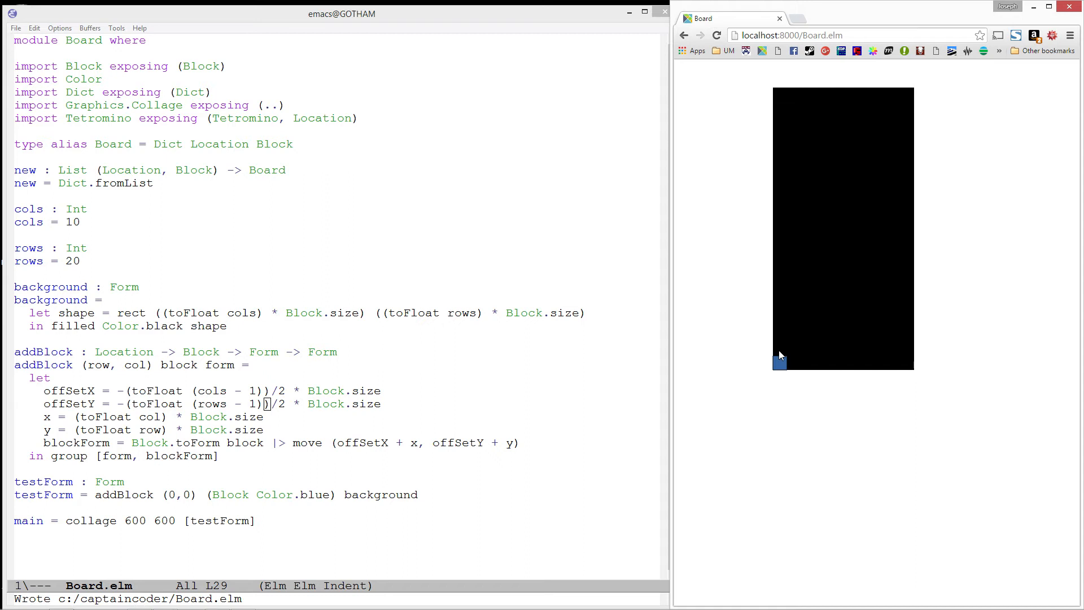
pyautogui.moveTo(781, 361)
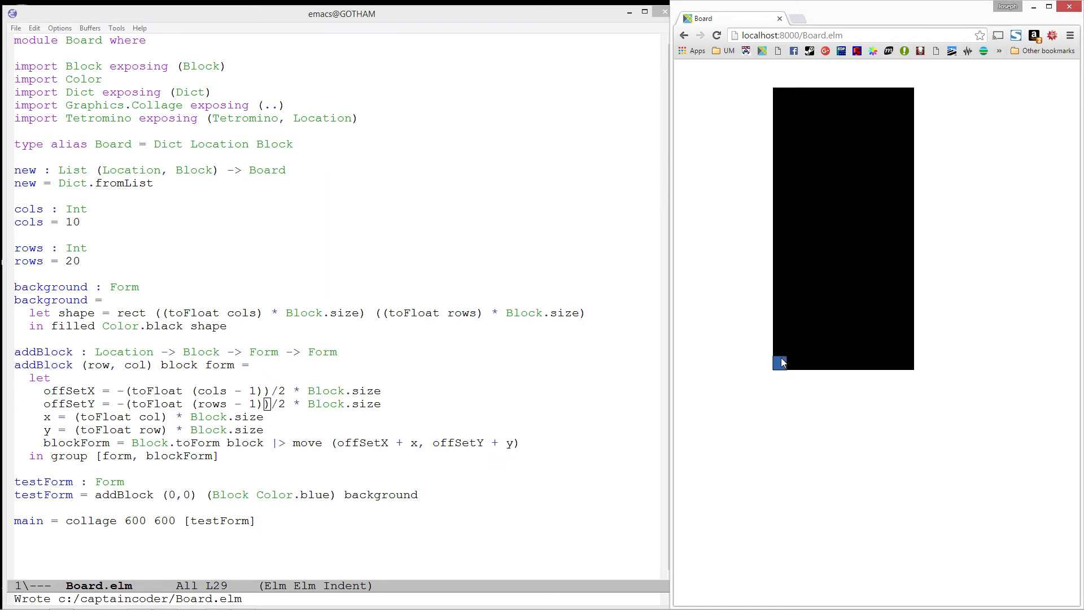
pyautogui.moveTo(778, 367)
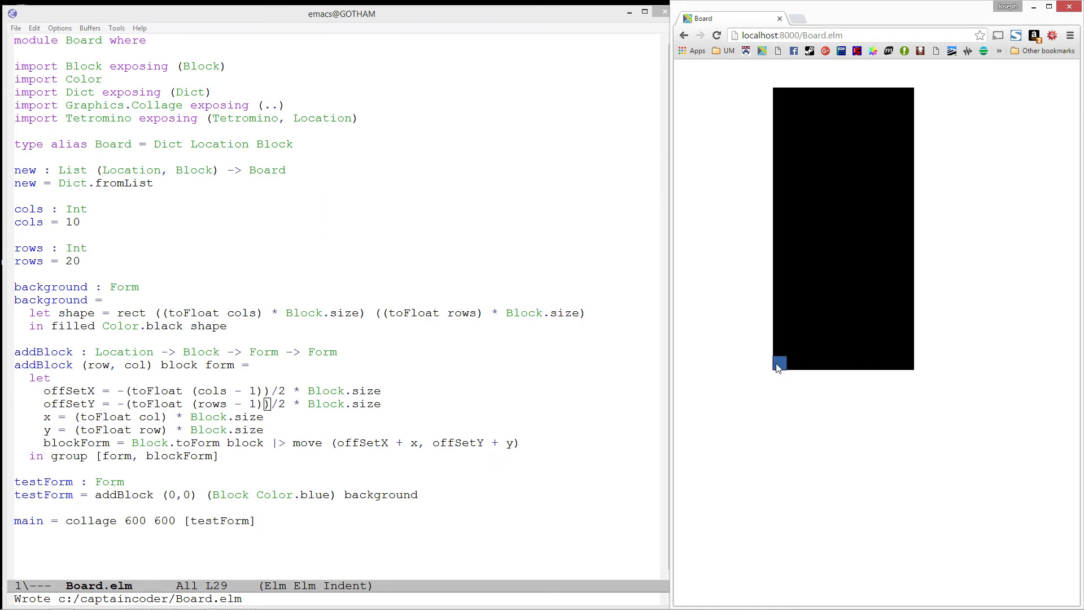
pyautogui.moveTo(781, 365)
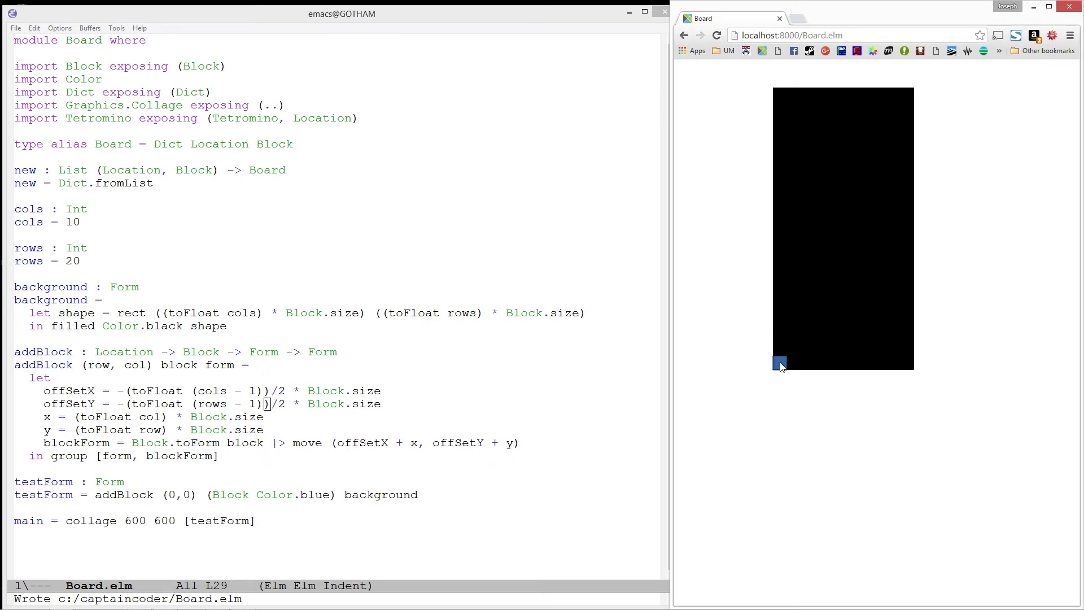
pyautogui.moveTo(679, 332)
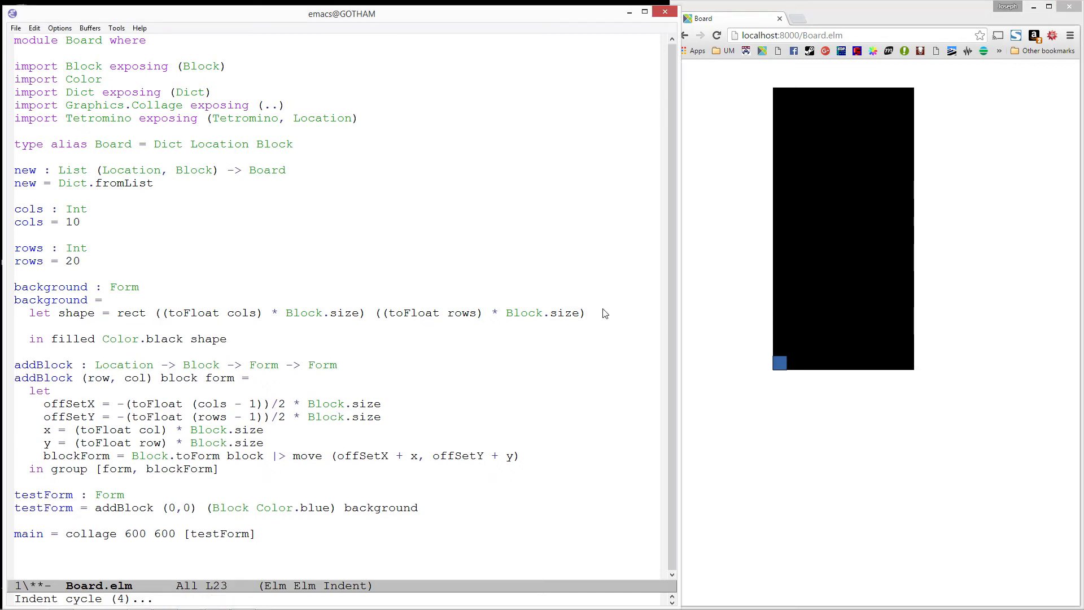
# Add border = outlined (solid Color.black) shape to the background
pyautogui.write('border =')
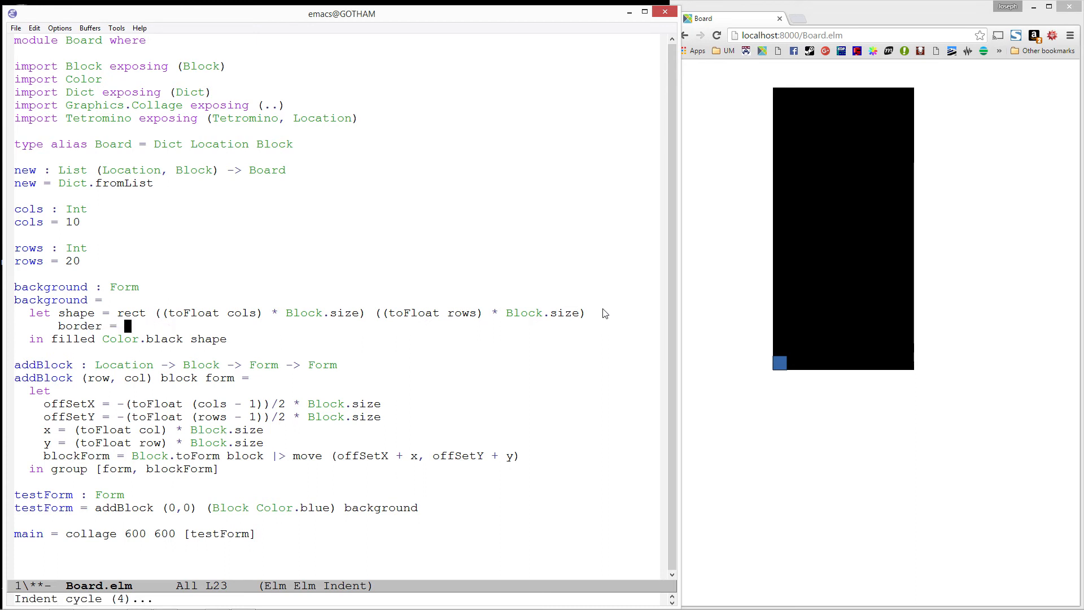
pyautogui.write('outli')
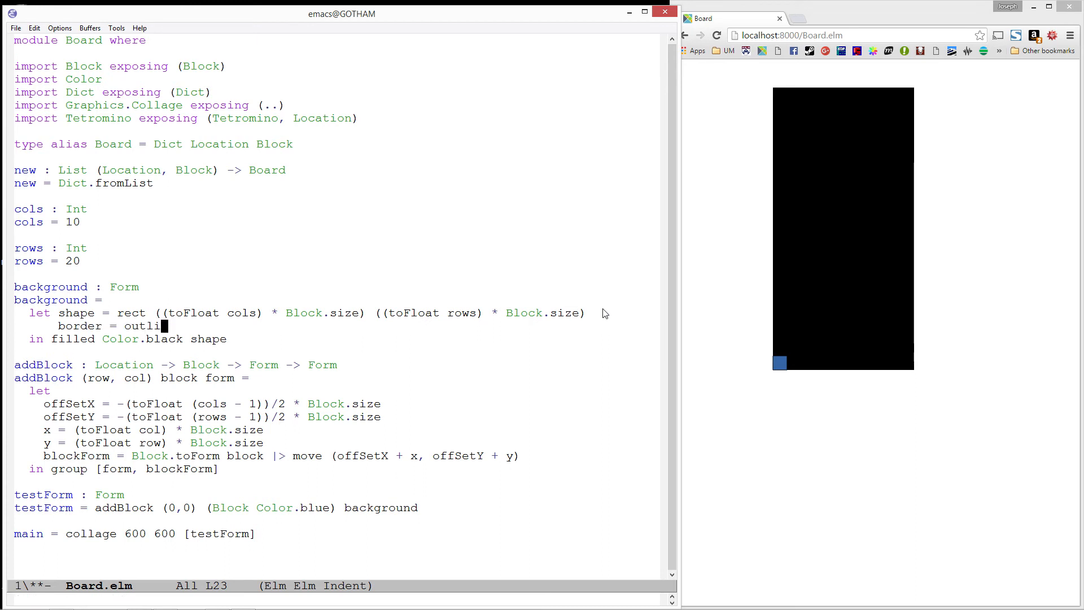
pyautogui.write('ned (solid')
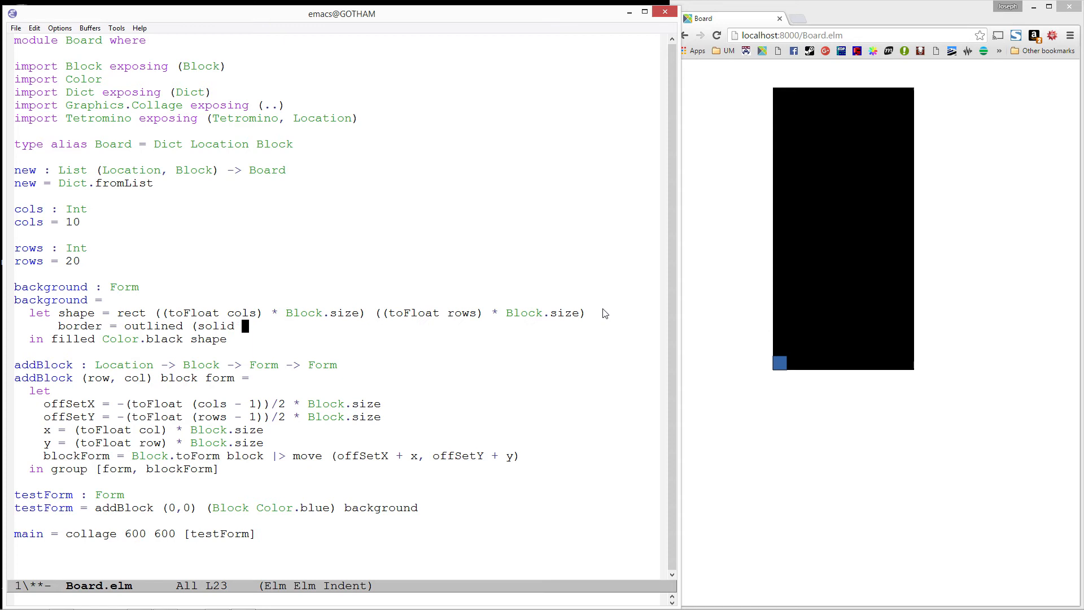
pyautogui.write('Color.black) shape')
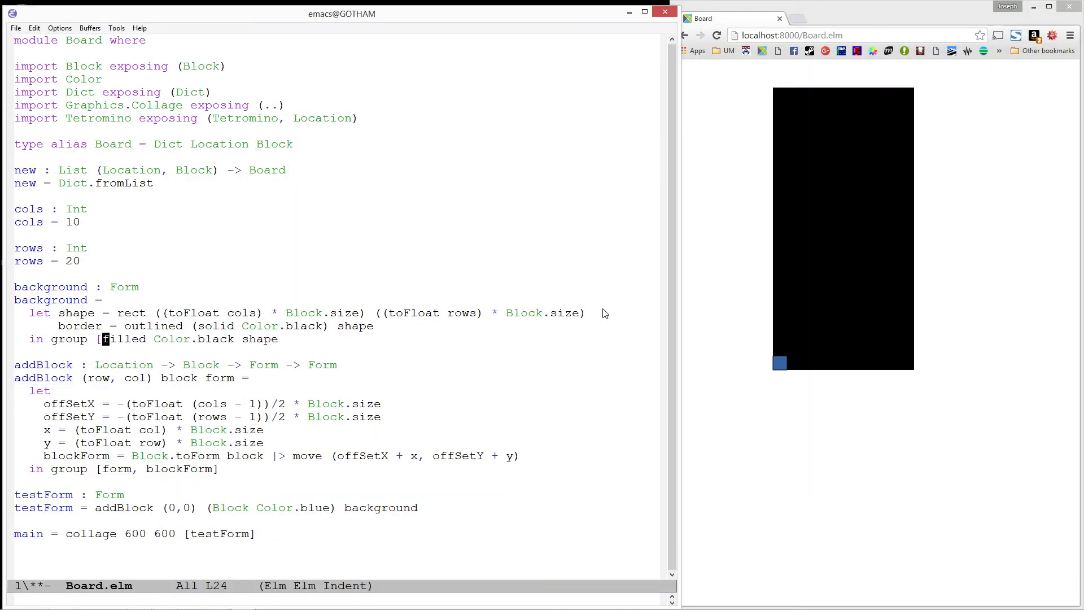
# Group the background as [border, filled Color.black shape] and reload the board page
pyautogui.write('border,')
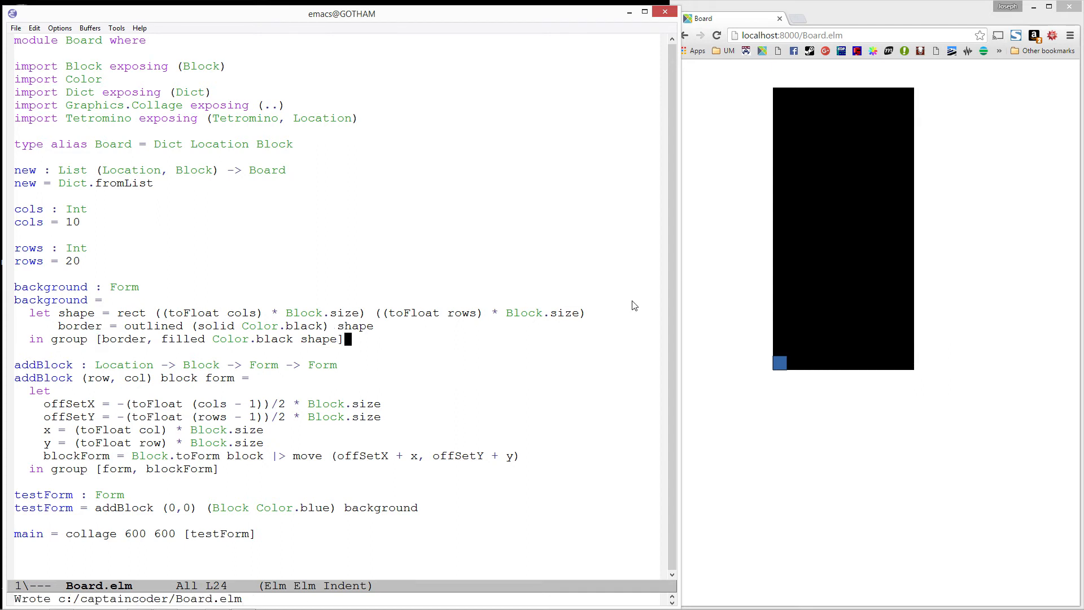
pyautogui.click(717, 35)
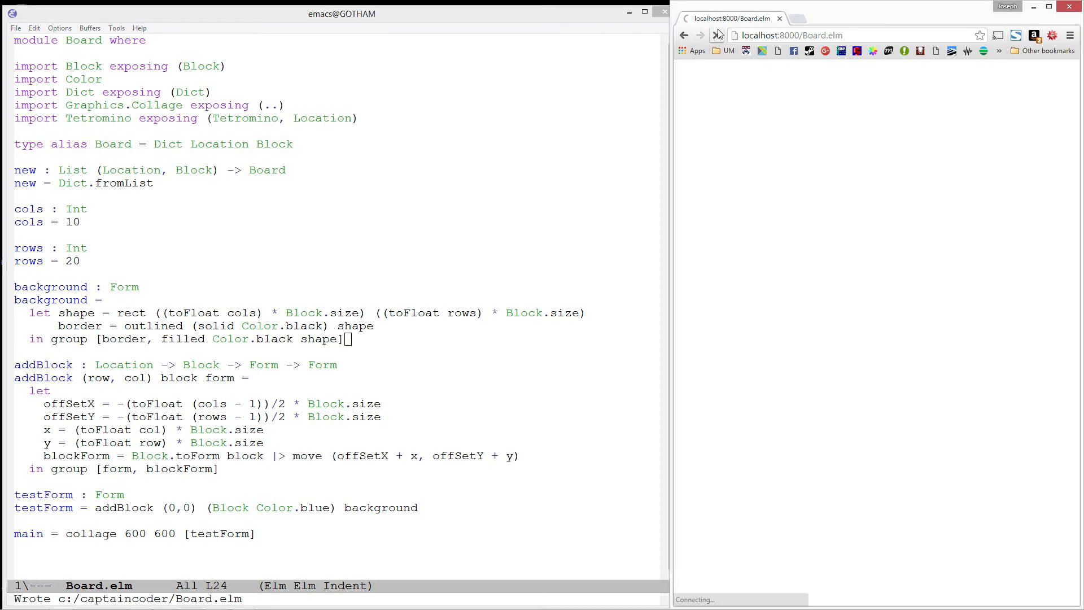
pyautogui.click(719, 35)
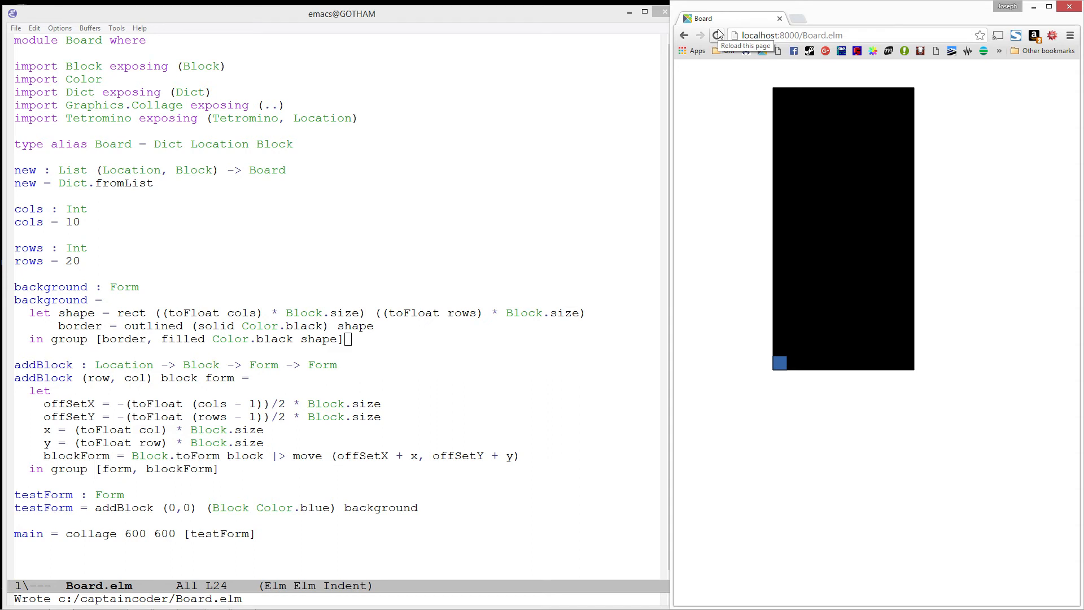
pyautogui.moveTo(350, 346)
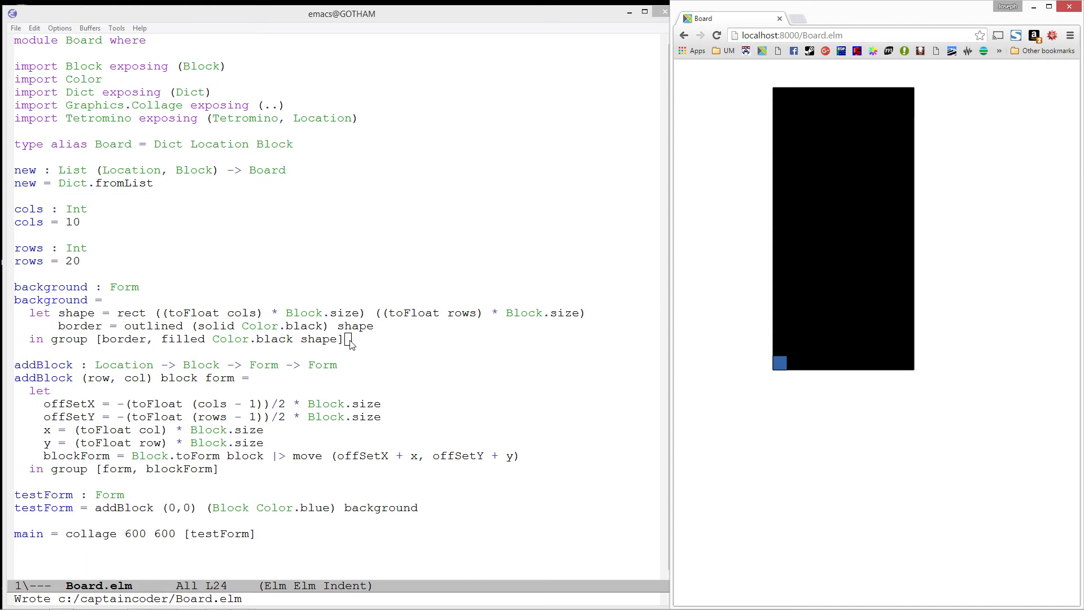
pyautogui.moveTo(454, 523)
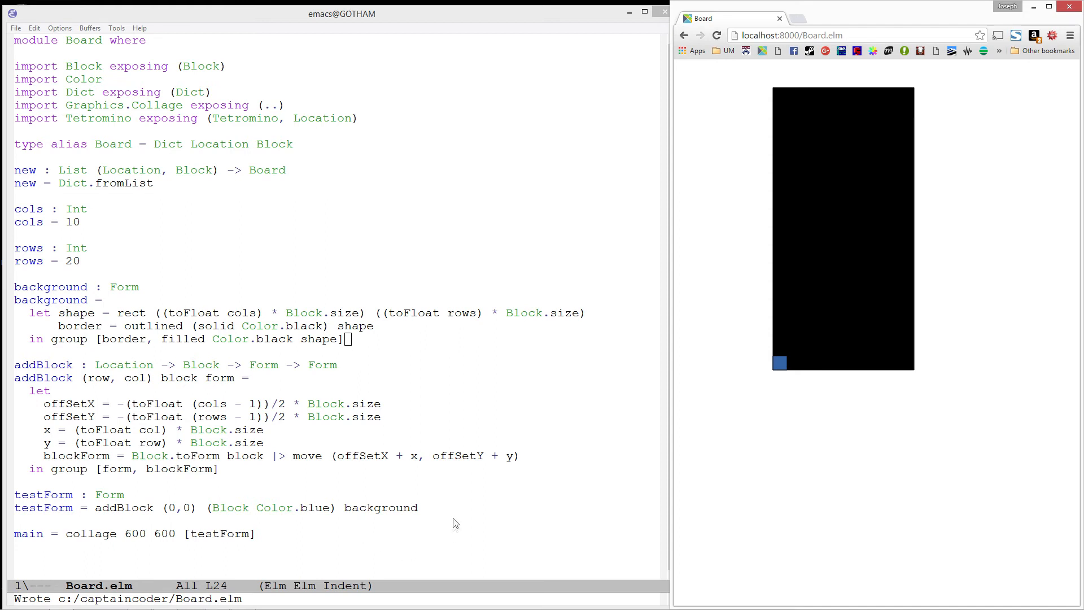
# Add testForm' : Form = addBlock (1, 0) (Block Color.red) testForm
pyautogui.write('t')
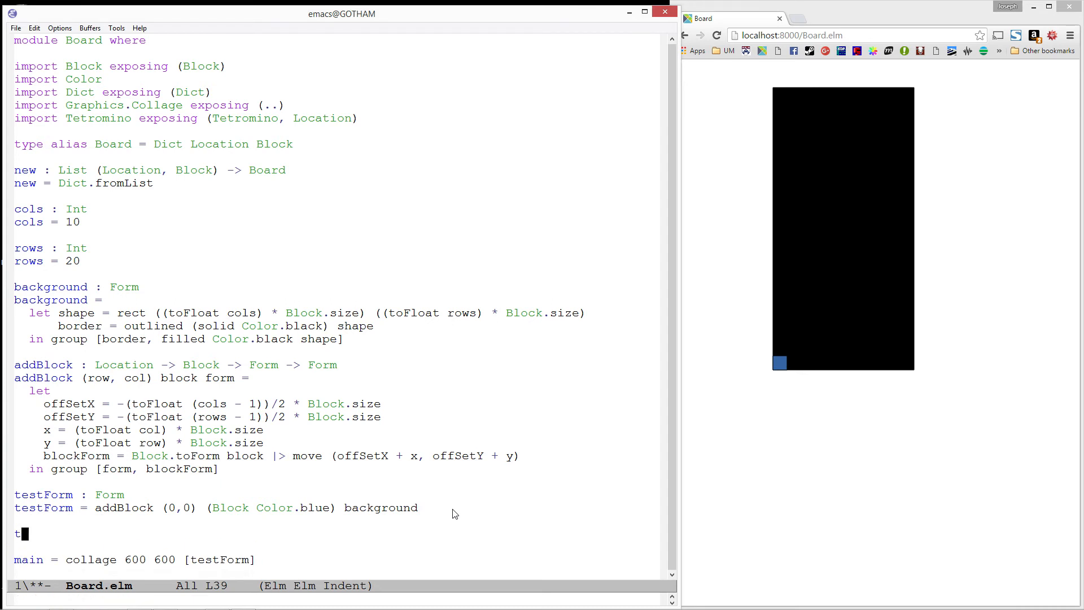
pyautogui.write("estForm' : Form")
pyautogui.write("testForm' = a")
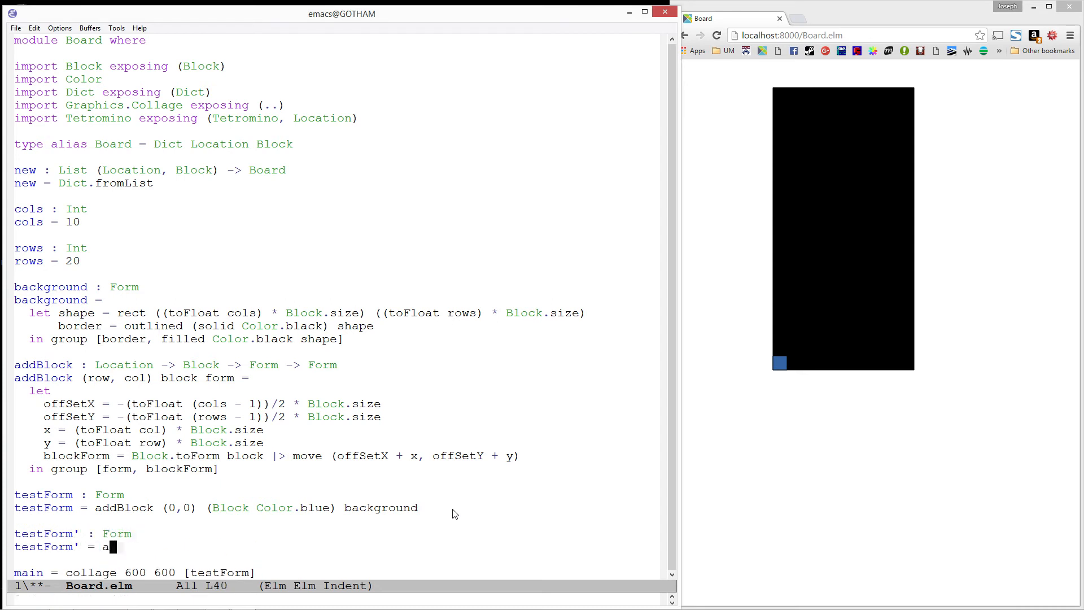
pyautogui.write('ddBlock (1, 0)')
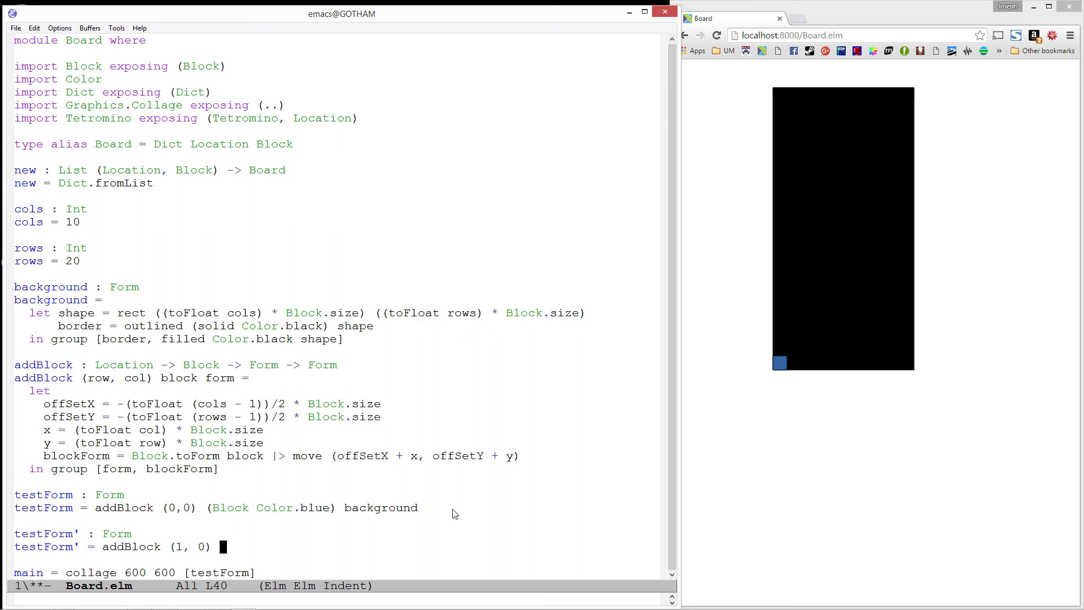
pyautogui.write('(Block Color.red) testForm')
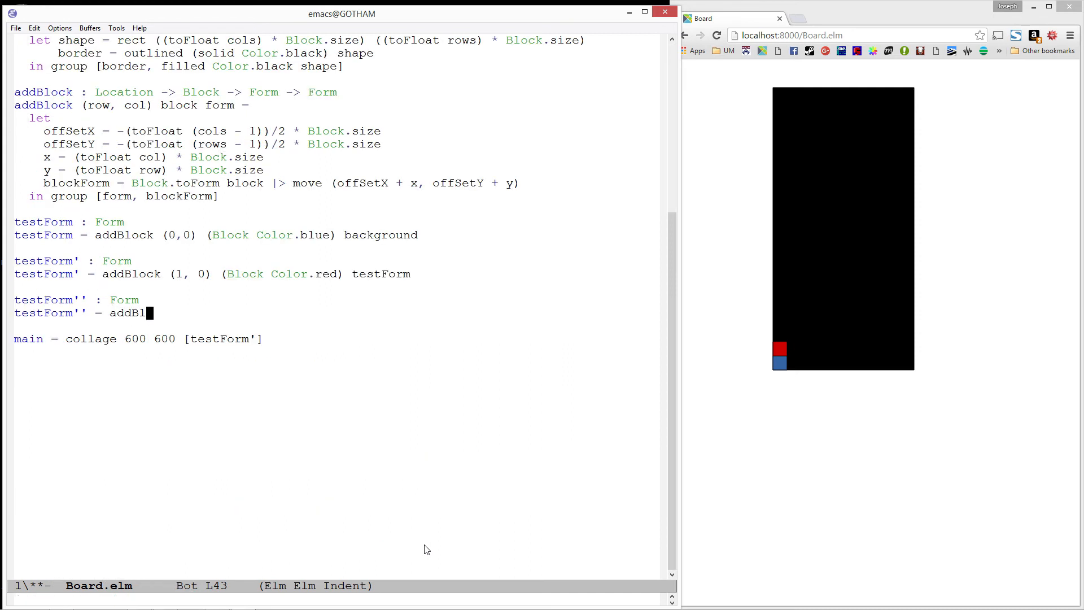
# Add testForm'' = addBlock (0, 1) (Block Color.yellow) testForm' and render it from main
pyautogui.write('ock (0, 1)')
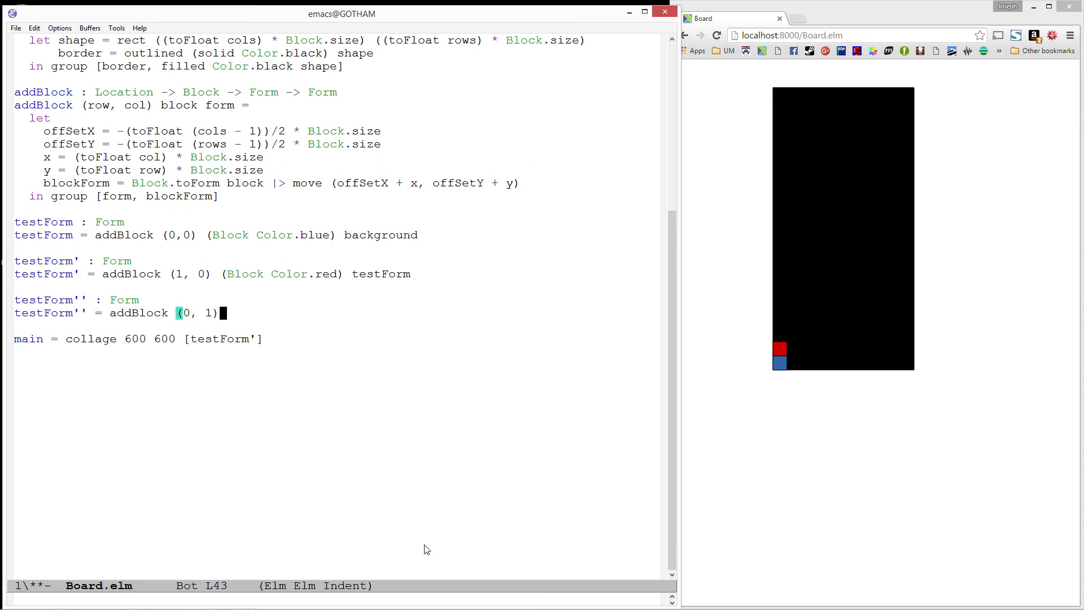
pyautogui.write('(Block Co')
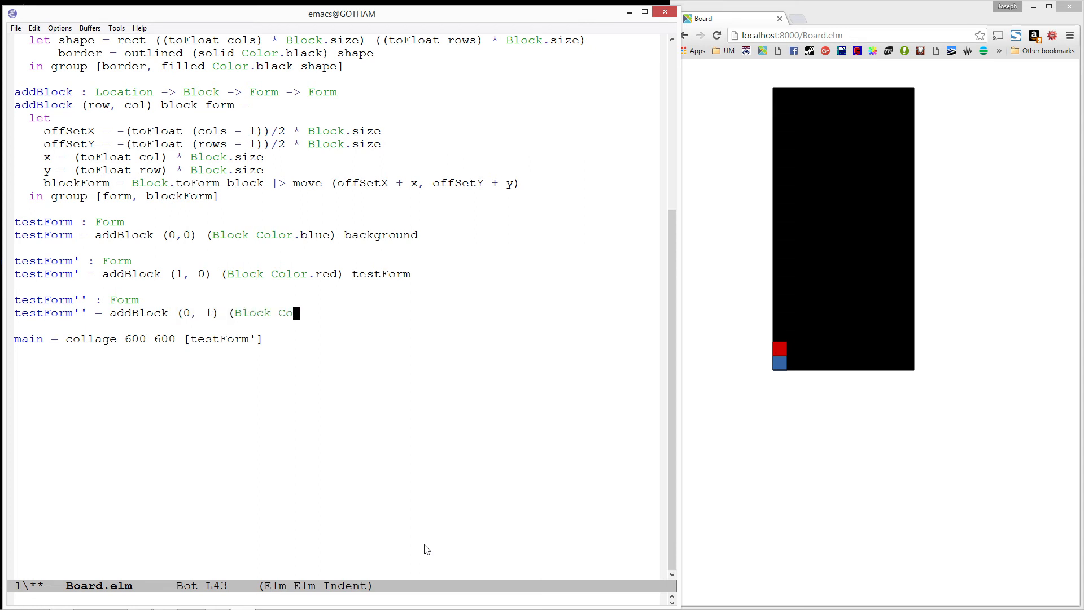
pyautogui.write('olor.yellow)')
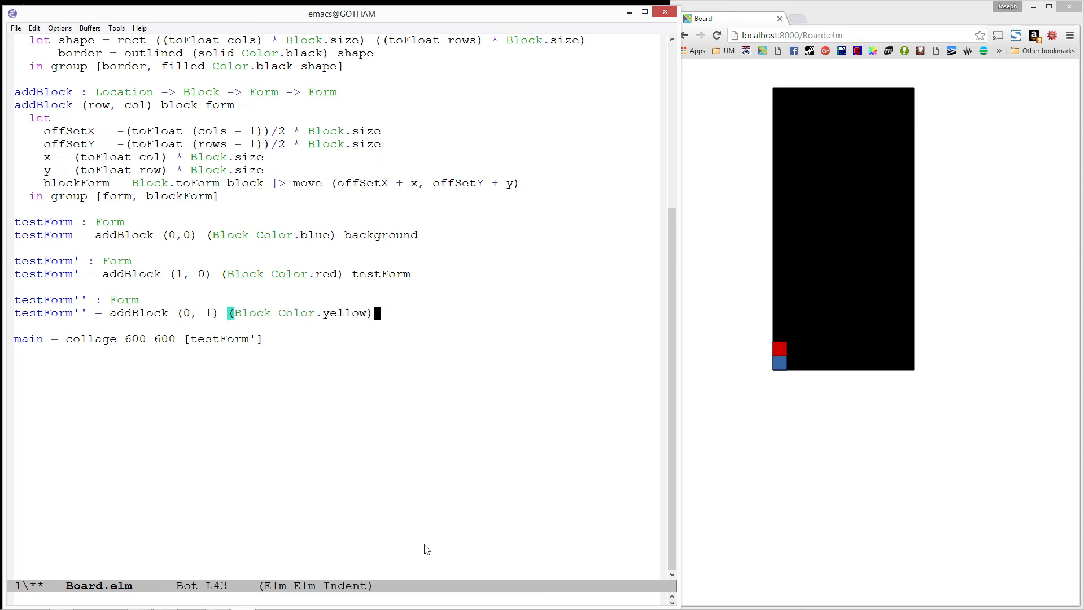
pyautogui.write("testForm'")
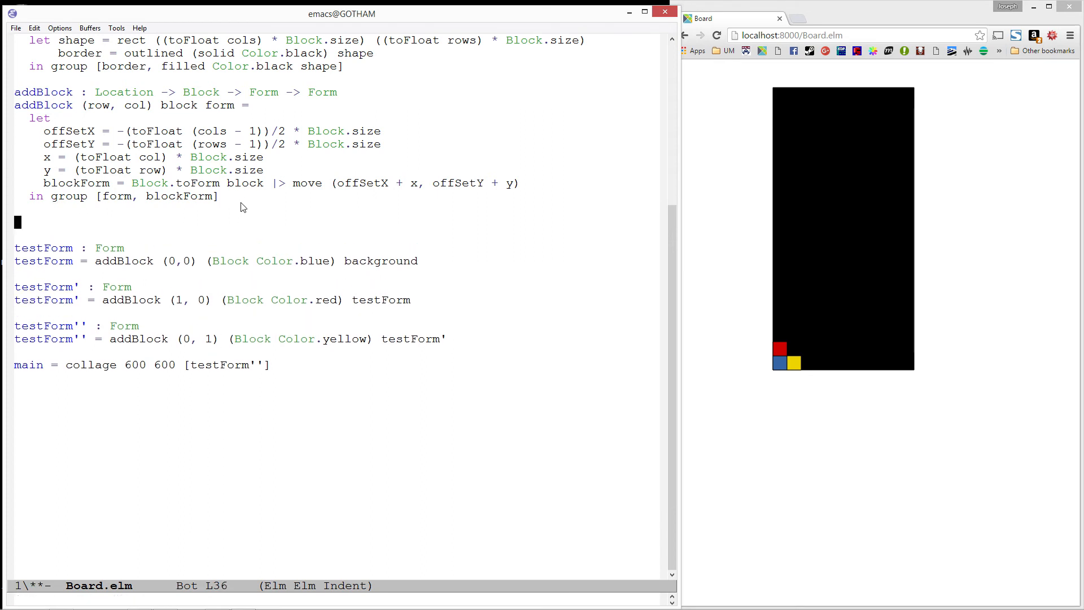
# Declare toForm : Board -> Form and begin its equation toForm board =
pyautogui.write('toForm :')
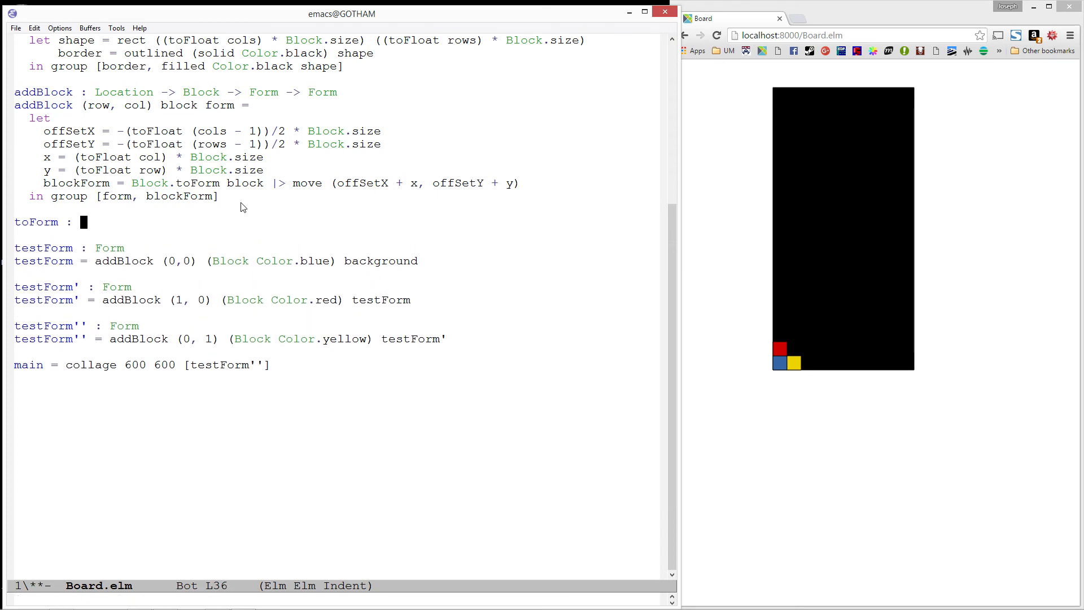
pyautogui.write('Board ->')
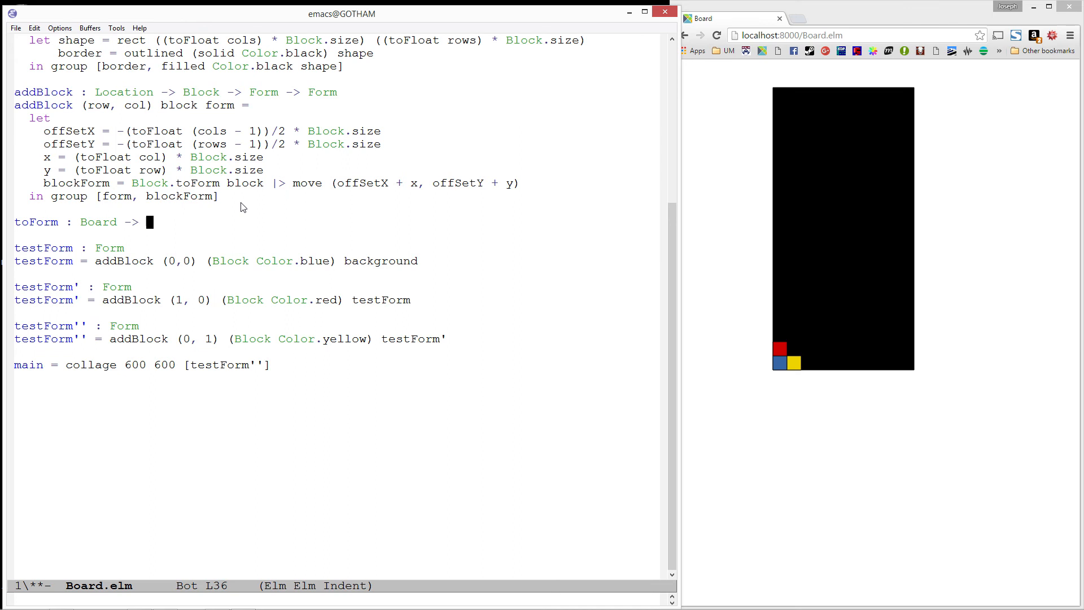
pyautogui.press('return')
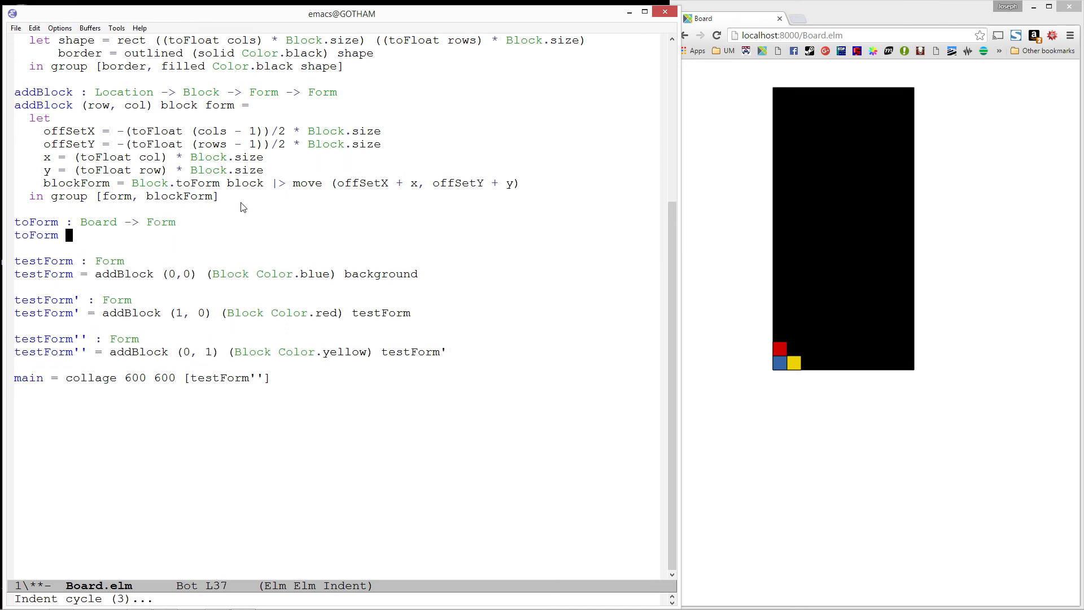
pyautogui.write('board')
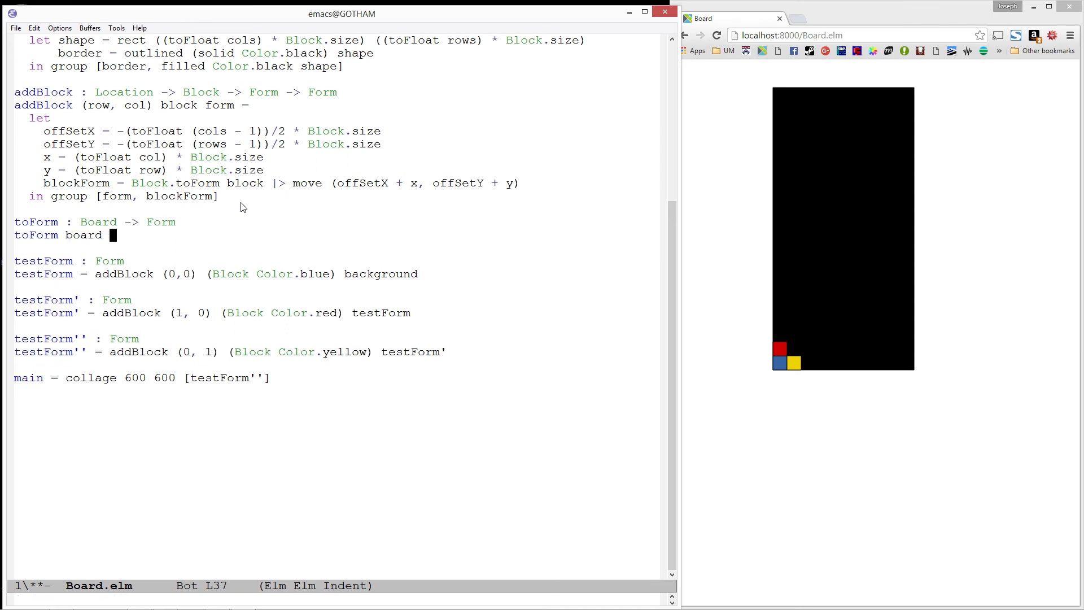
pyautogui.write('=')
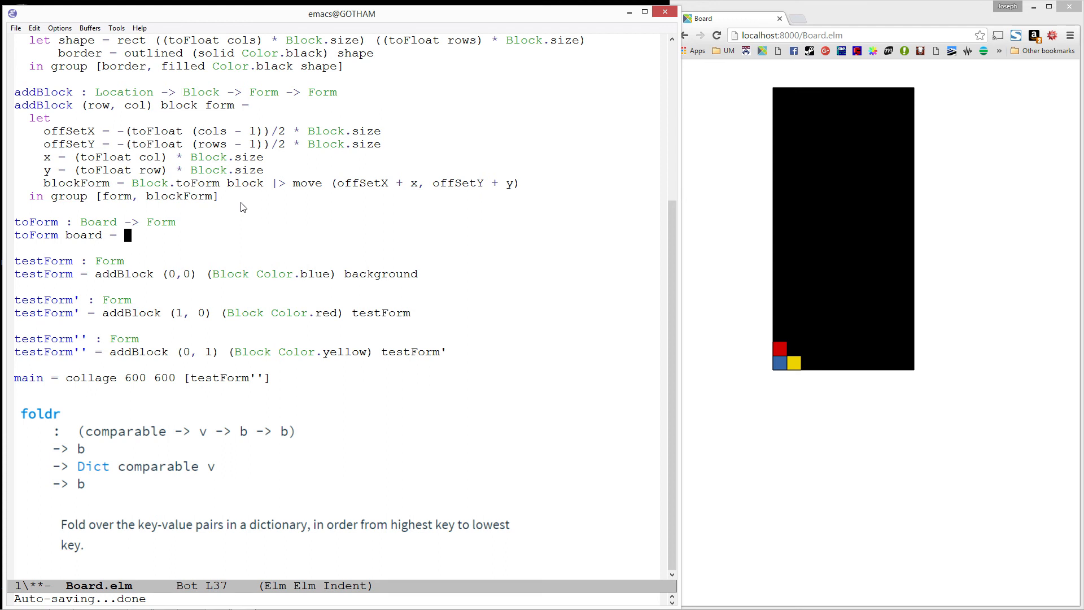
# Give toForm the body Dict.foldr addBlock background board
pyautogui.write('Dict.f')
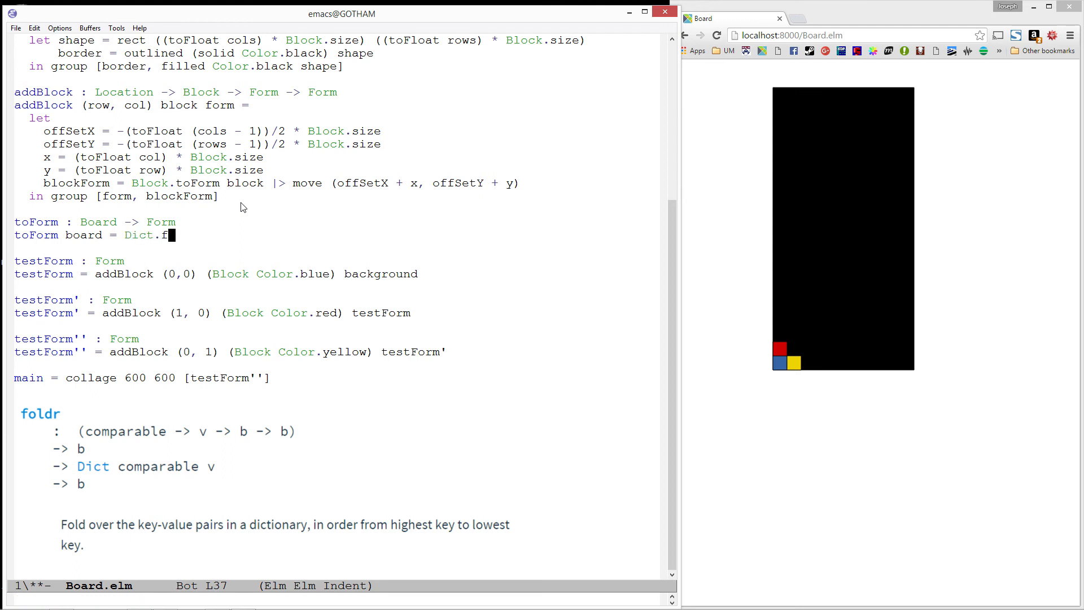
pyautogui.write('ldr')
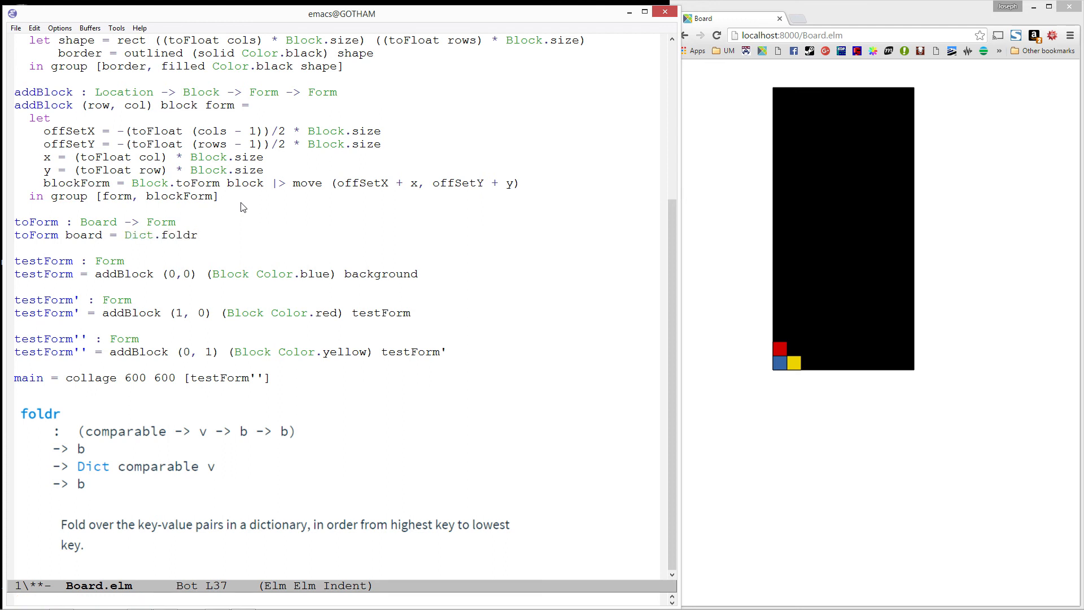
pyautogui.write('ad')
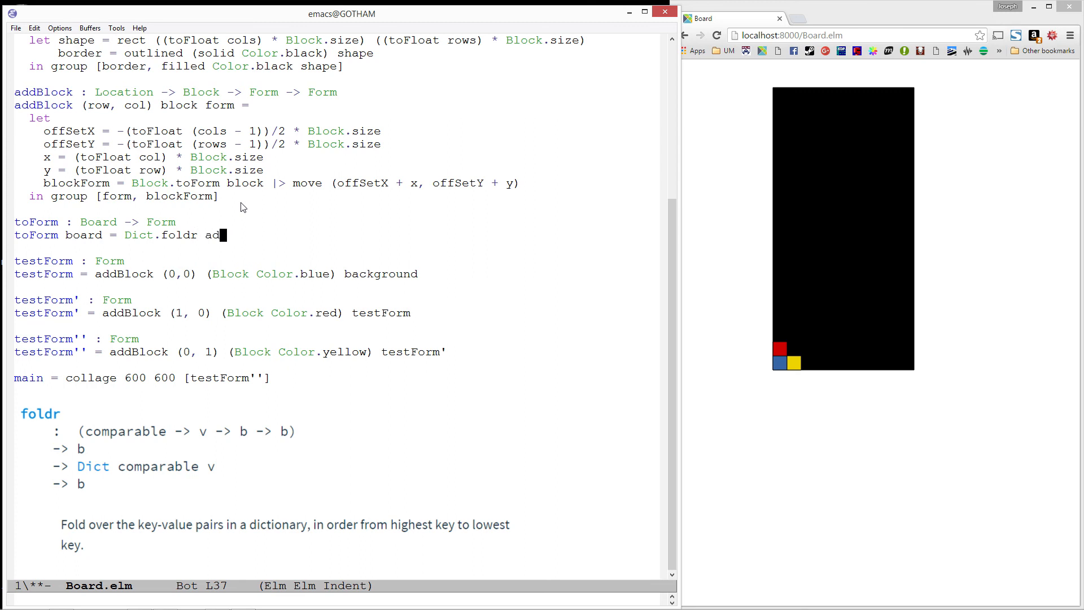
pyautogui.write('dBlock')
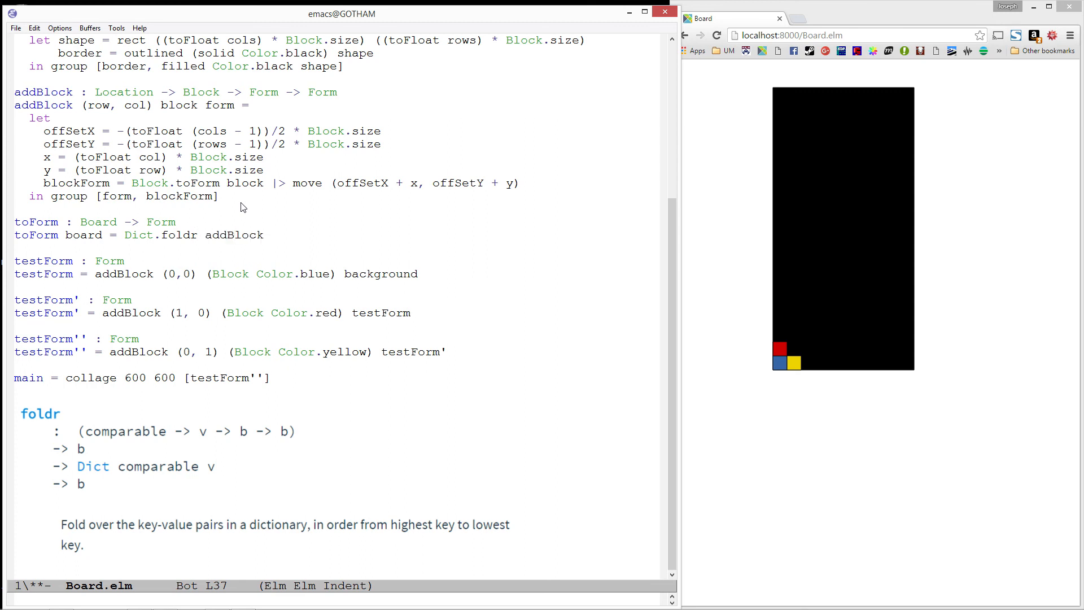
pyautogui.write('backg')
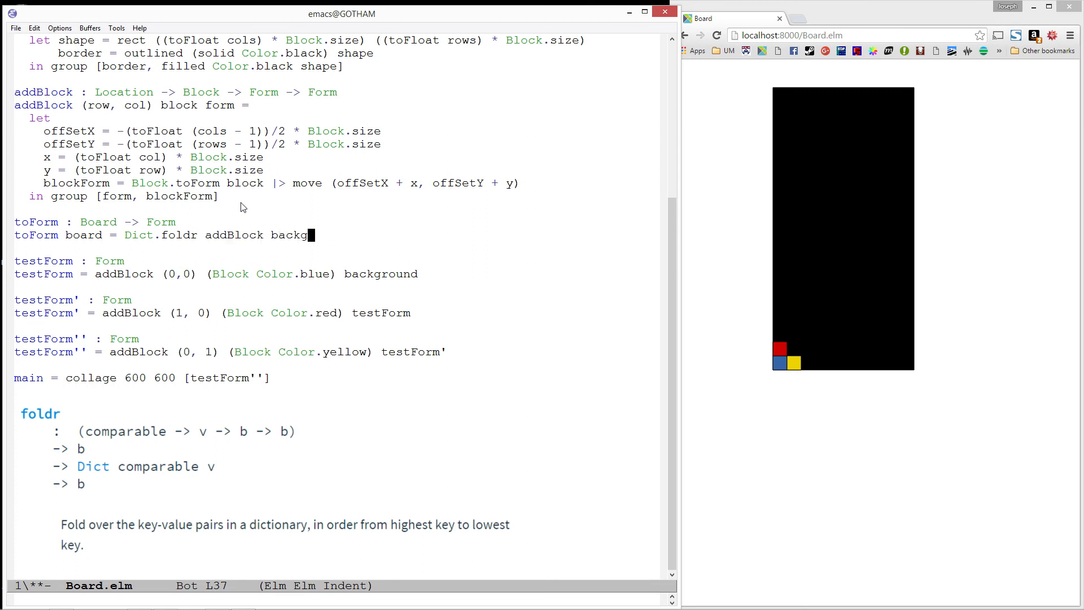
pyautogui.write('ou')
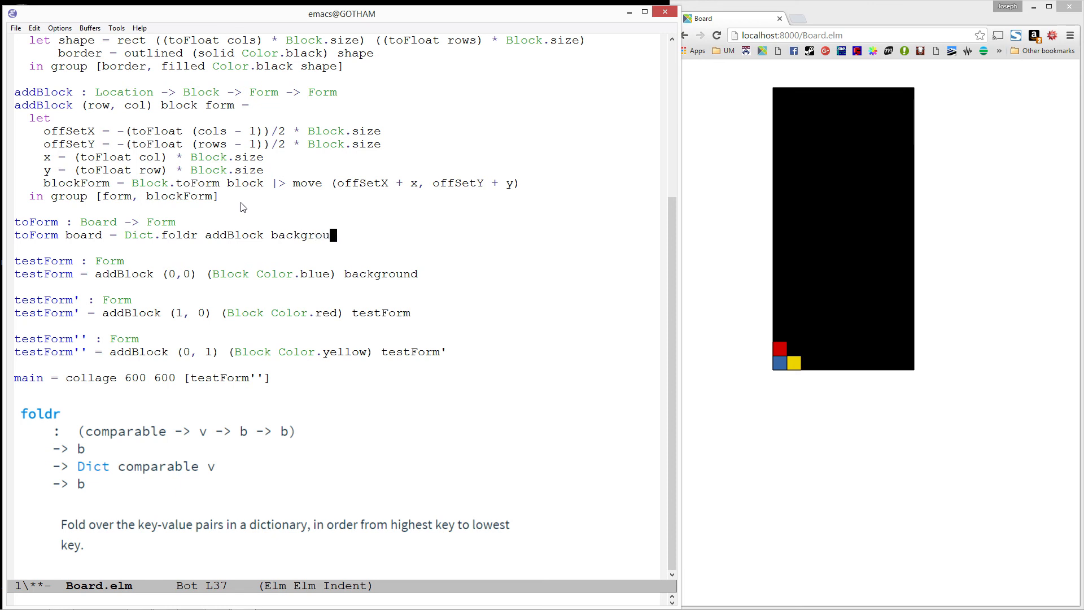
pyautogui.write('nd')
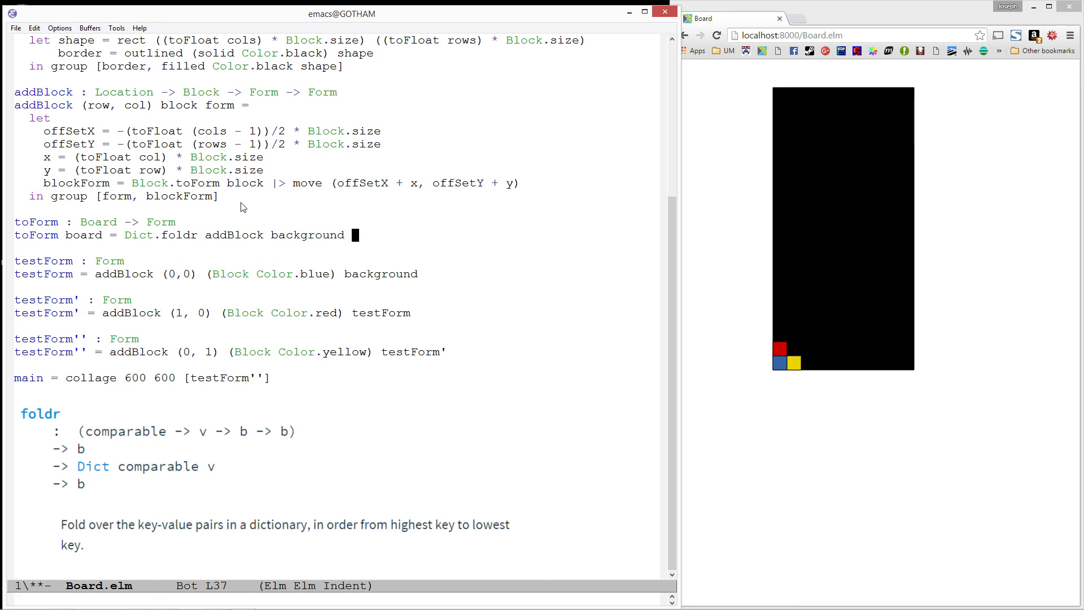
pyautogui.write('board')
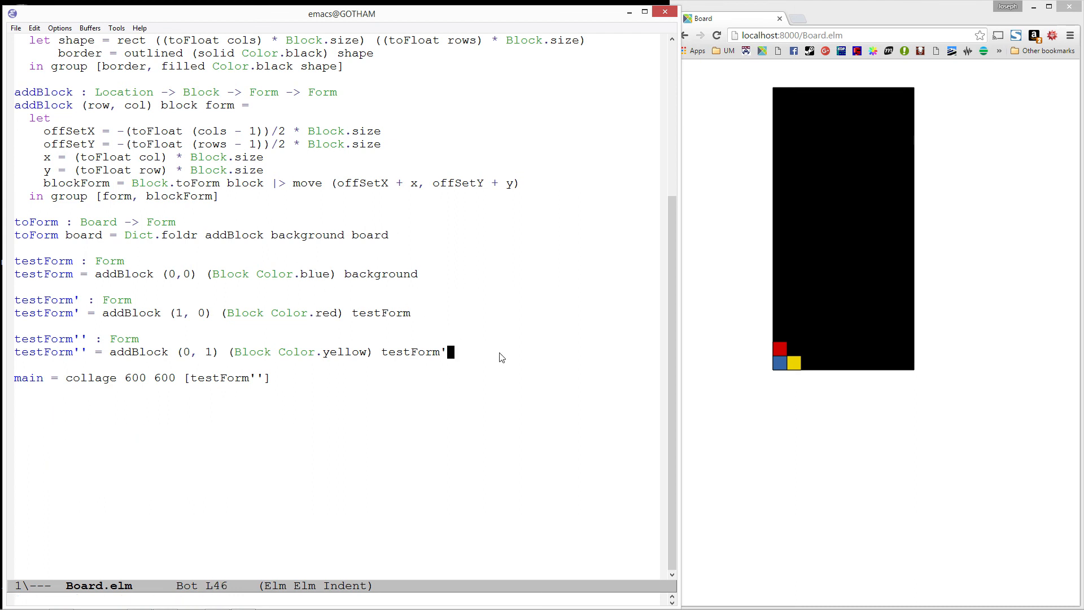
# Define testBoard : Board as new [ ... ] starting with a blue block at (0,0)
pyautogui.write('t')
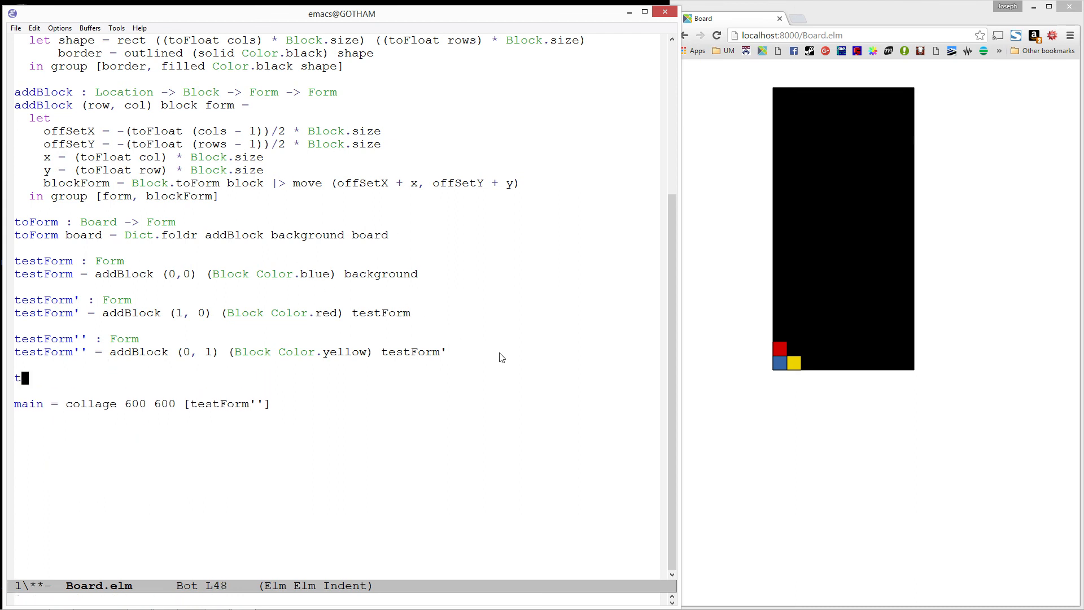
pyautogui.write('estBoard : V')
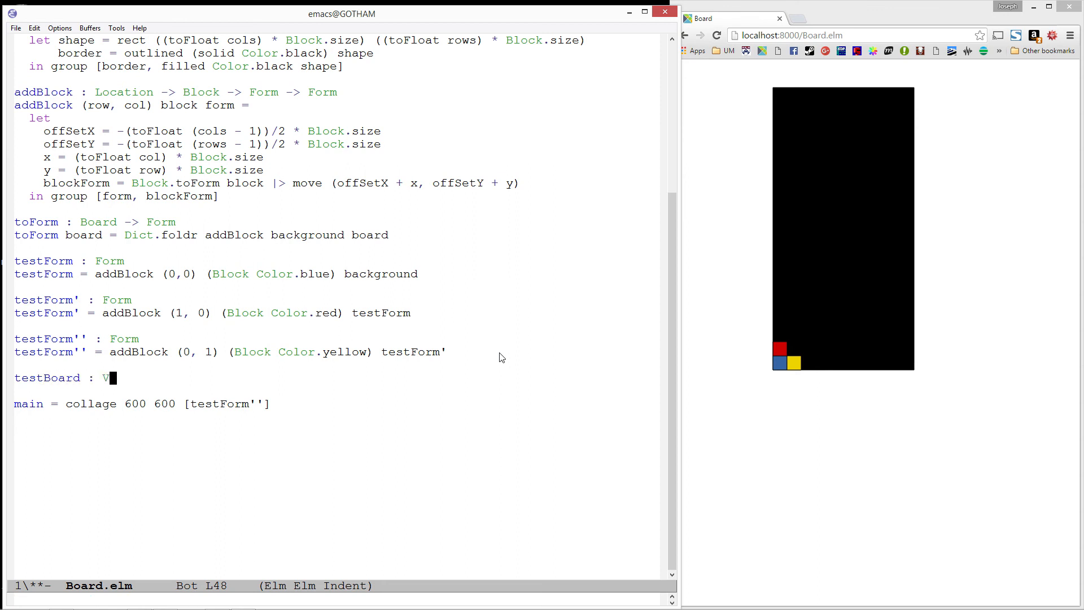
pyautogui.write('Board')
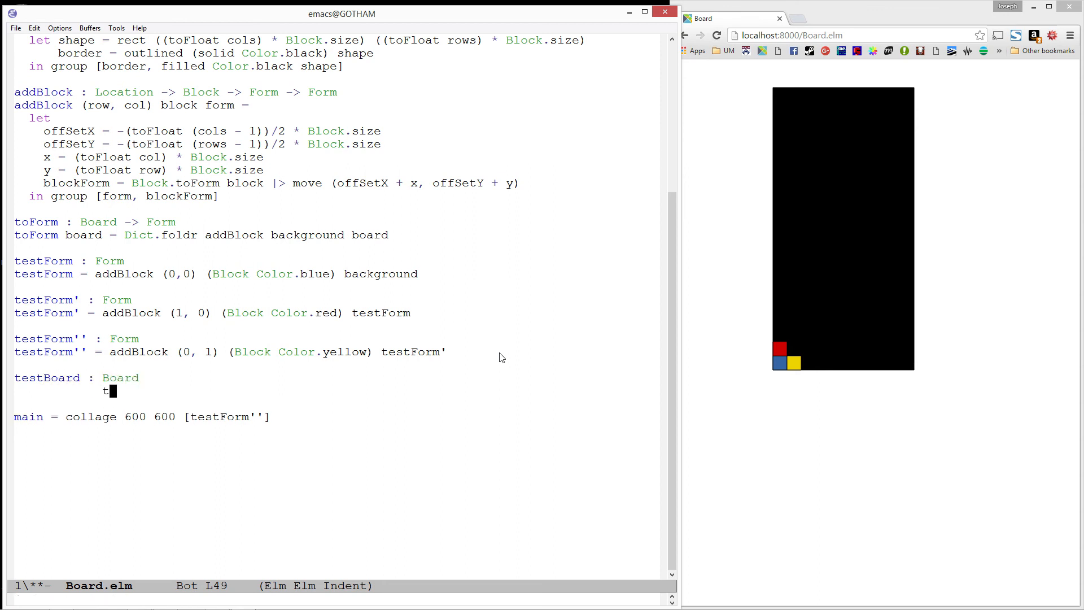
pyautogui.write('estBoard =')
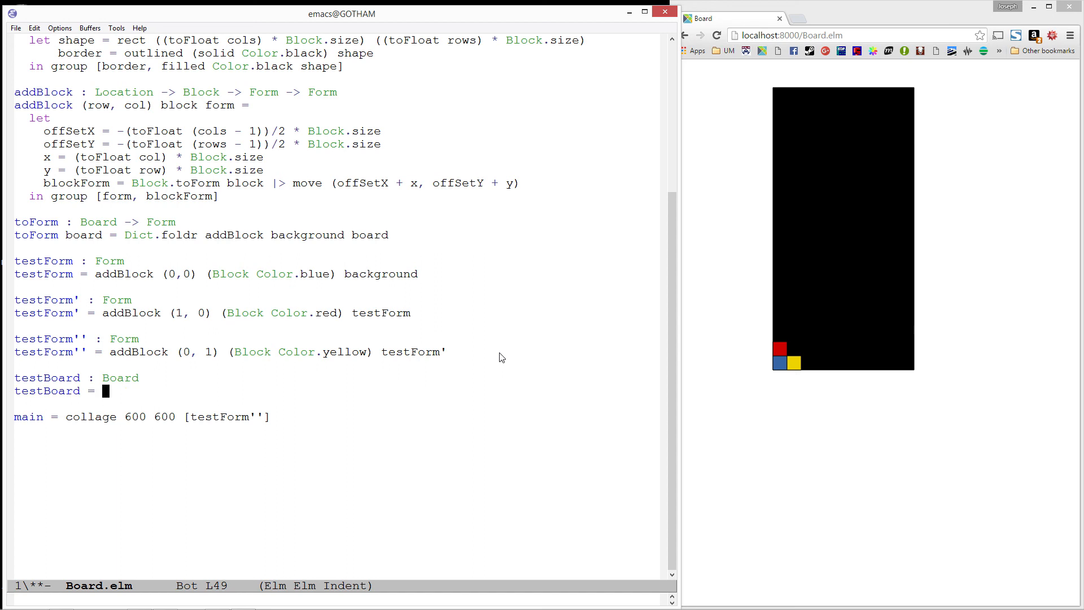
pyautogui.write('new')
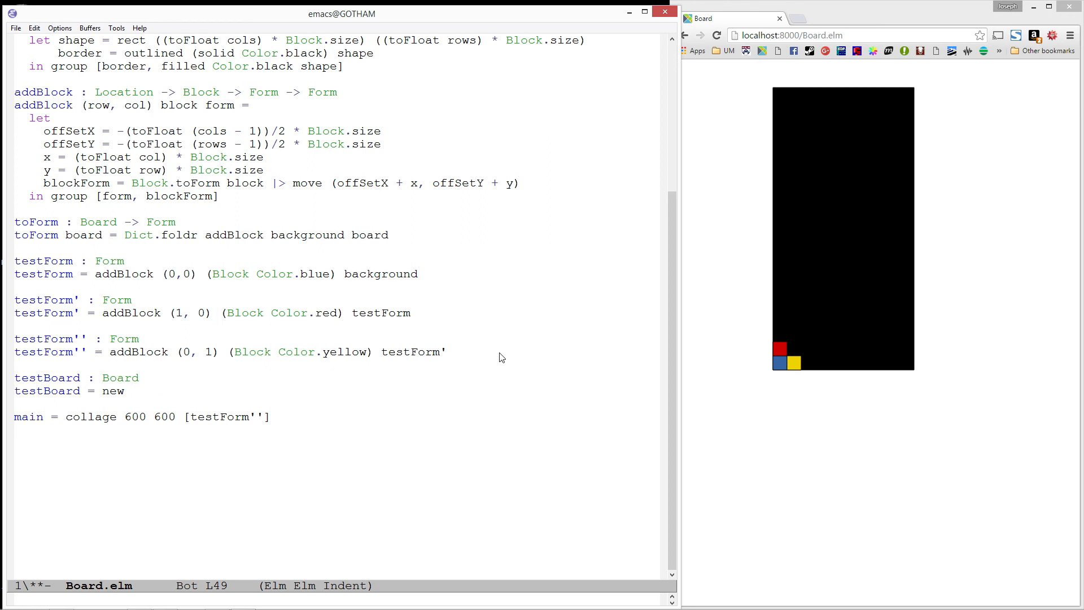
pyautogui.write('[ (')
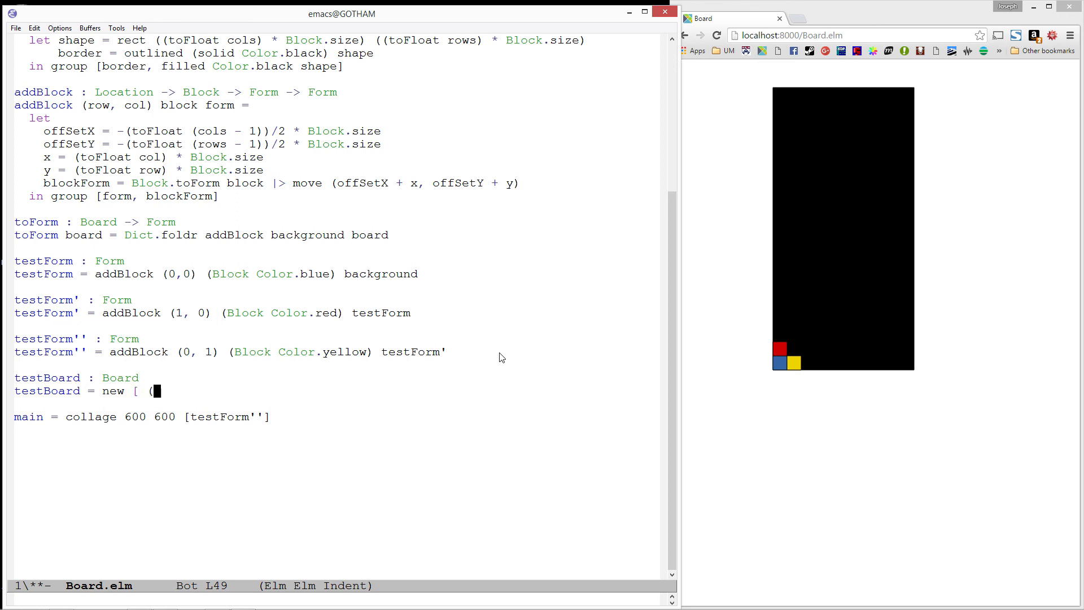
pyautogui.write('0,0)')
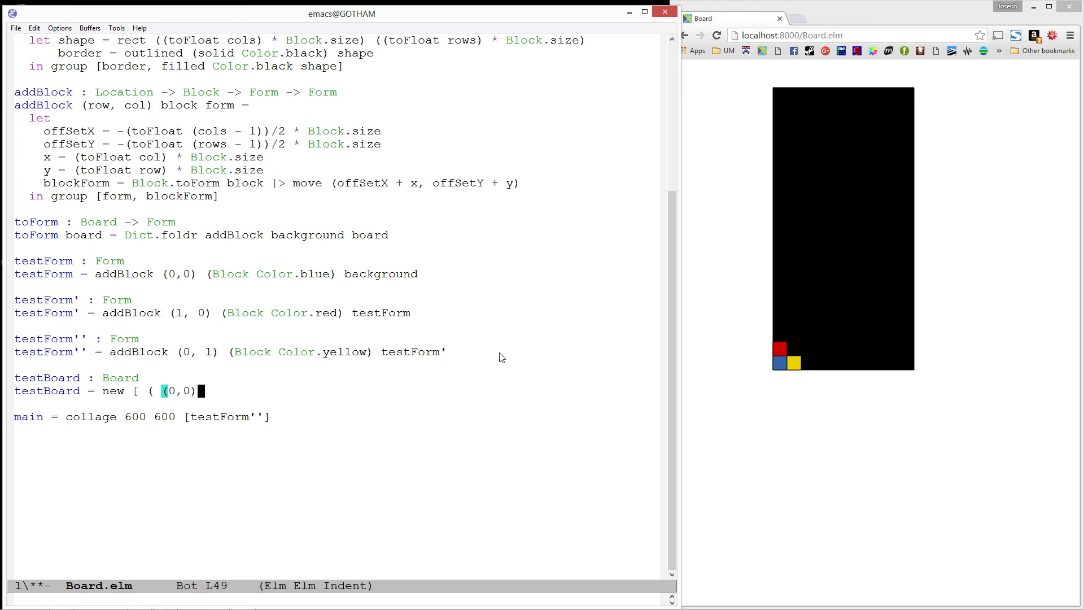
pyautogui.write(', Block Co')
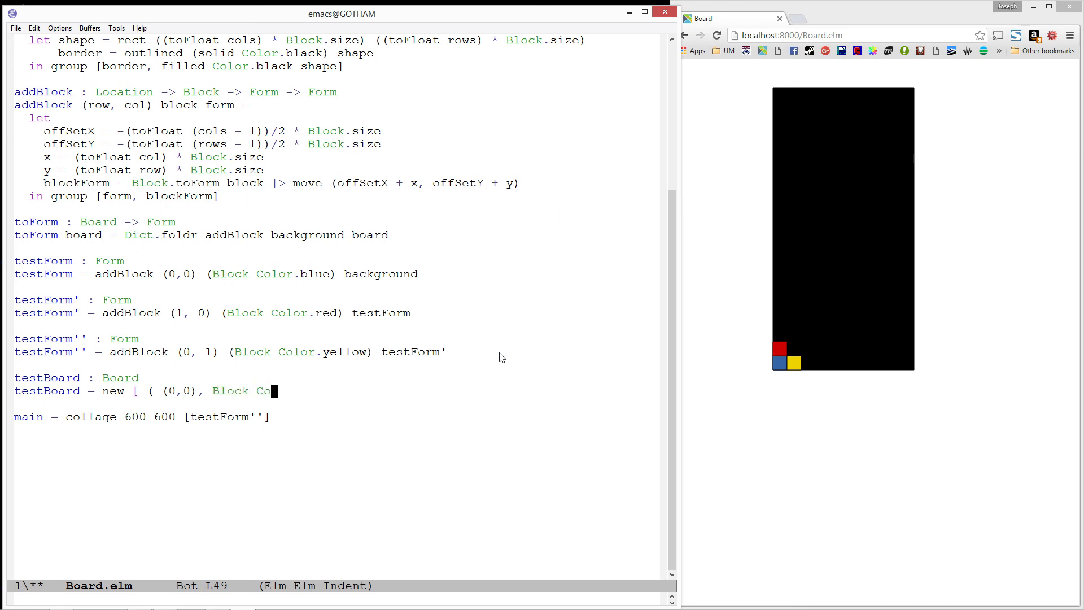
pyautogui.write('lor.blue)')
pyautogui.write(', ( (0m')
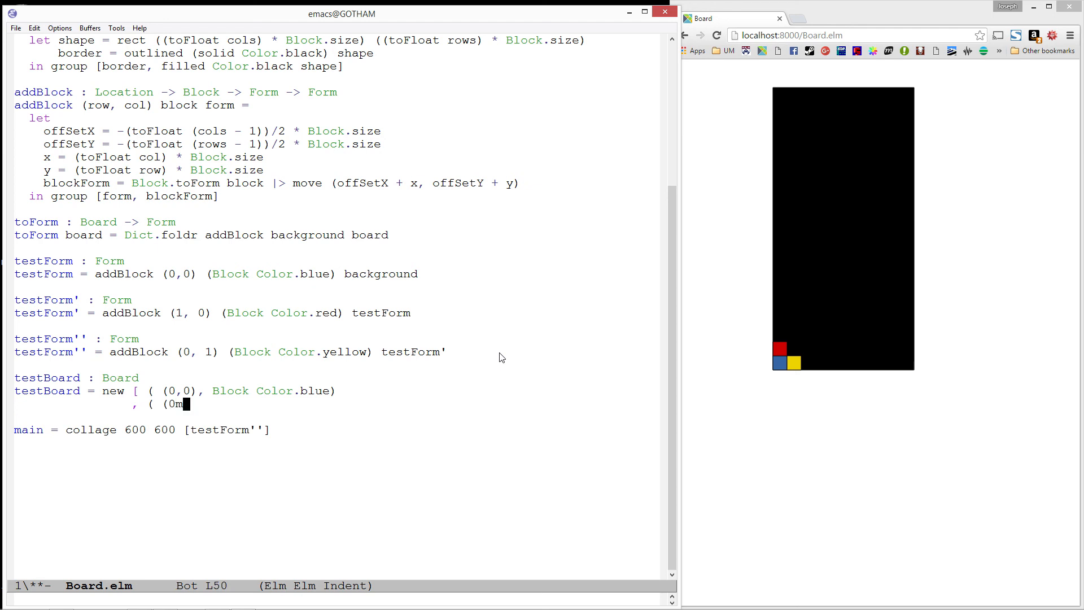
# Add the yellow (0,1), red (1,0) and green (1,1) blocks to testBoard
pyautogui.press('BackSpace')
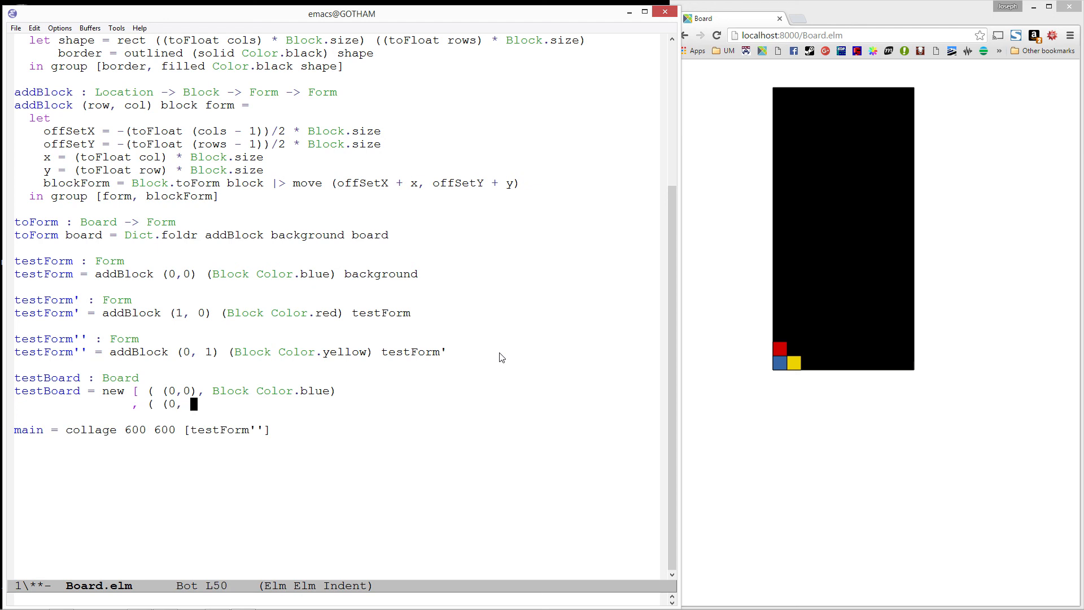
pyautogui.write('1), Block Color.yellow)')
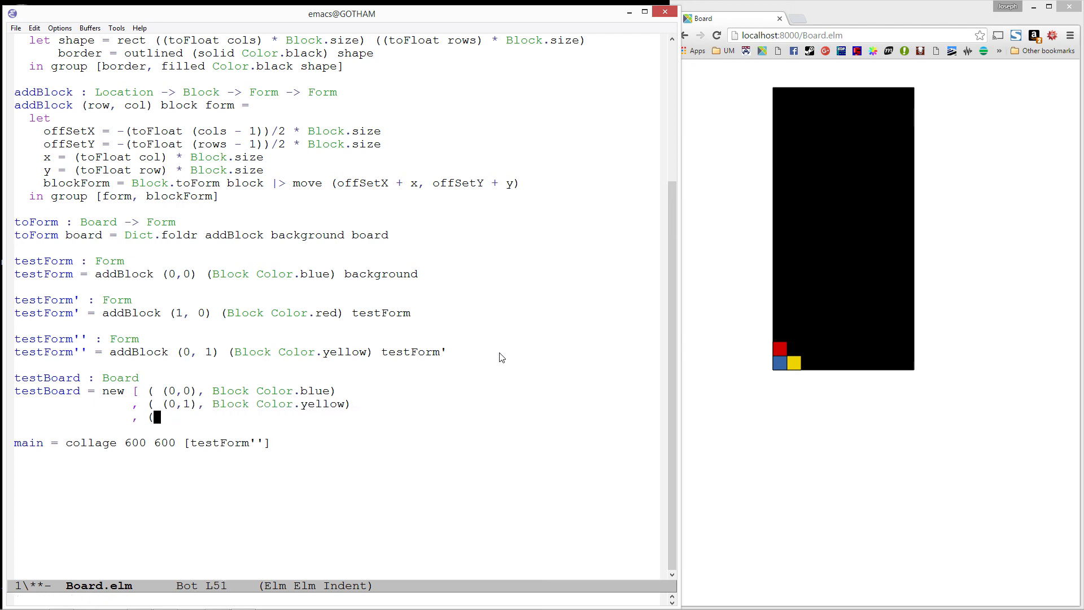
pyautogui.write('(1,0), B')
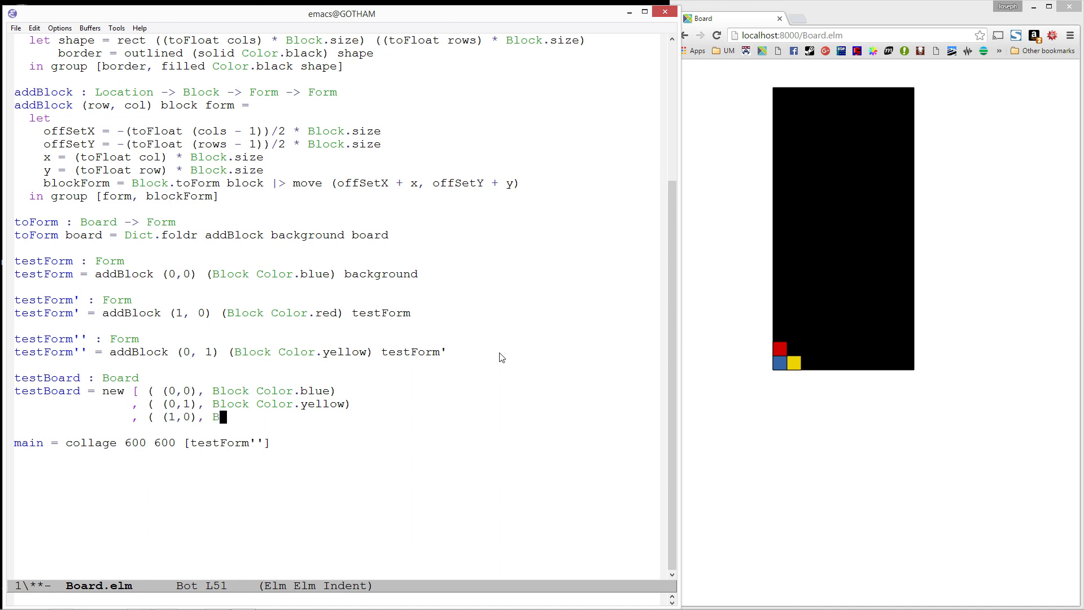
pyautogui.write('Block Color.re')
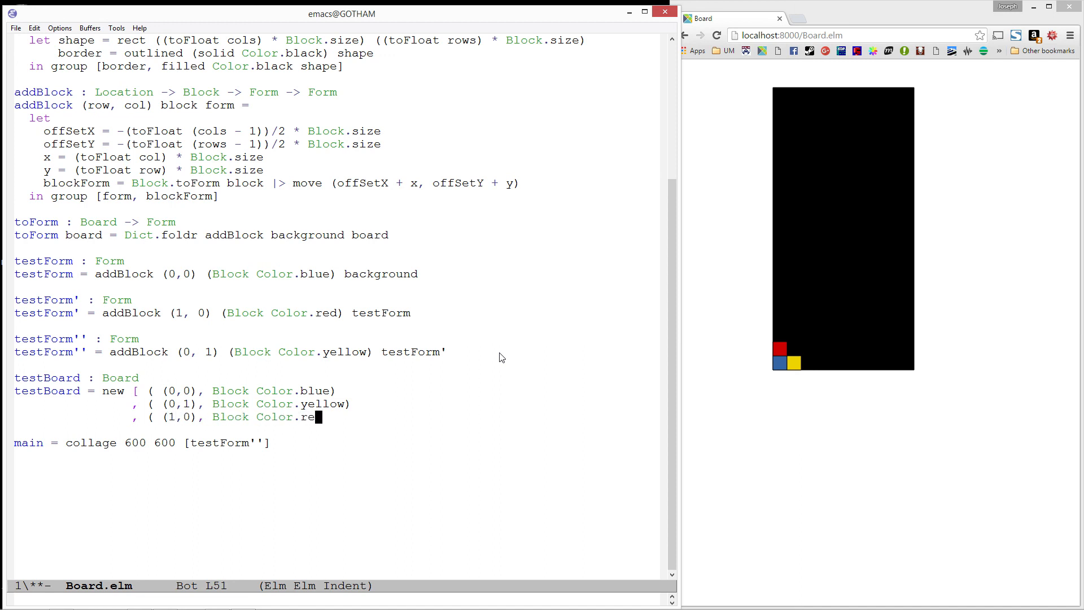
pyautogui.press('Return')
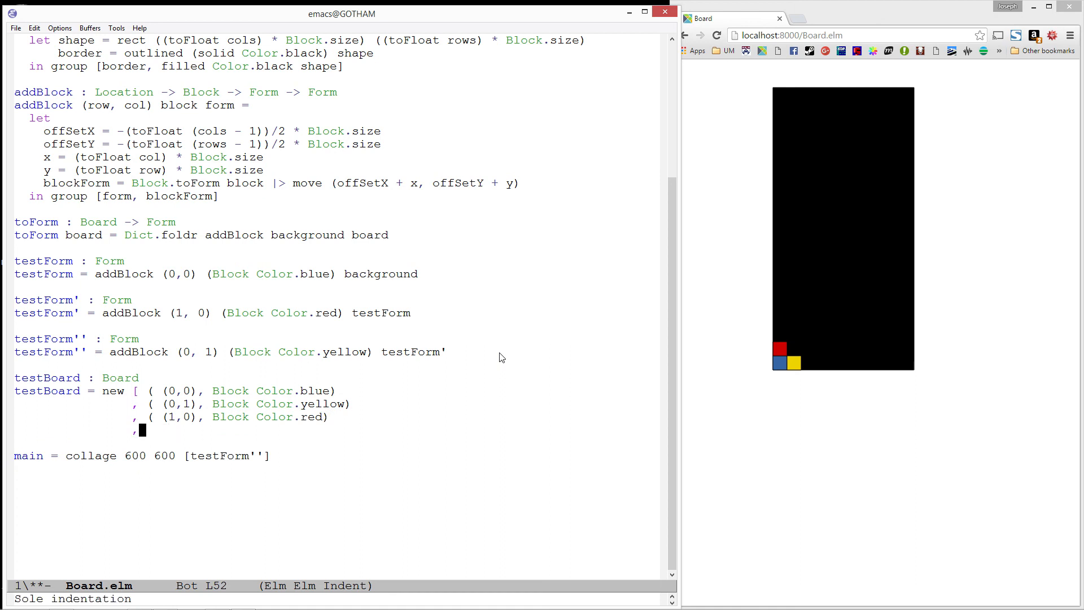
pyautogui.write('( (1,1')
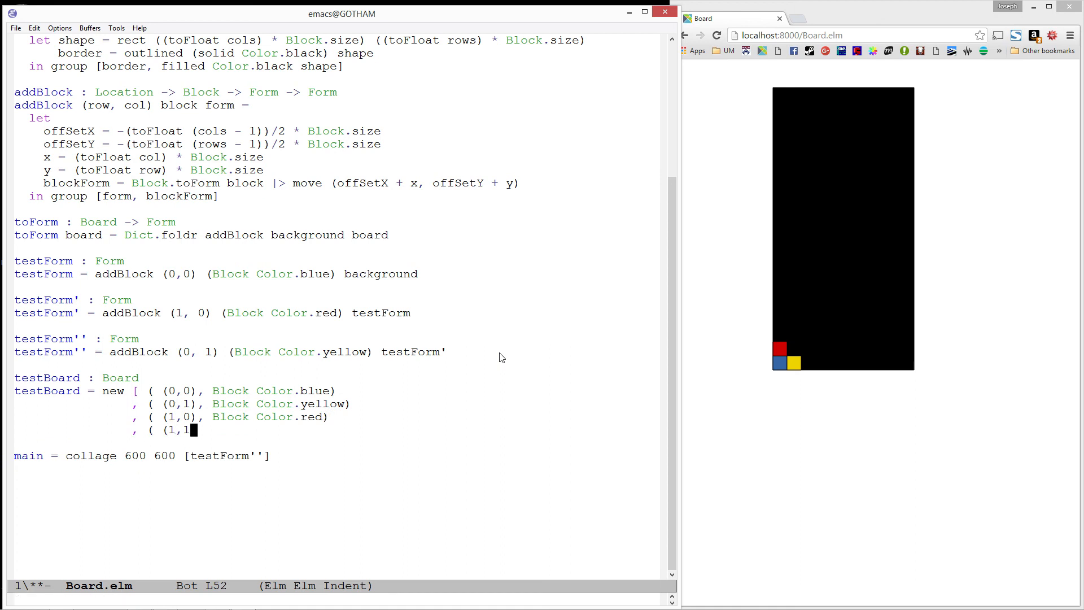
pyautogui.write('1), Block')
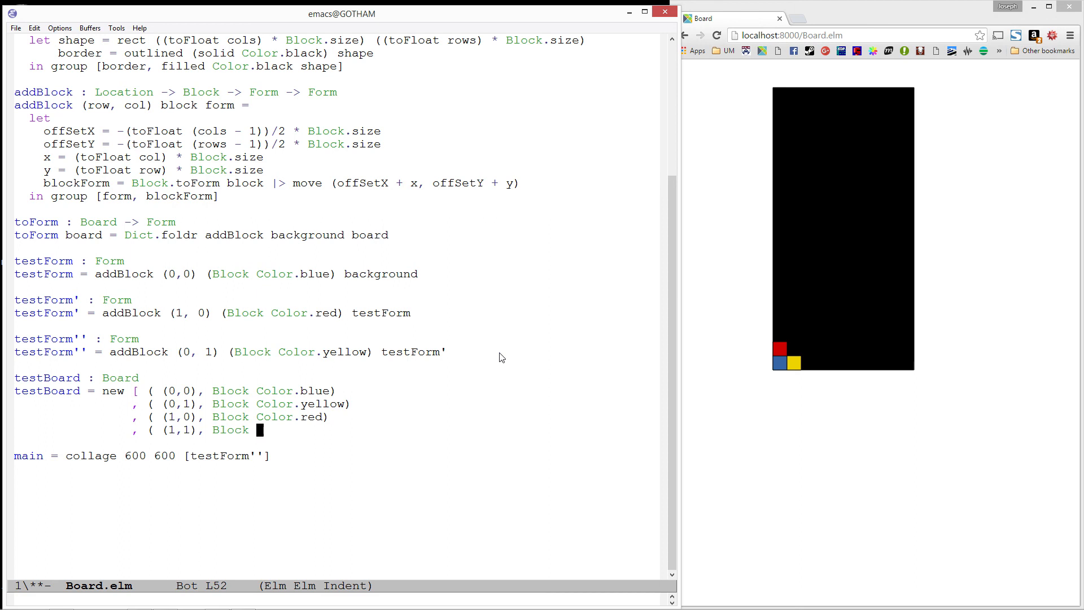
pyautogui.write('Color.green')
pyautogui.write(']')
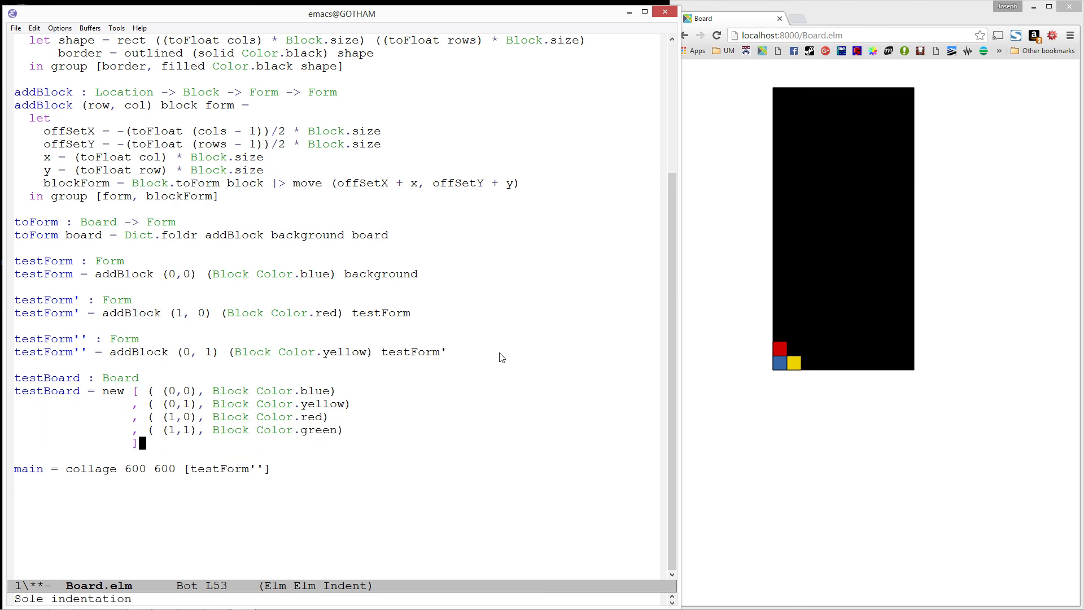
# Make main render collage 600 600 [toForm testBoard] and save the file
pyautogui.press('C-x C-s')
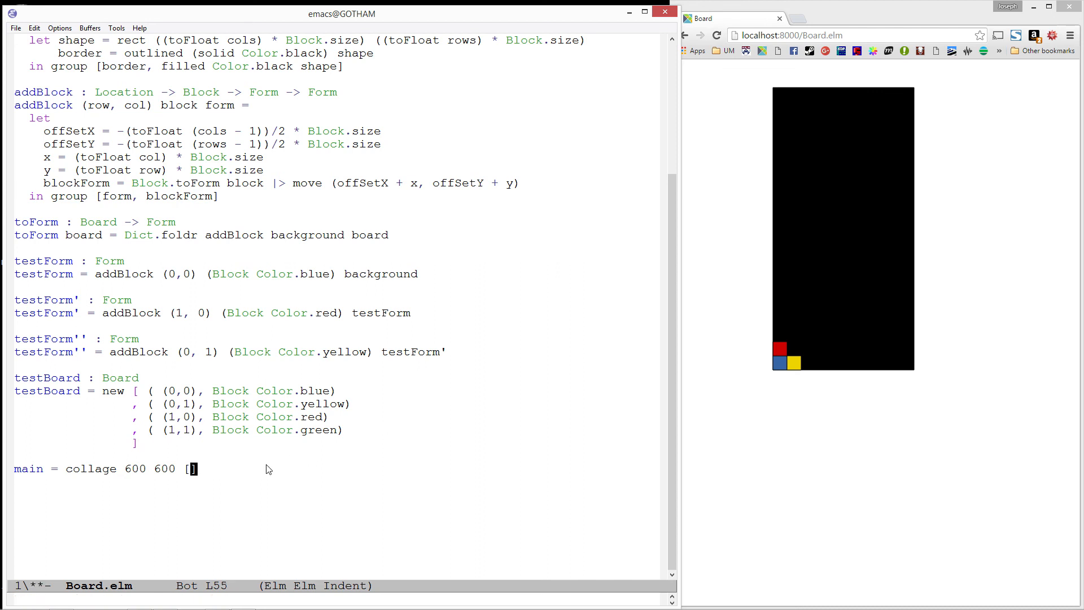
pyautogui.write('toForm te')
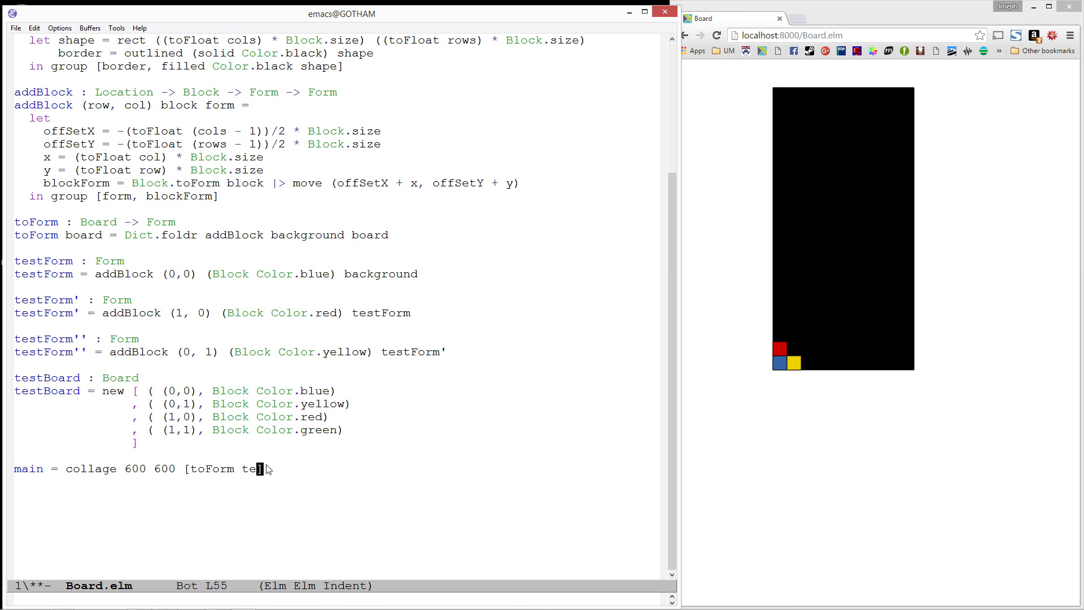
pyautogui.write('stBoard')
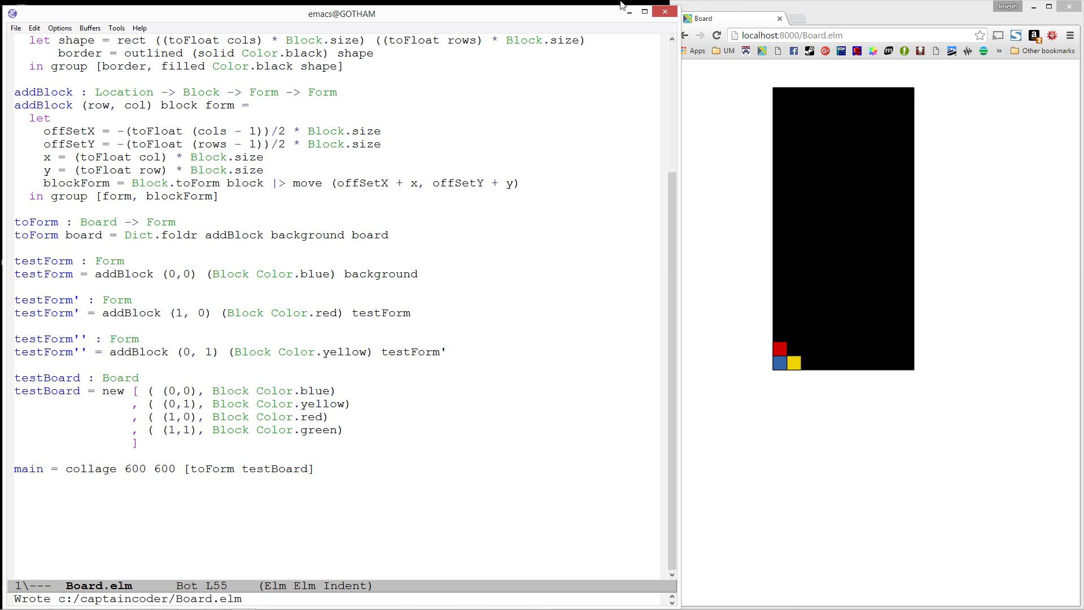
# Reload localhost:8000/Board.elm in Chrome to show the four coloured corner blocks
pyautogui.click(716, 35)
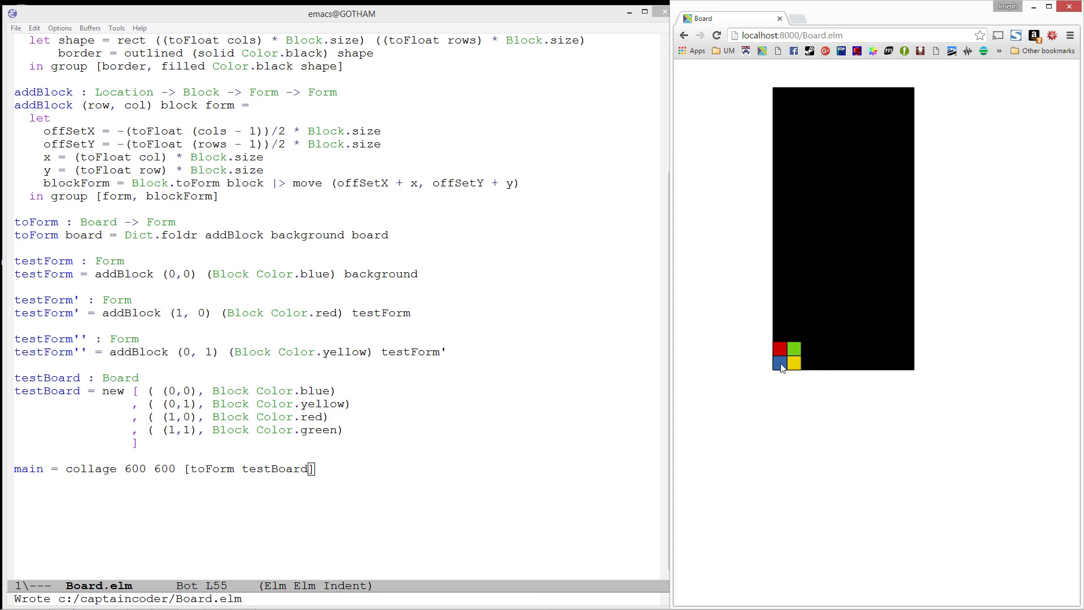
pyautogui.moveTo(780, 349)
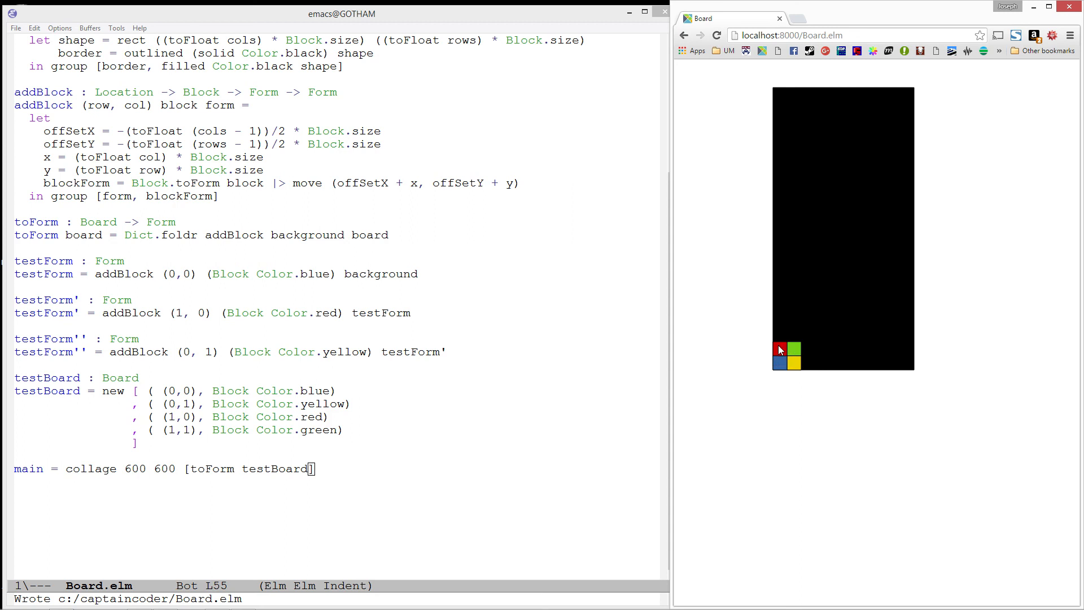